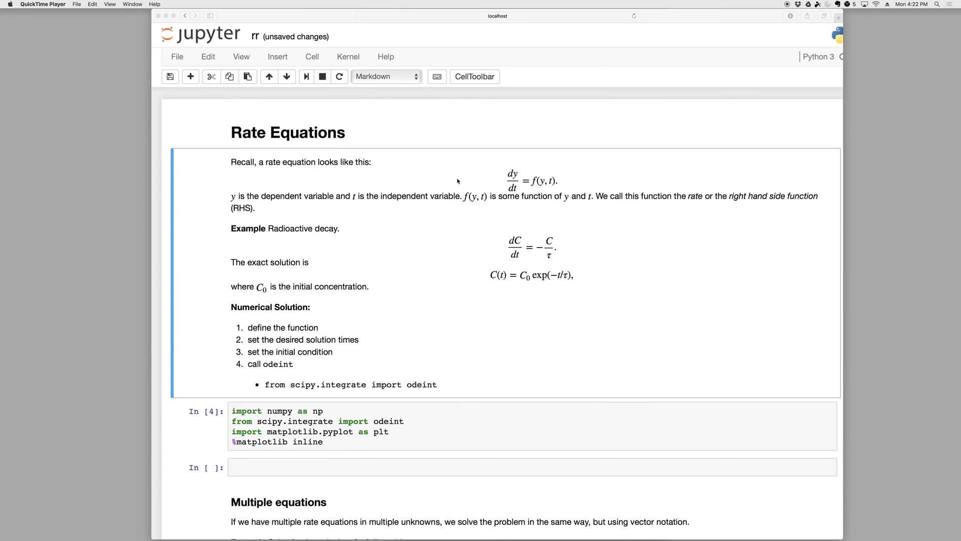
pyautogui.moveTo(426, 140)
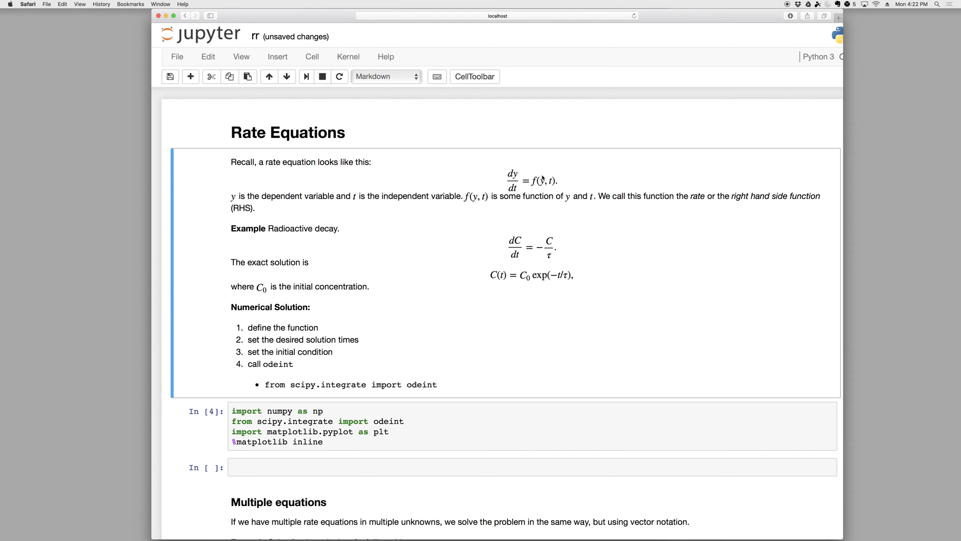
pyautogui.moveTo(514, 185)
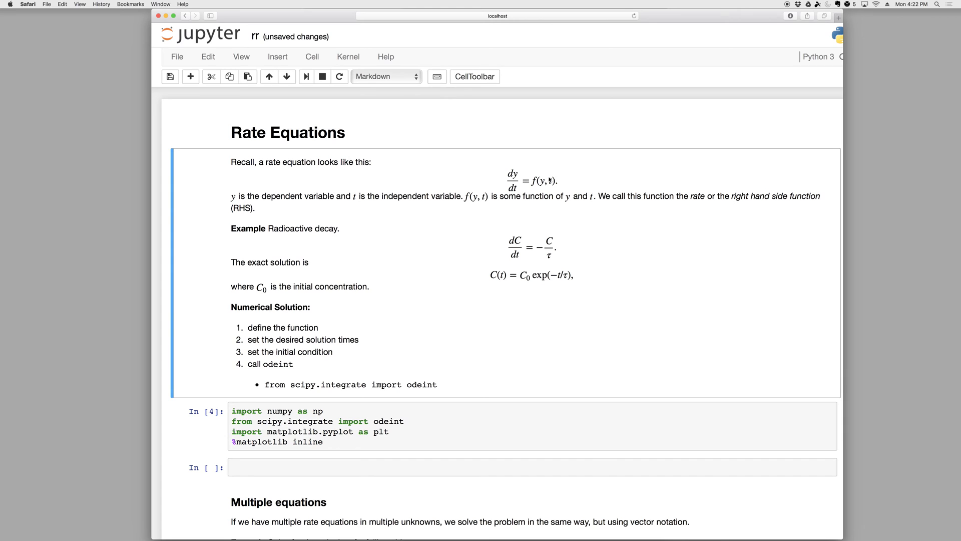
pyautogui.moveTo(550, 180)
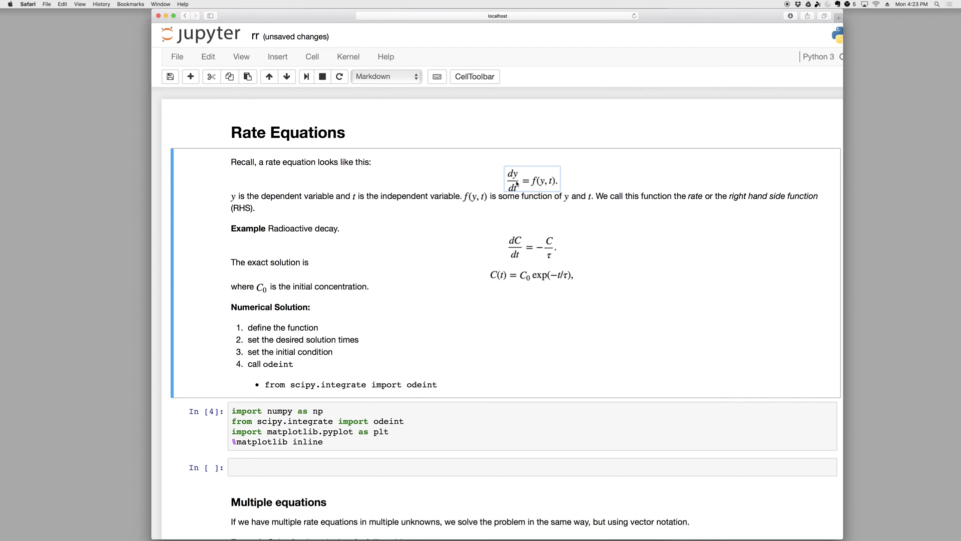
pyautogui.moveTo(517, 183)
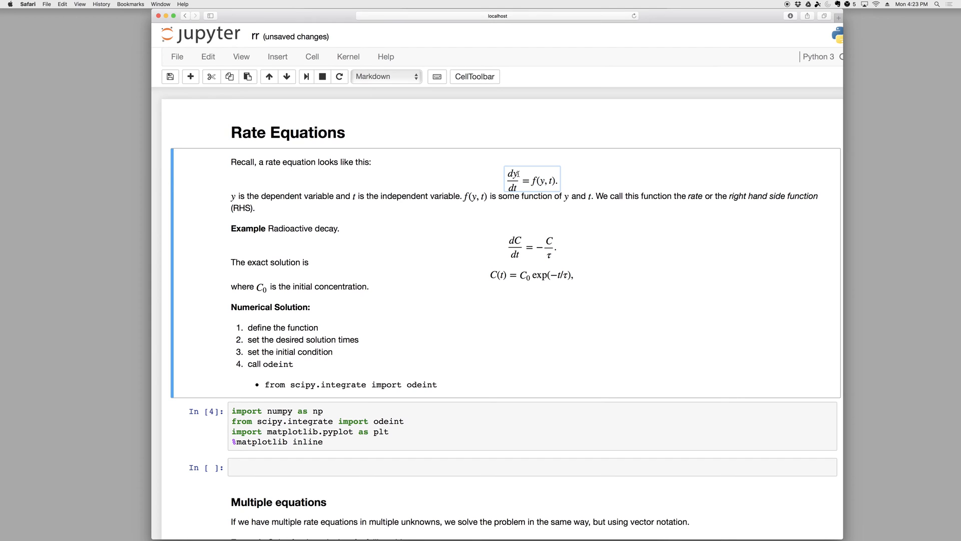
pyautogui.moveTo(571, 180)
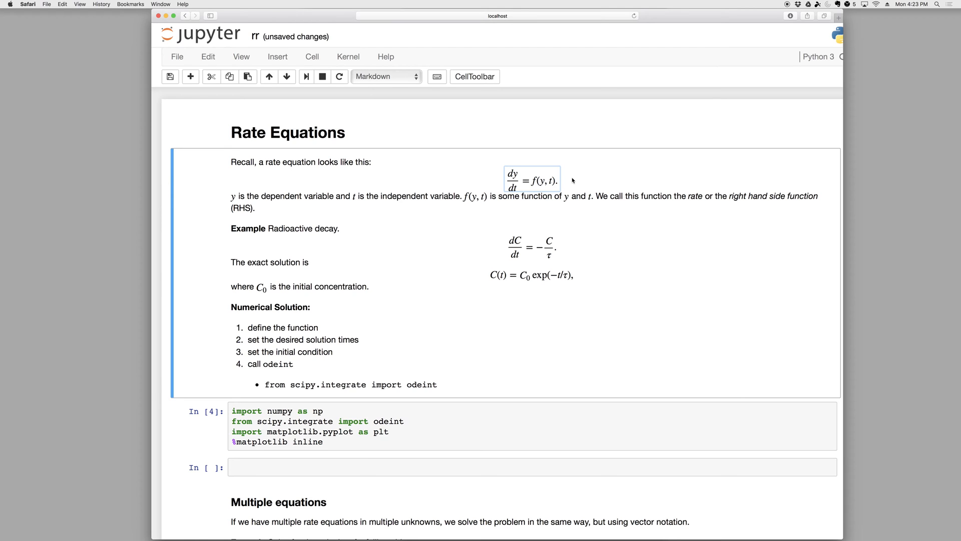
pyautogui.moveTo(572, 181)
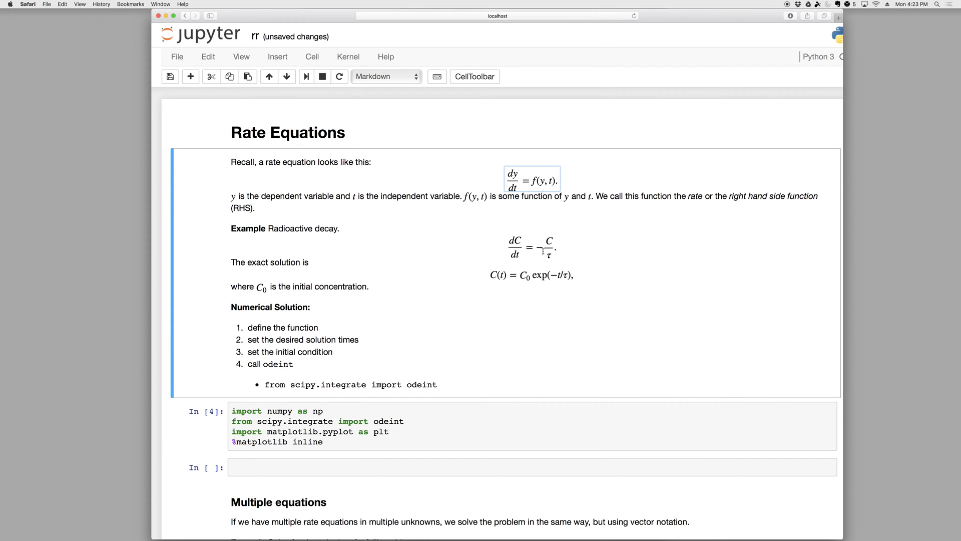
pyautogui.moveTo(551, 258)
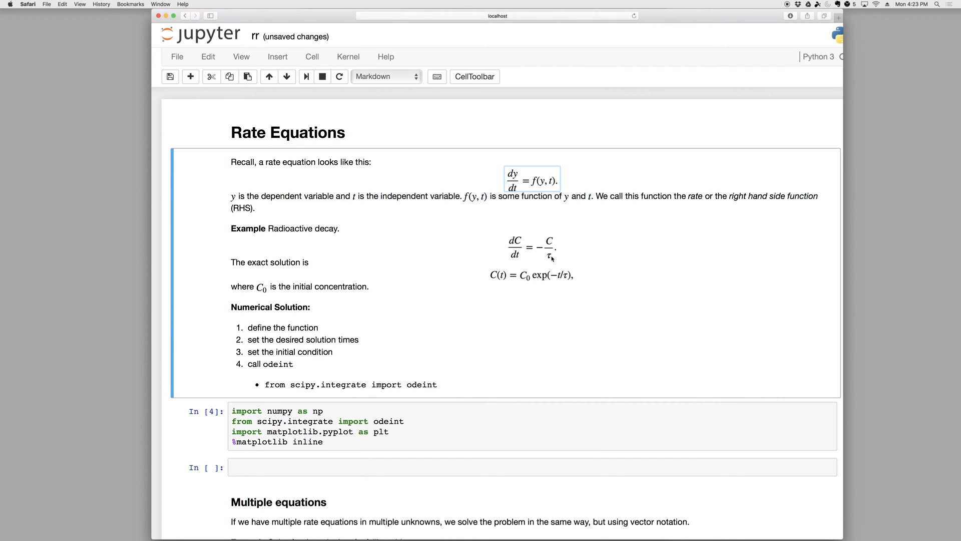
pyautogui.moveTo(549, 259)
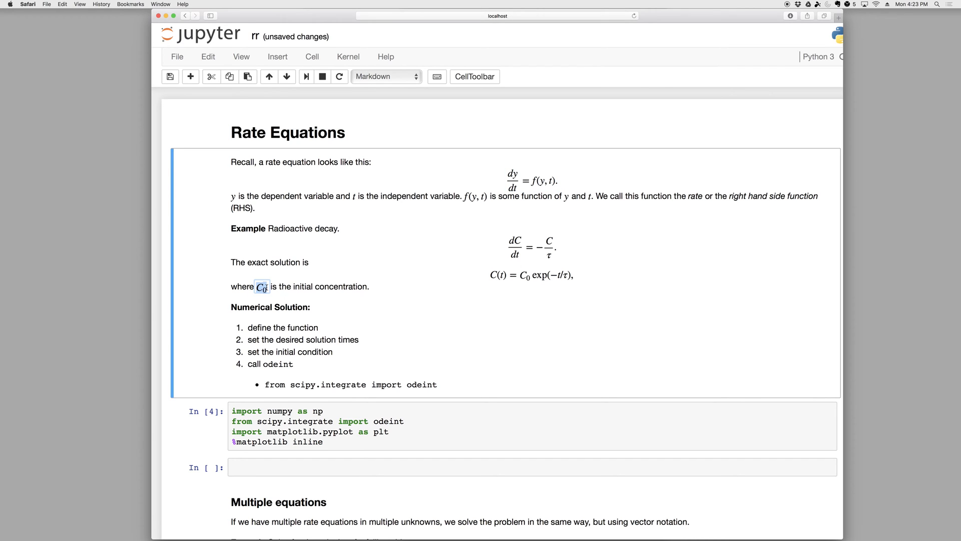
pyautogui.moveTo(486, 253)
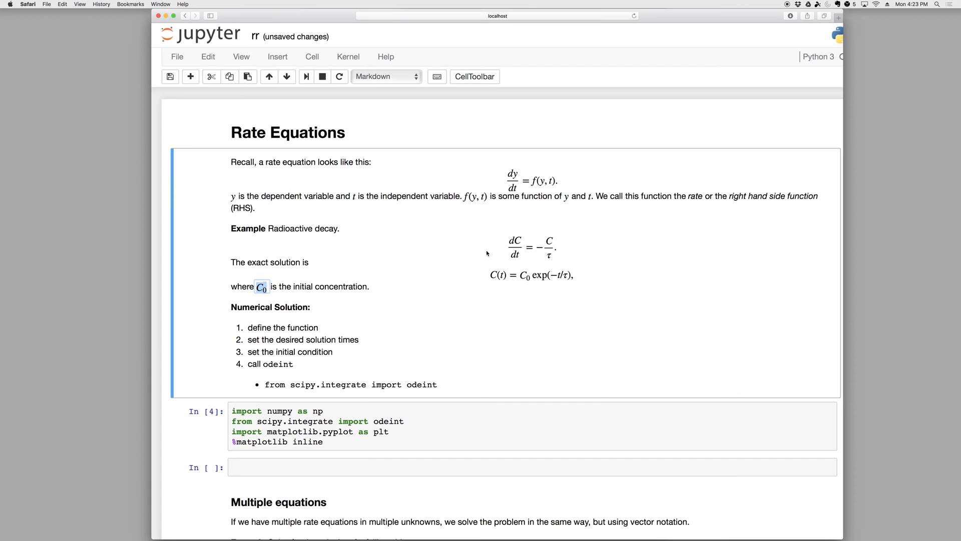
pyautogui.moveTo(522, 252)
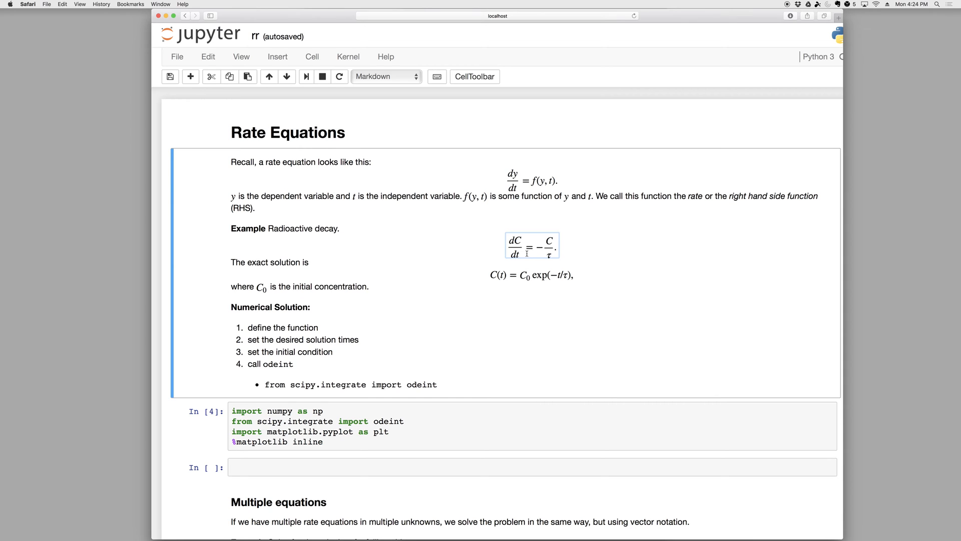
pyautogui.moveTo(502, 264)
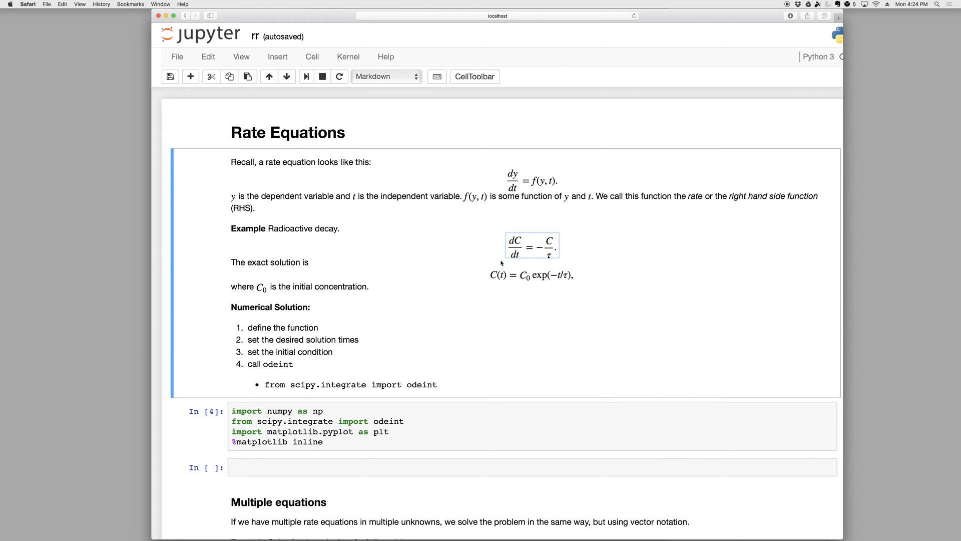
pyautogui.moveTo(264, 328)
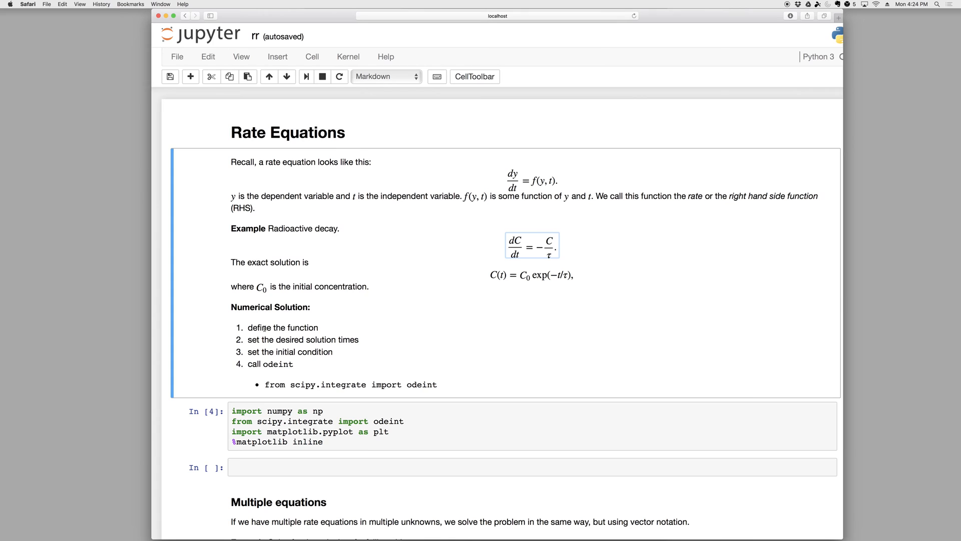
pyautogui.moveTo(522, 187)
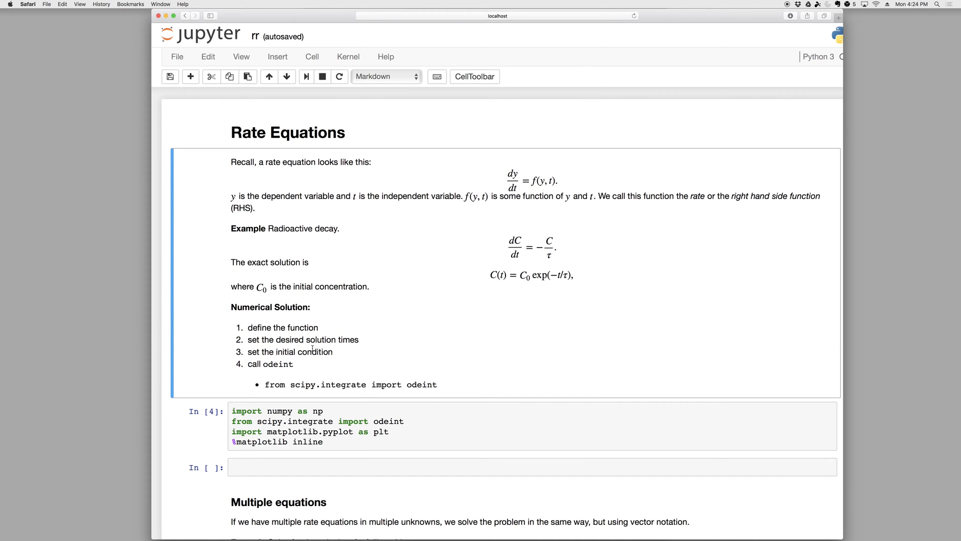
# - Define the decay rate function f(C,t) with tau = 1.0 returning -C/tau
pyautogui.doubleClick(308, 351)
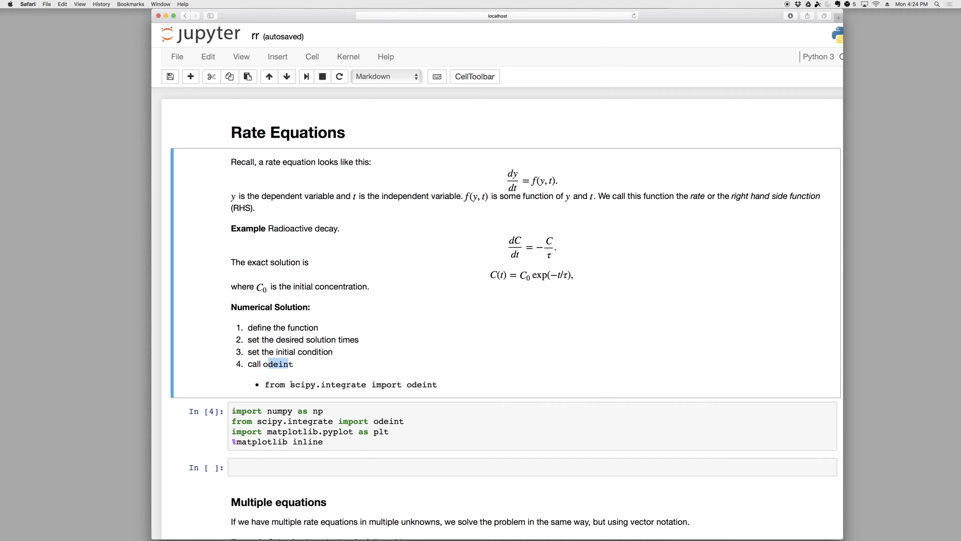
pyautogui.scroll(-3)
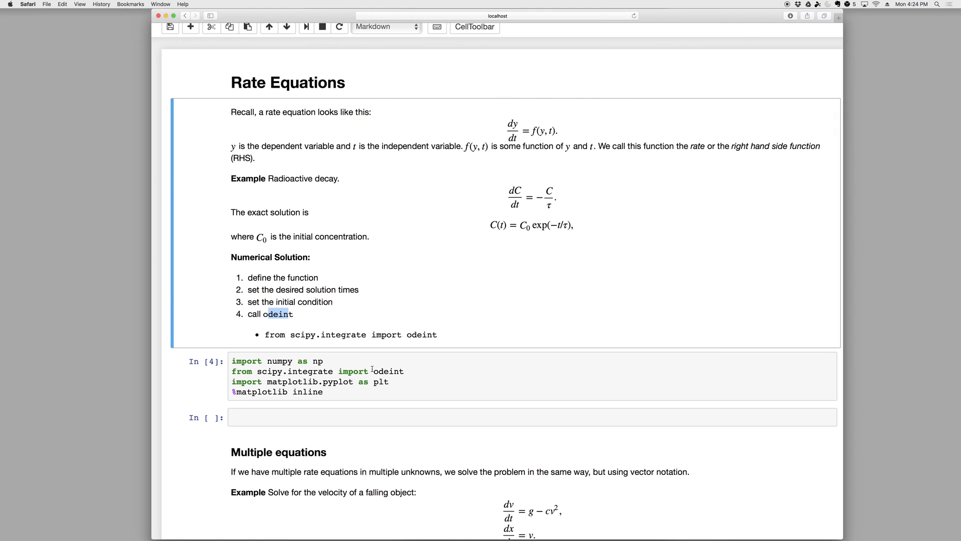
pyautogui.click(306, 393)
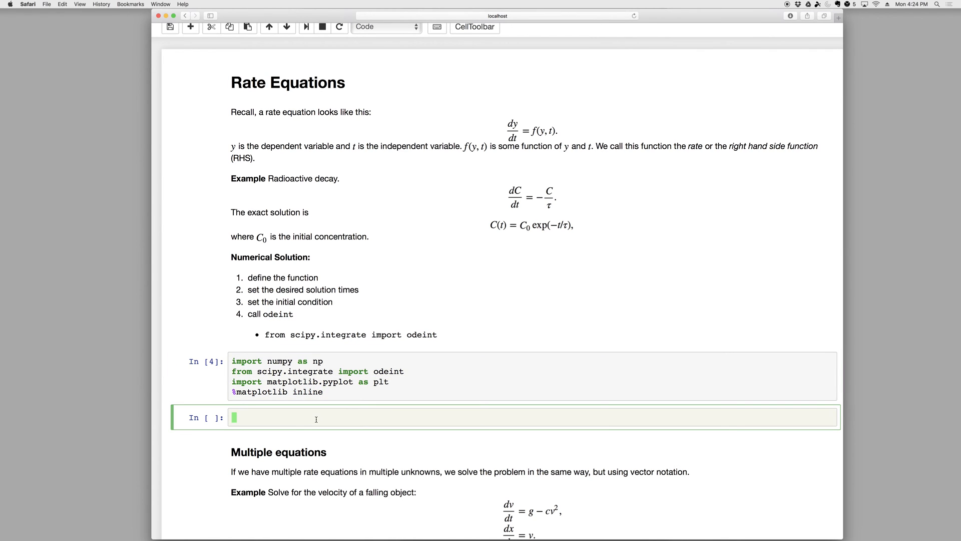
pyautogui.write('de')
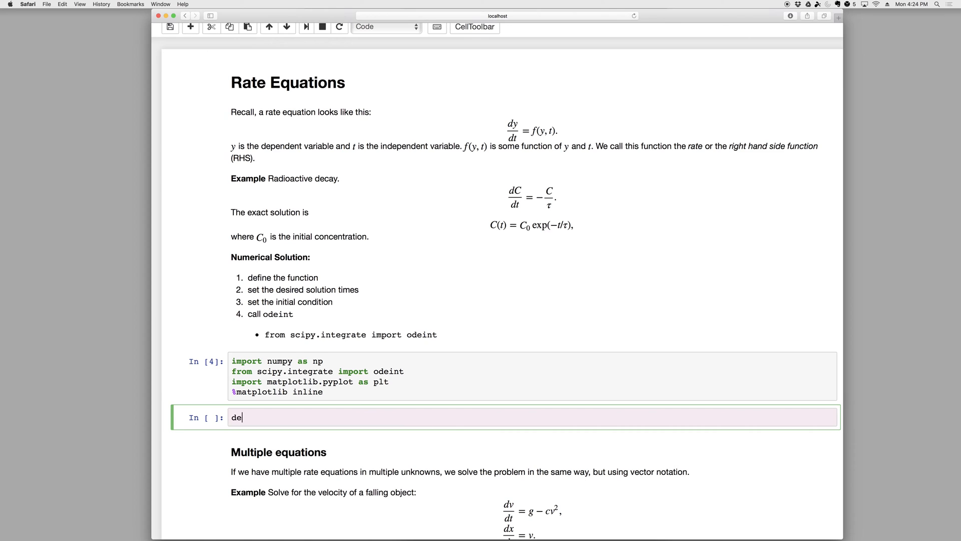
pyautogui.write('f f(')
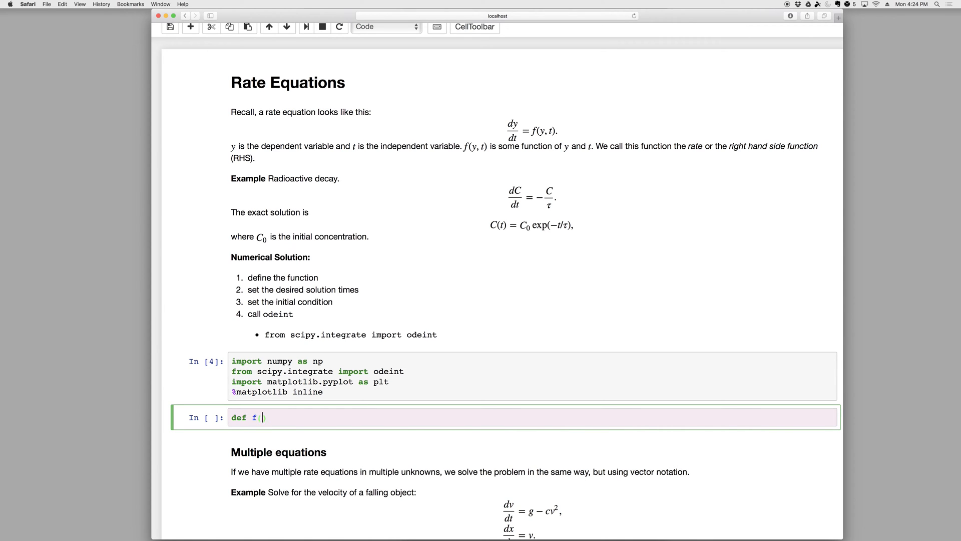
pyautogui.write('C,t):')
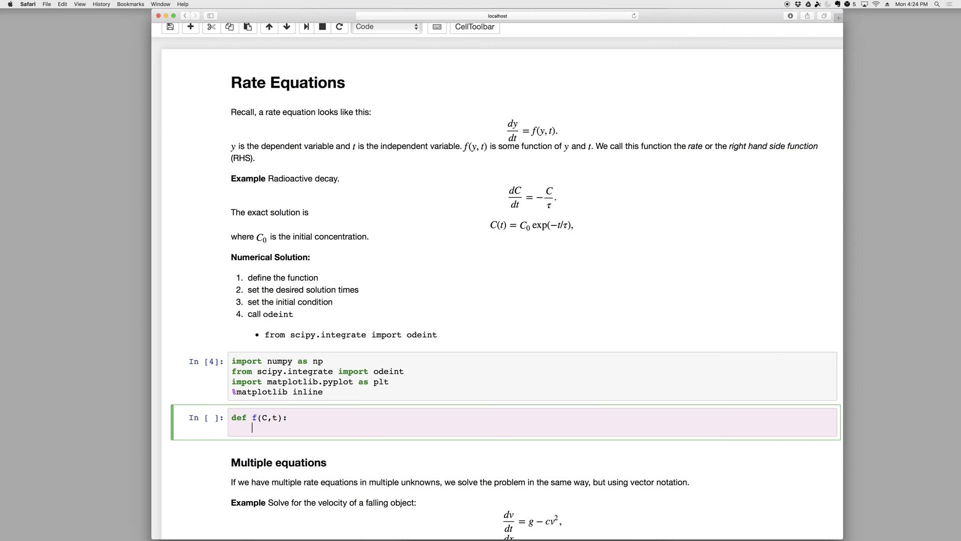
pyautogui.write('tau = 1.0')
pyautogui.write('return')
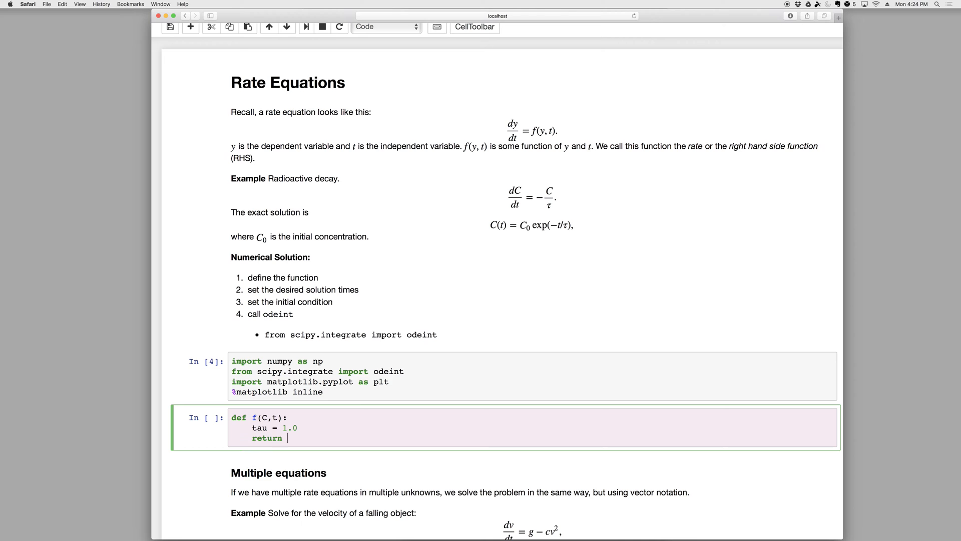
pyautogui.write('-C/tau')
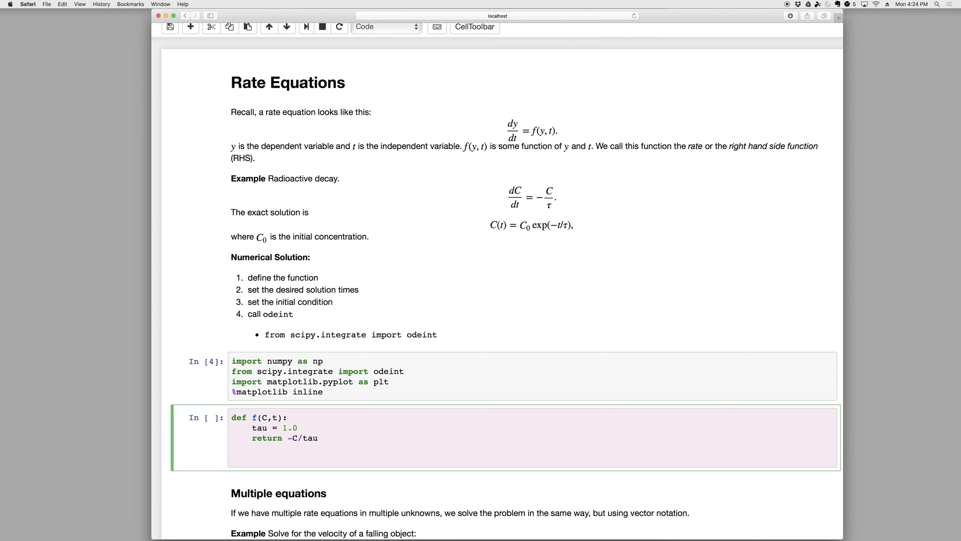
pyautogui.press('Return')
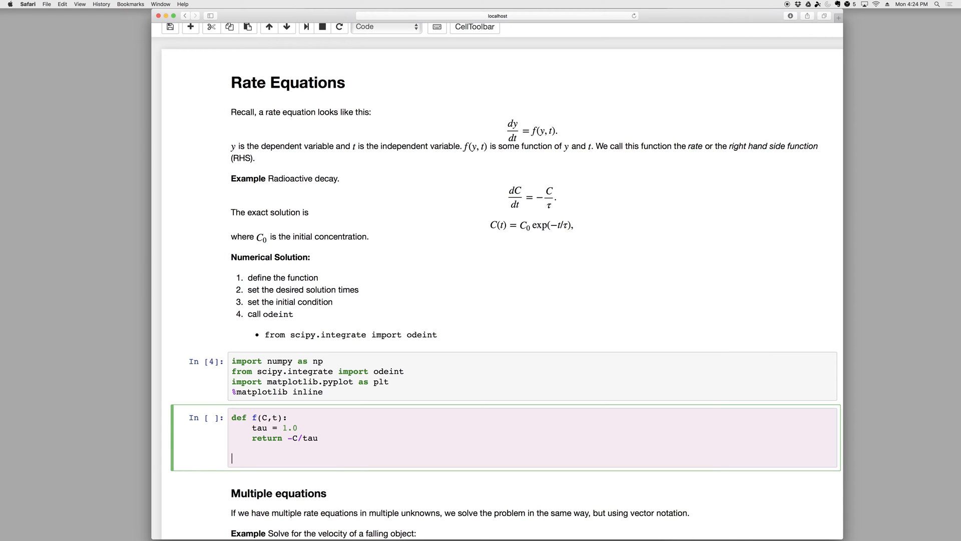
# - Set t = np.linspace(0, 5, 20) and C0 = 1.0, then solve C = odeint(f, C0, t)
pyautogui.write('t = np')
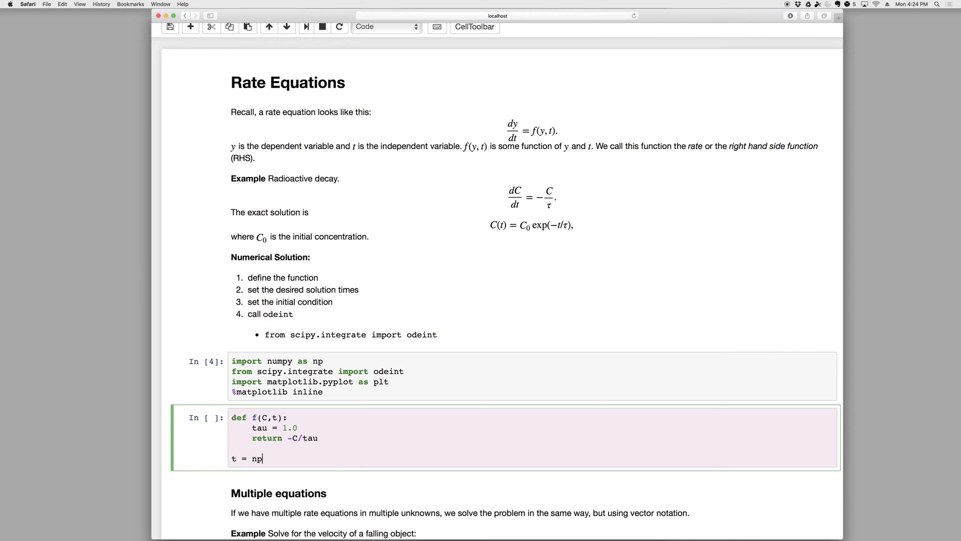
pyautogui.write('.linspace')
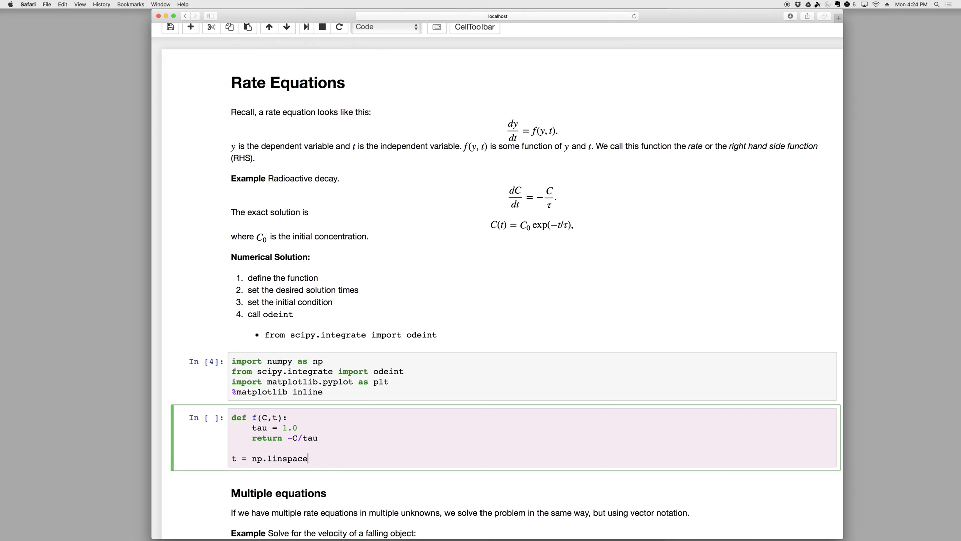
pyautogui.write('(0, 5, 20')
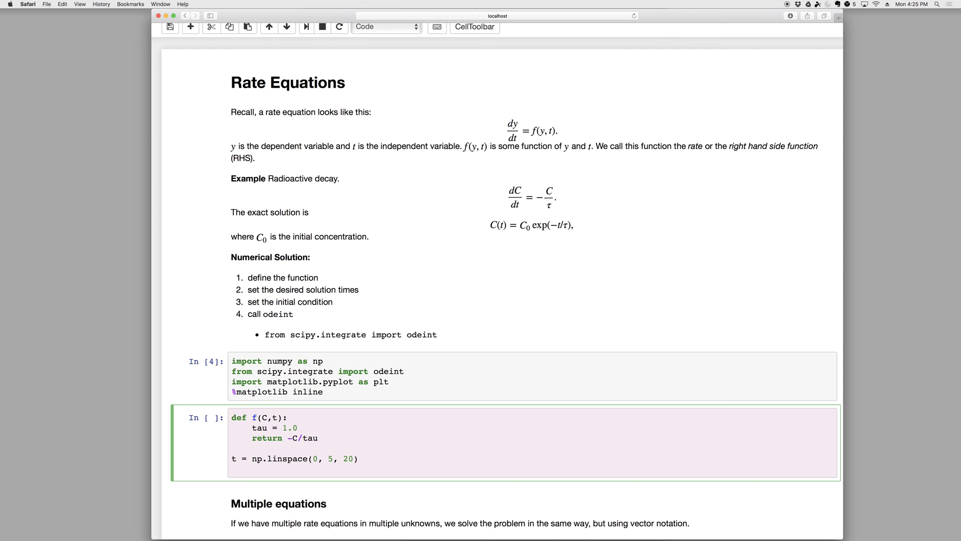
pyautogui.write('C0 =')
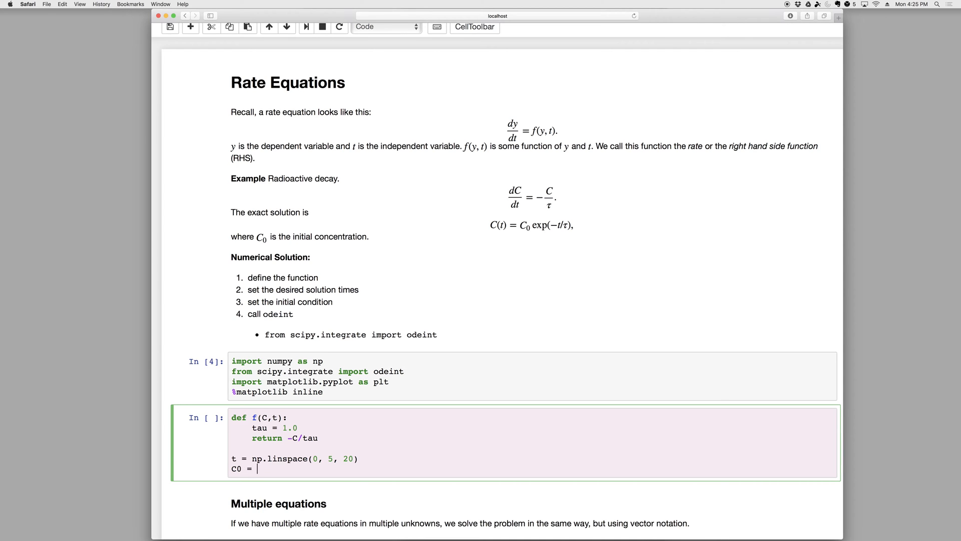
pyautogui.write('1.0')
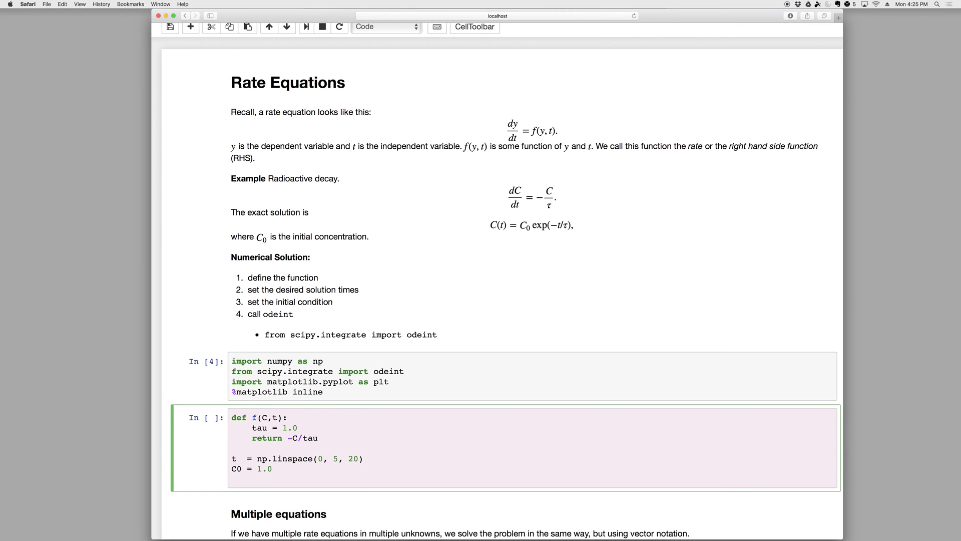
pyautogui.write('C  = odeint(')
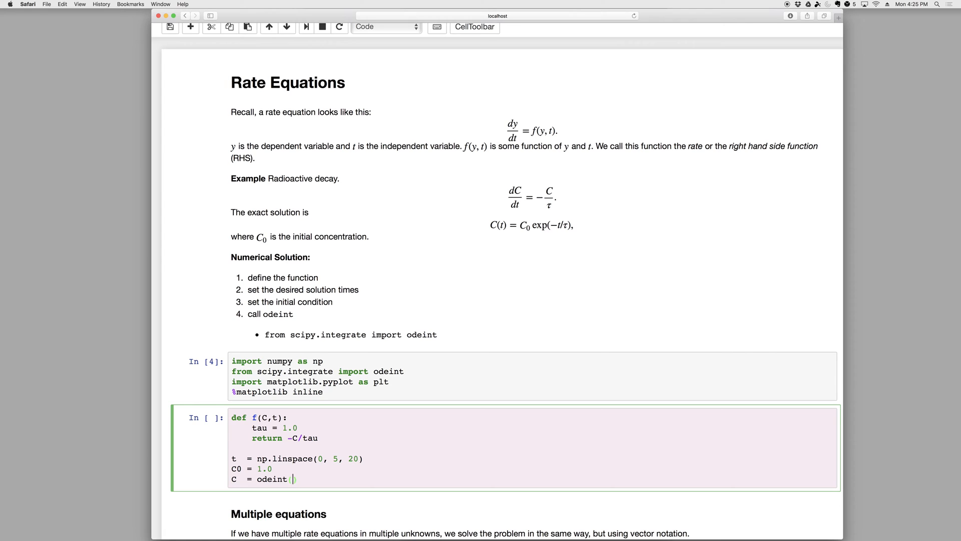
pyautogui.write('f, C0,')
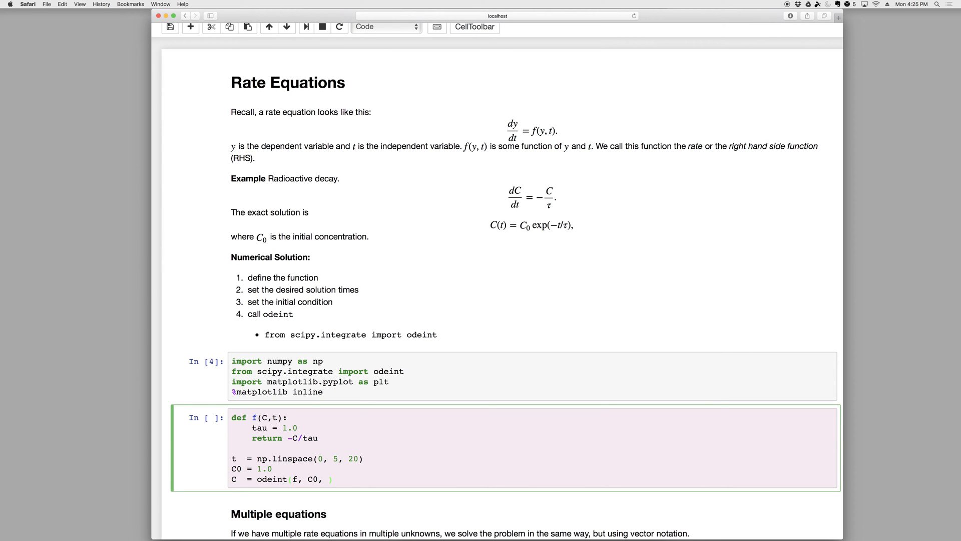
pyautogui.write('t')
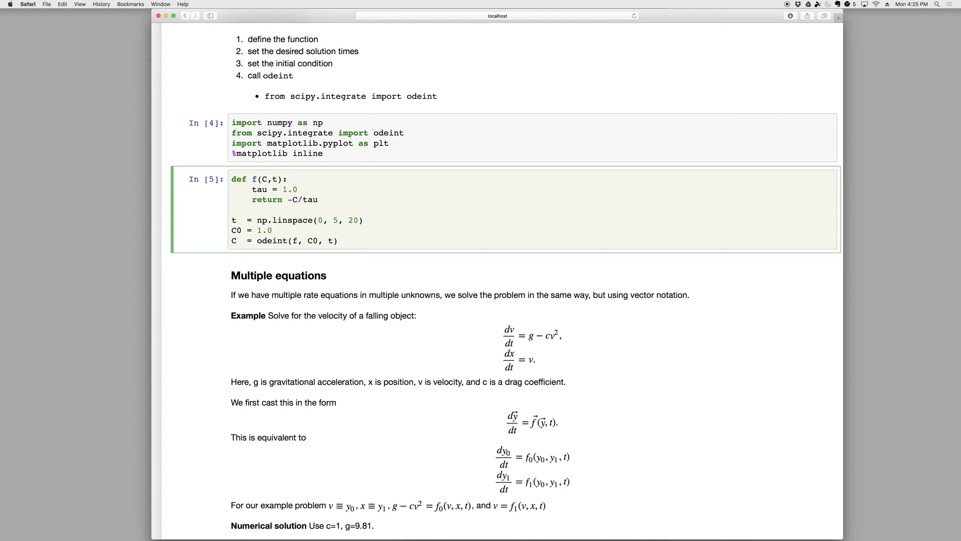
# - Compute the exact solution te = np.linspace(0, ...) and Ce = C0*np.exp(-t/tau)
pyautogui.write('te')
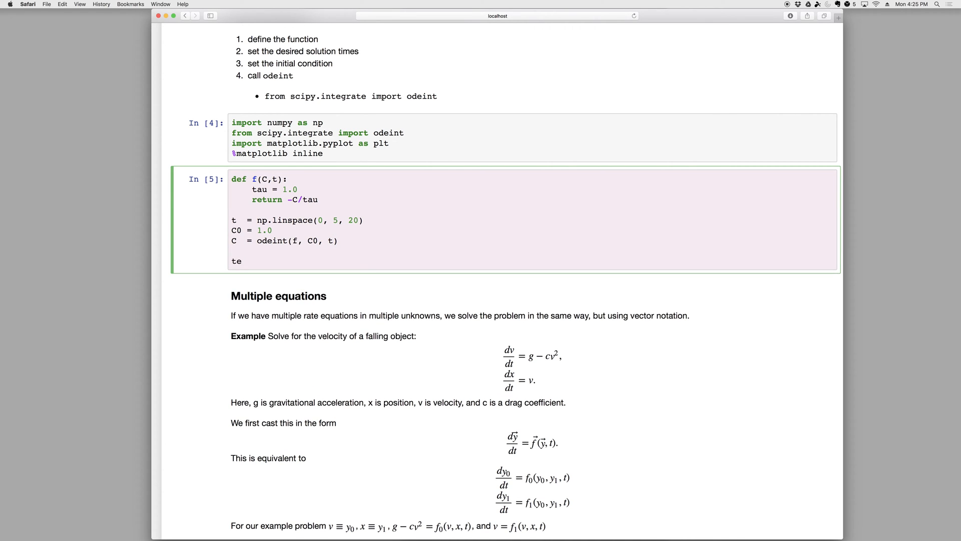
pyautogui.write('= np.')
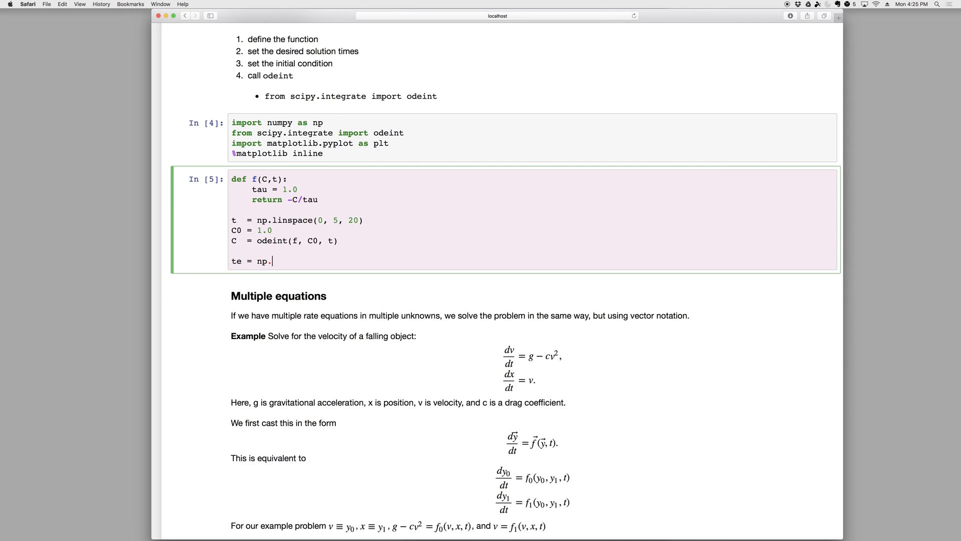
pyautogui.write('linspace(0,5,100')
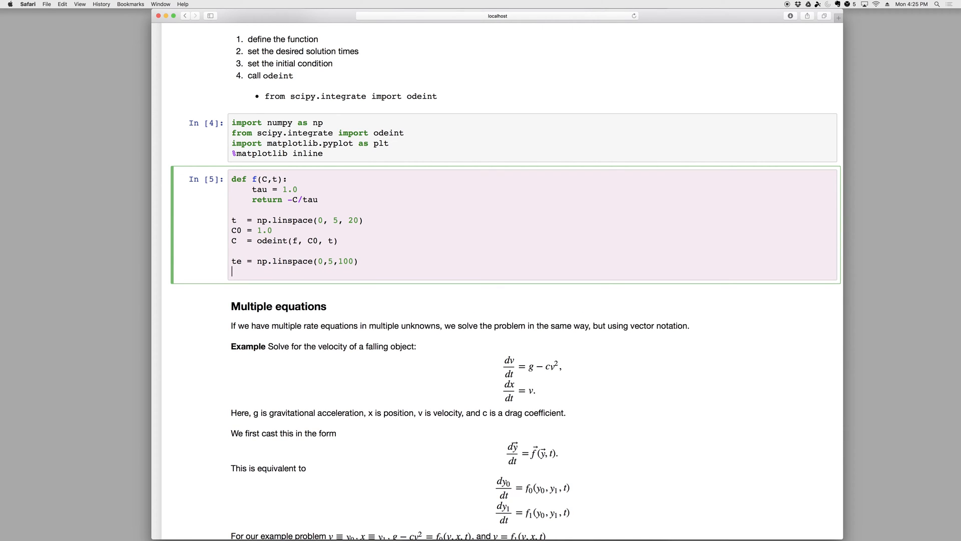
pyautogui.write('Ce = C0')
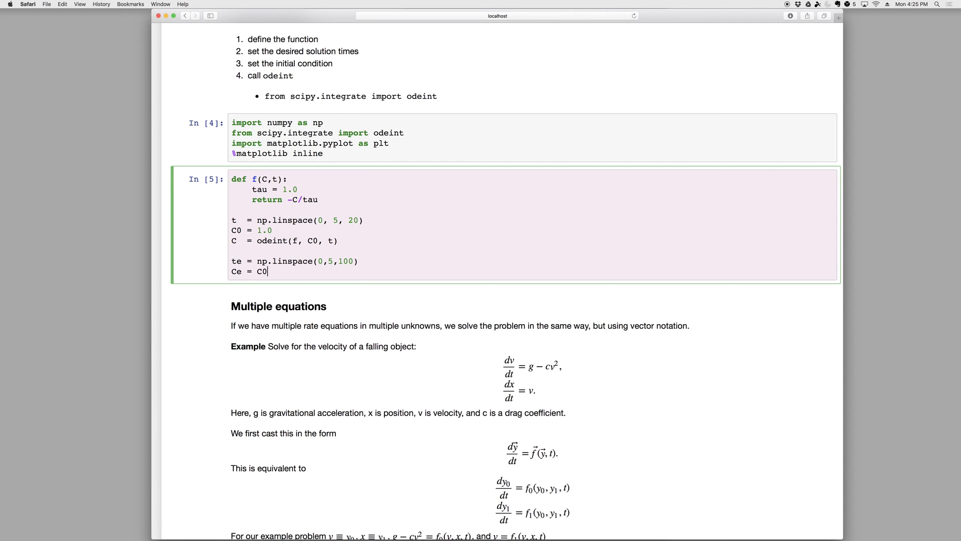
pyautogui.write('*np.exp(-')
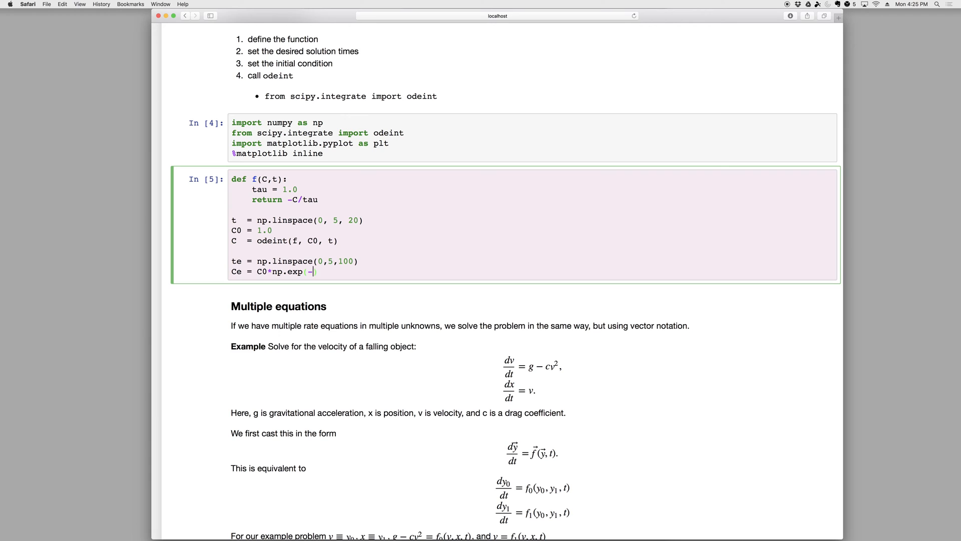
pyautogui.write('t')
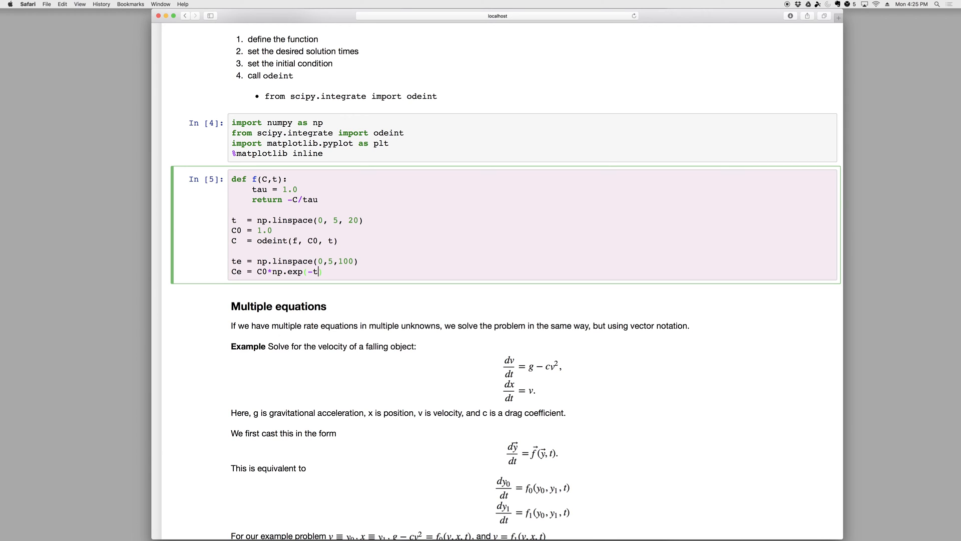
pyautogui.write('/tau')
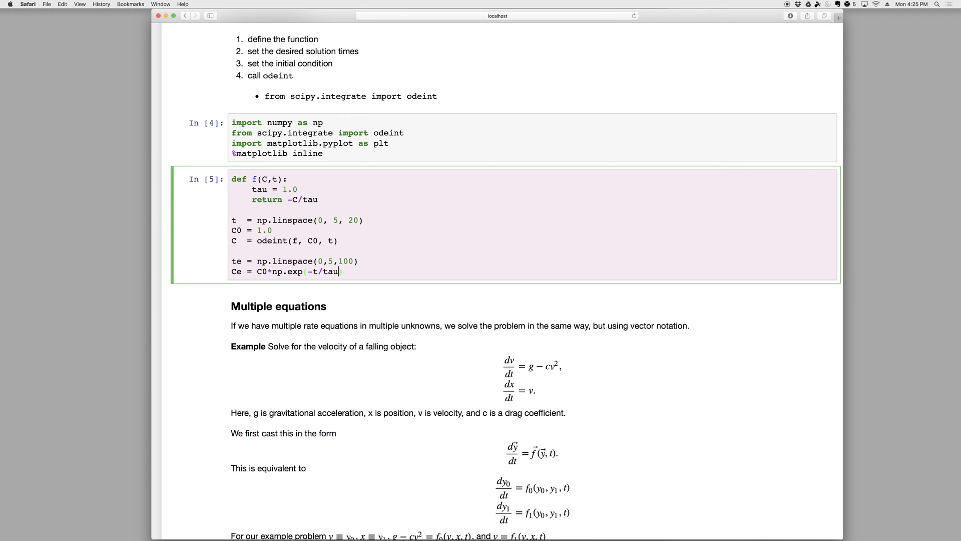
pyautogui.scroll(3)
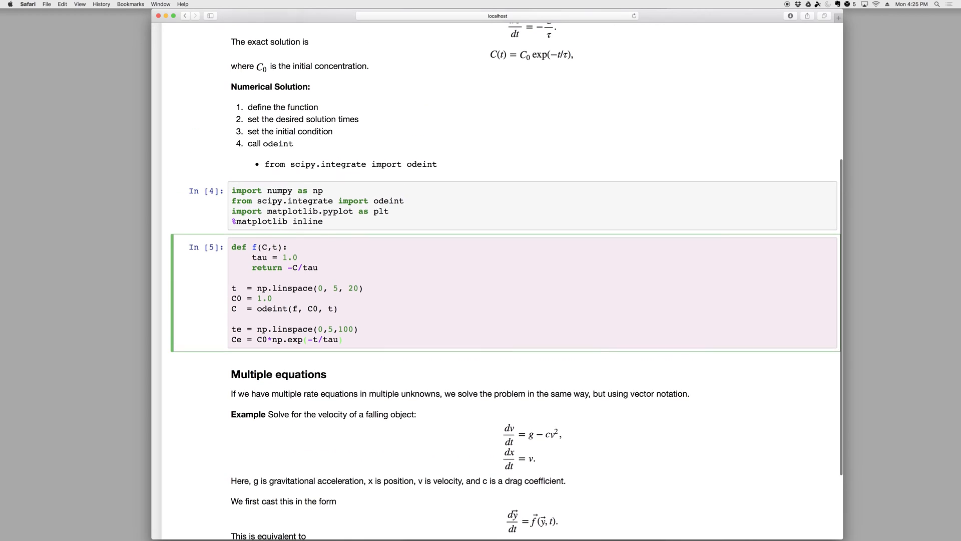
# - Plot the odeint result as dots and the exact solution Ce as a line
pyautogui.press('Return')
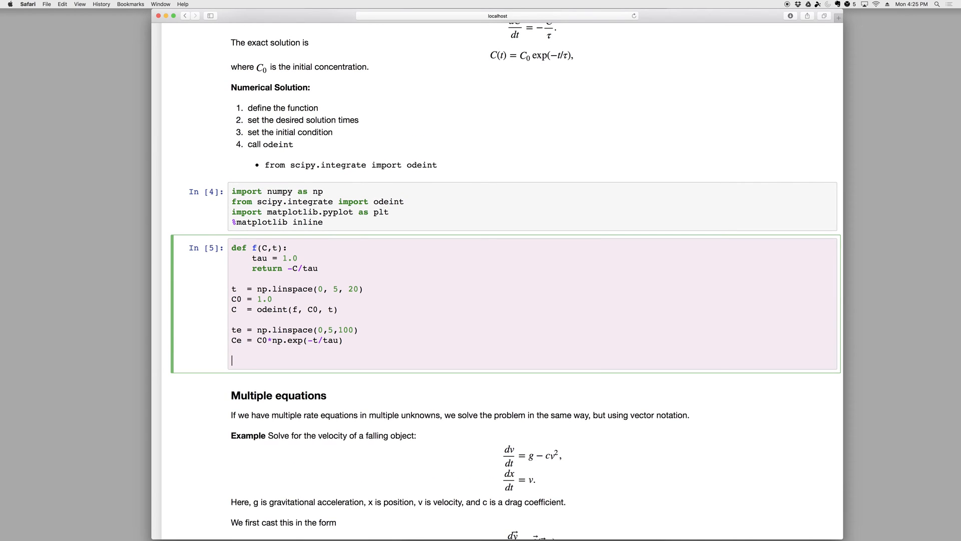
pyautogui.write('plt.plot')
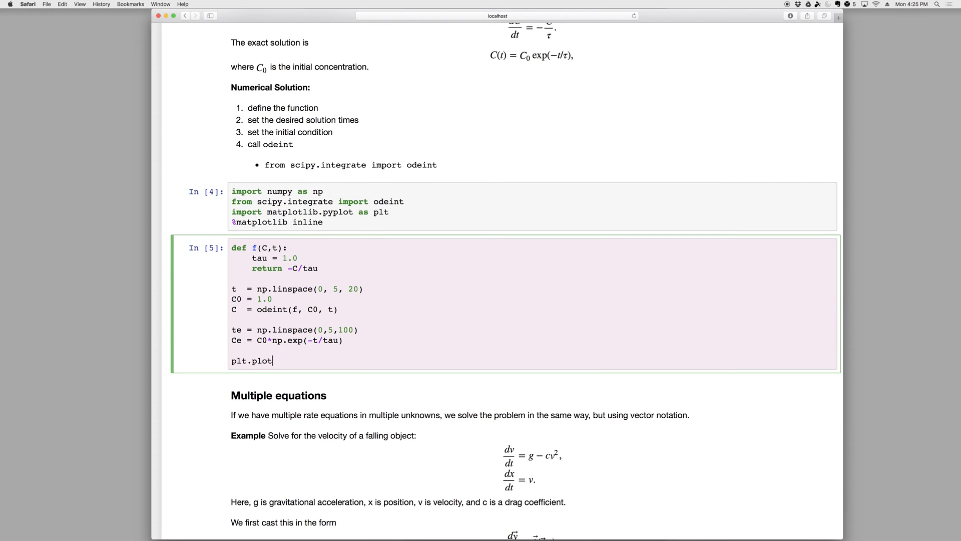
pyautogui.write('(t,C')
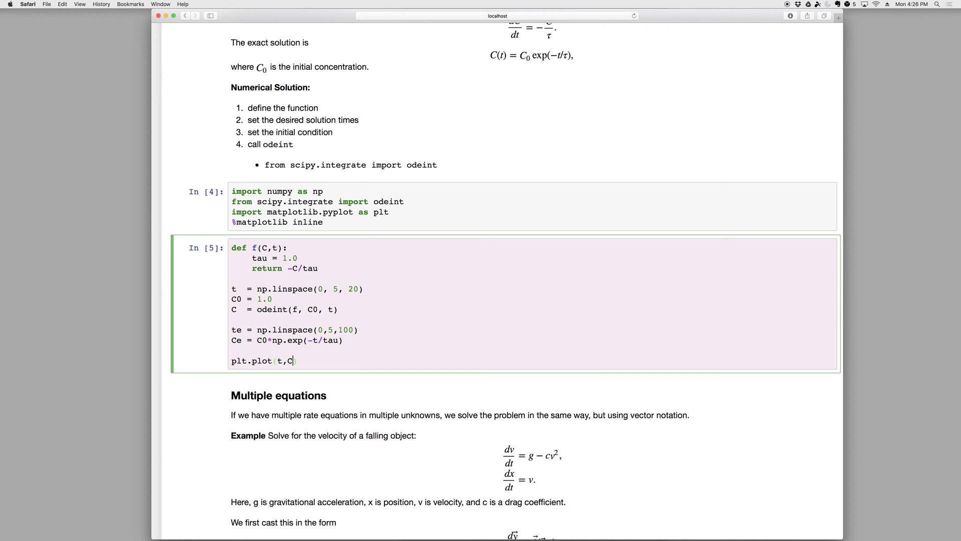
pyautogui.write(",'.')")
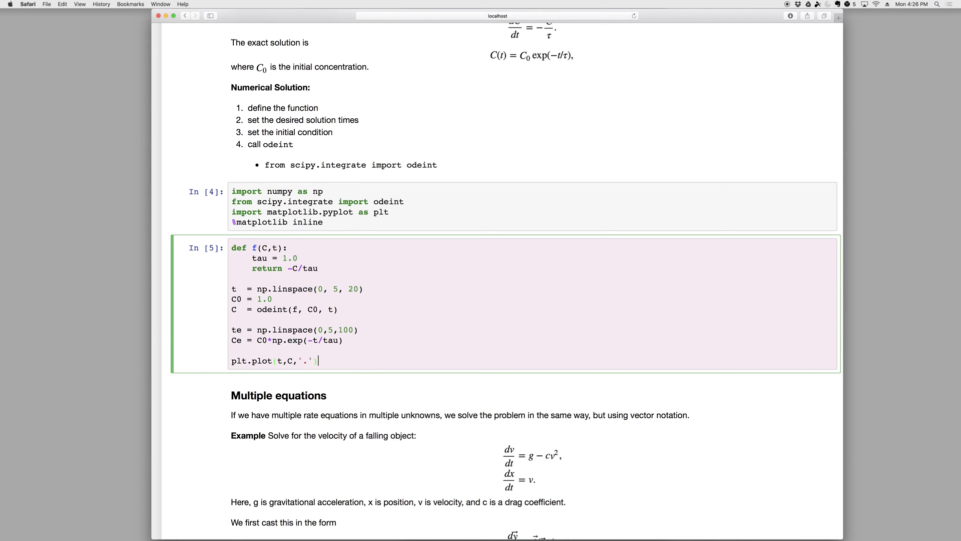
pyautogui.write('plt.plot(te,')
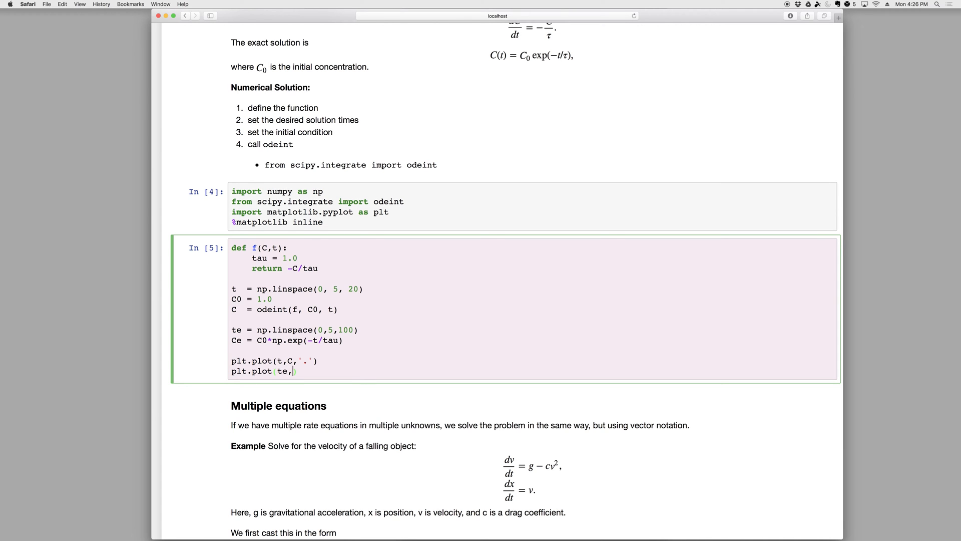
pyautogui.write("Ce,'-')")
pyautogui.write('plt.legend')
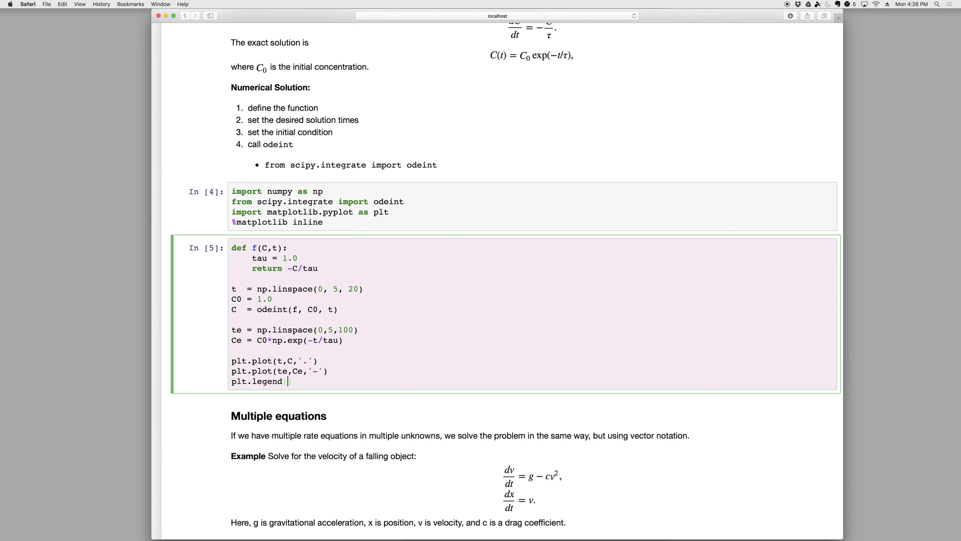
# - Add a legend labelling the odeint and exact curves, with a frameon option
pyautogui.write("([''])")
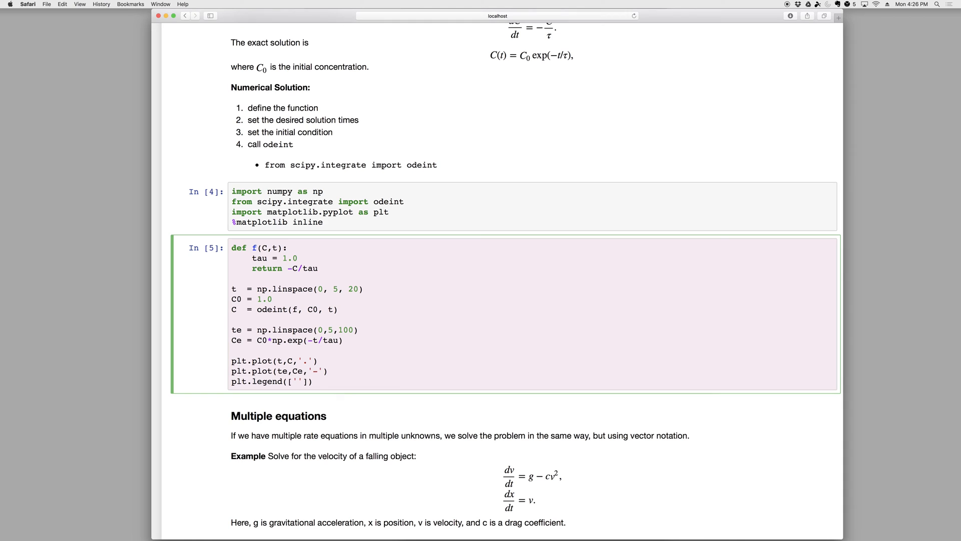
pyautogui.write("'python',")
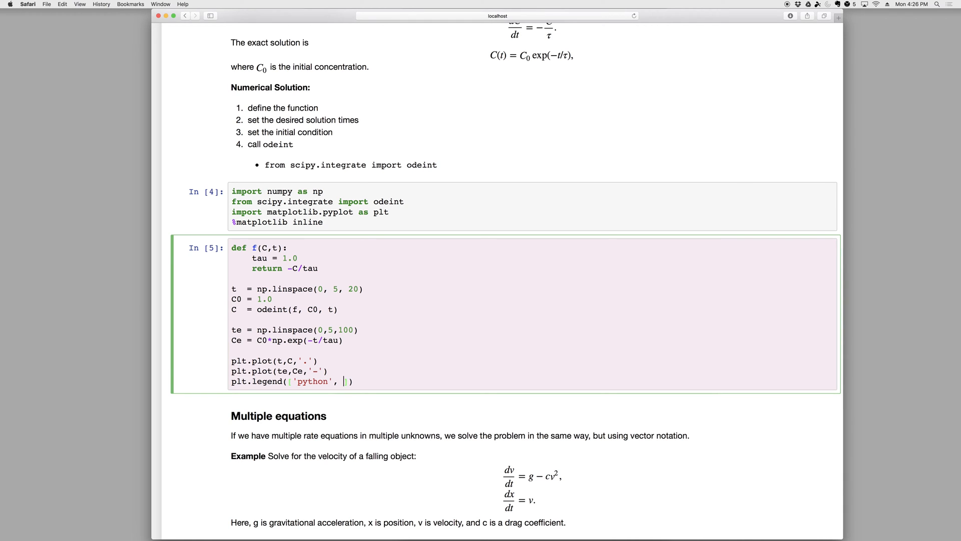
pyautogui.write("'exact'")
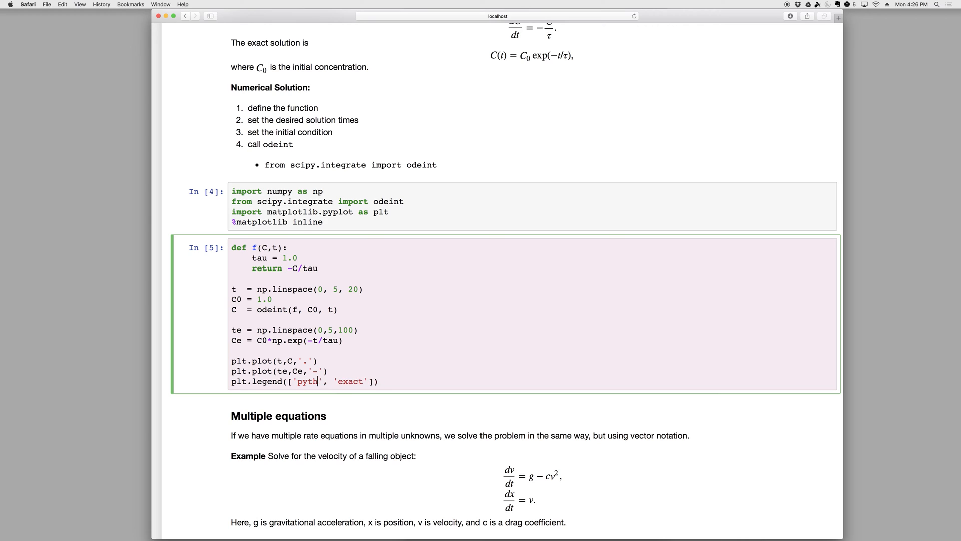
pyautogui.write('odeint')
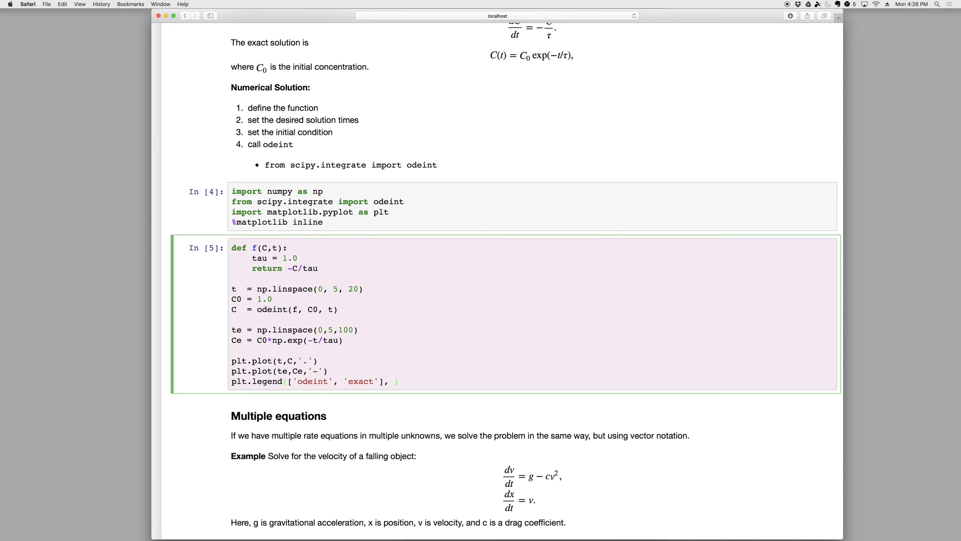
pyautogui.write('framo')
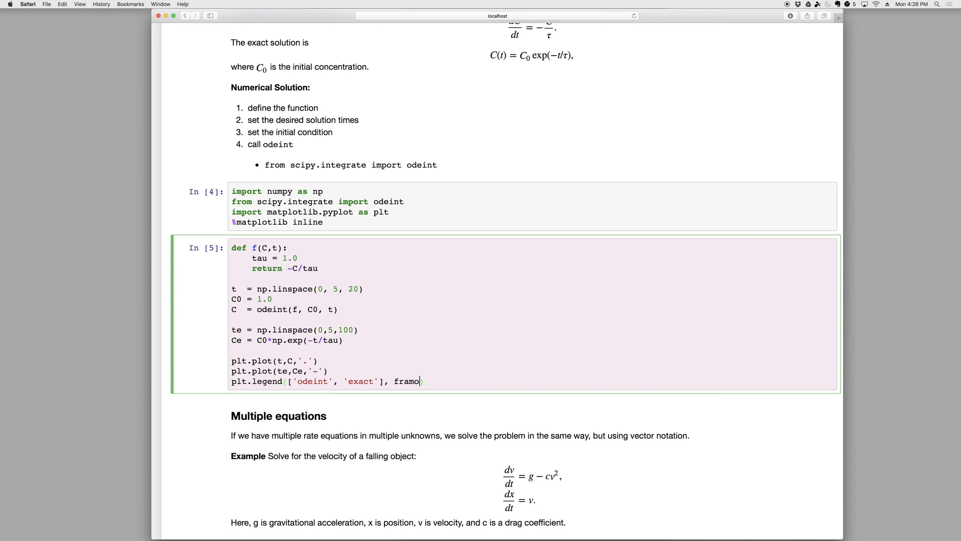
pyautogui.write('o')
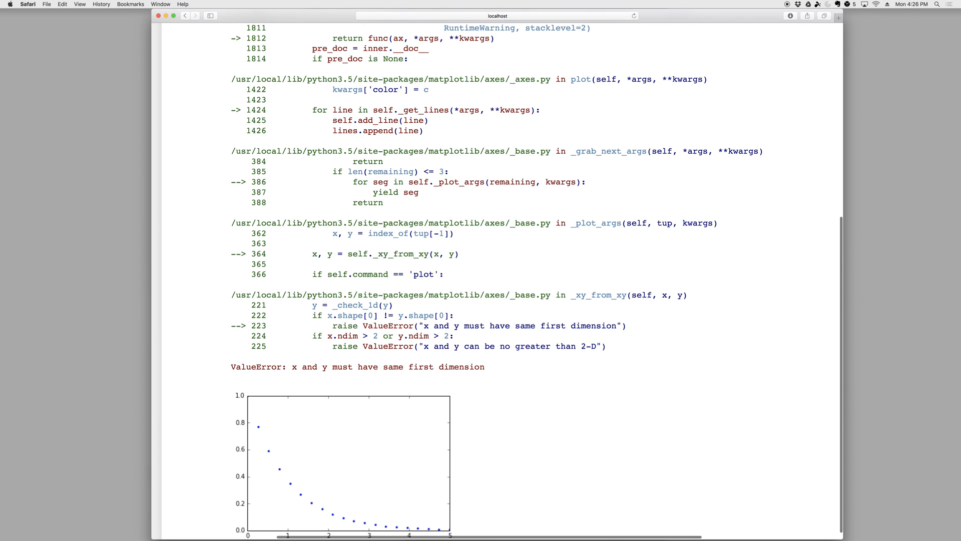
# - Define tau = 1.0, base Ce on -te/tau, set frameon=False, and re-run the cell
pyautogui.scroll(3)
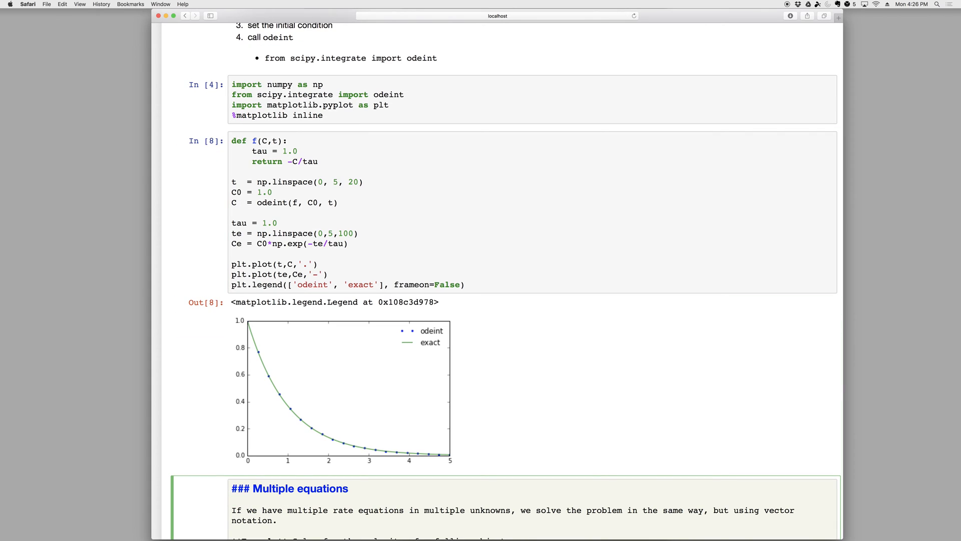
pyautogui.moveTo(369, 343)
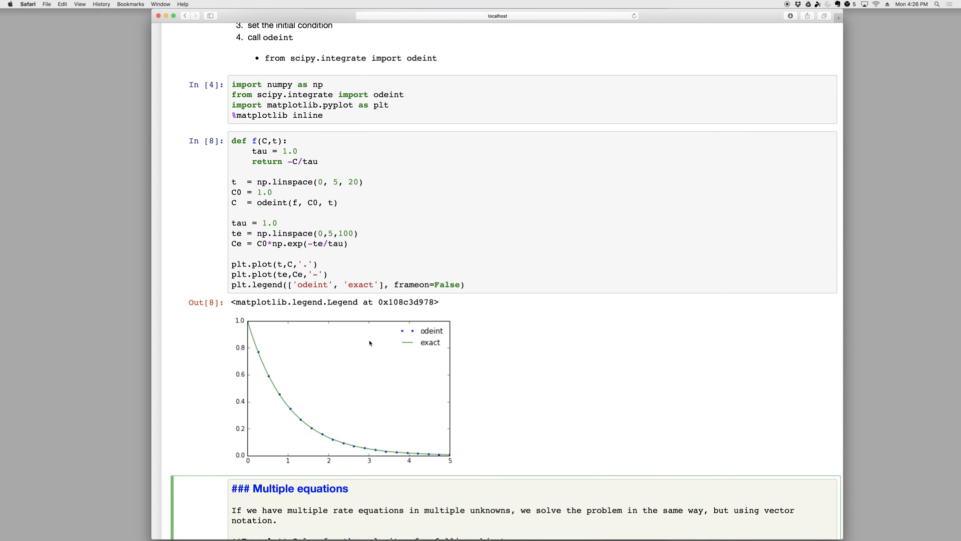
pyautogui.moveTo(280, 347)
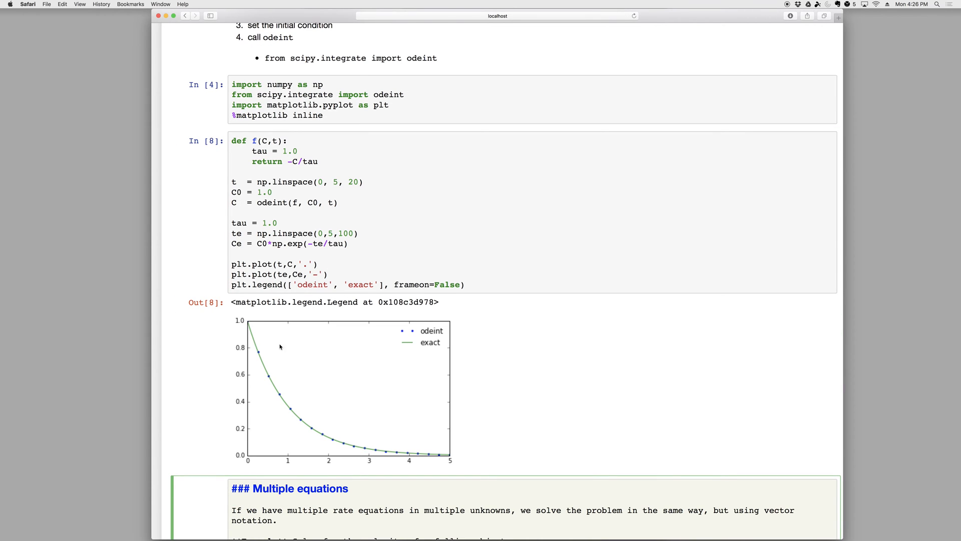
pyautogui.moveTo(291, 440)
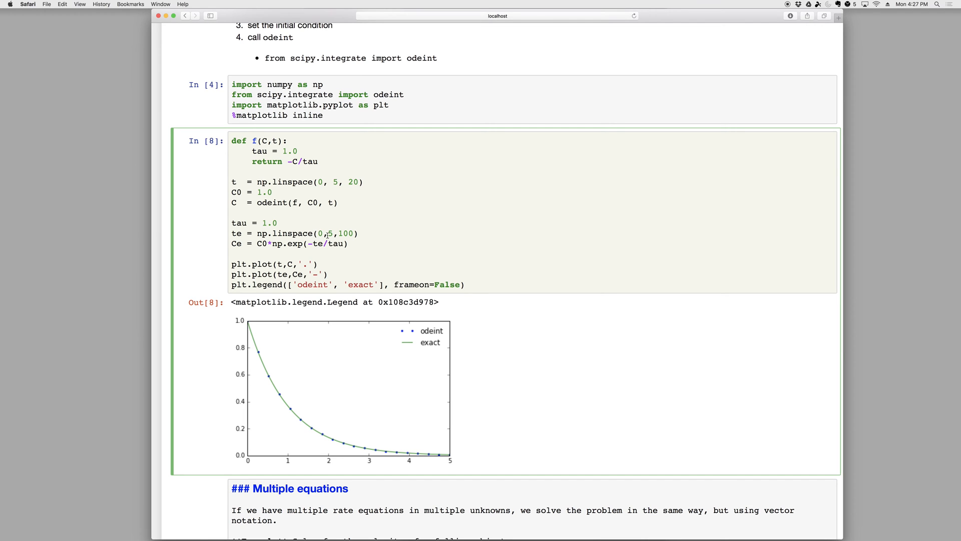
# - Reduce the decay cell to 10 time points, re-run it, and edit f's arguments
pyautogui.doubleClick(334, 182)
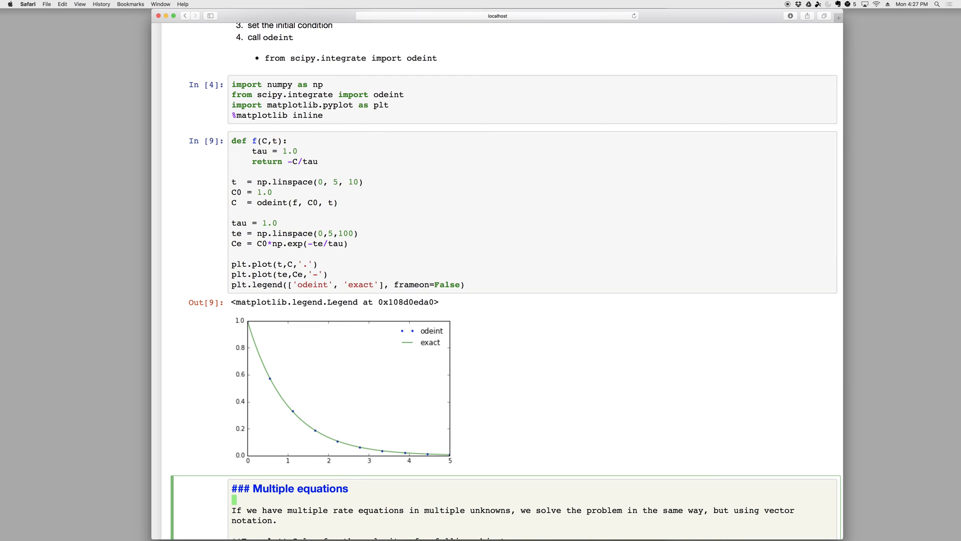
pyautogui.moveTo(412, 466)
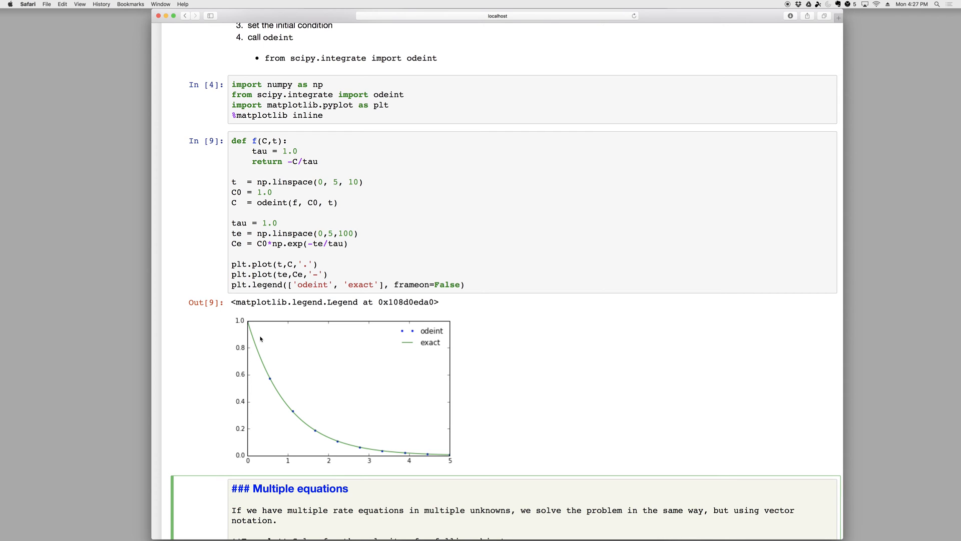
pyautogui.click(234, 499)
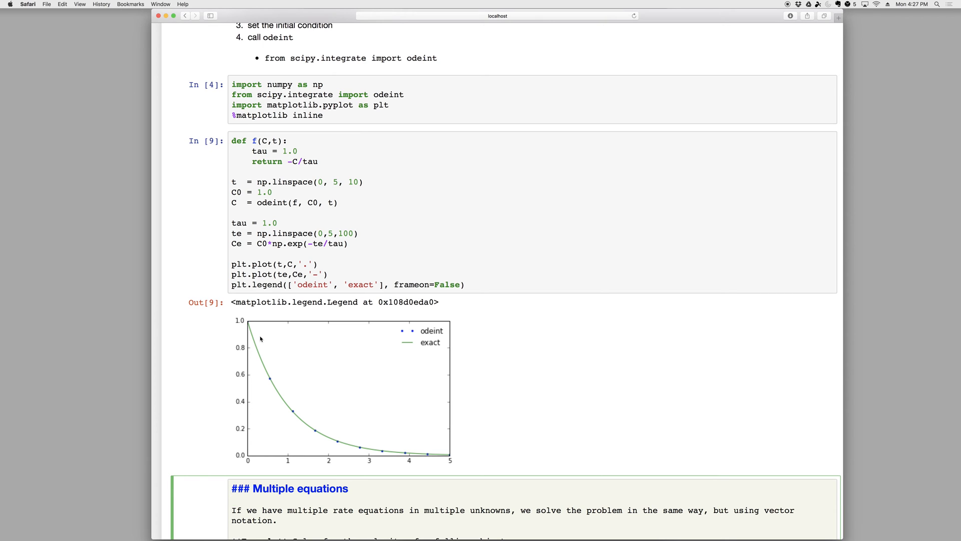
pyautogui.moveTo(344, 281)
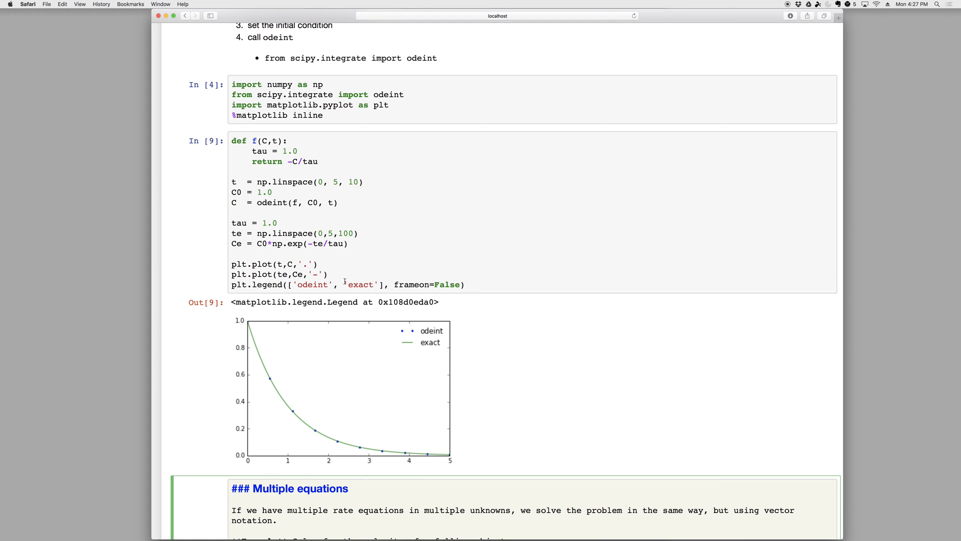
pyautogui.click(329, 274)
pyautogui.write(', ')
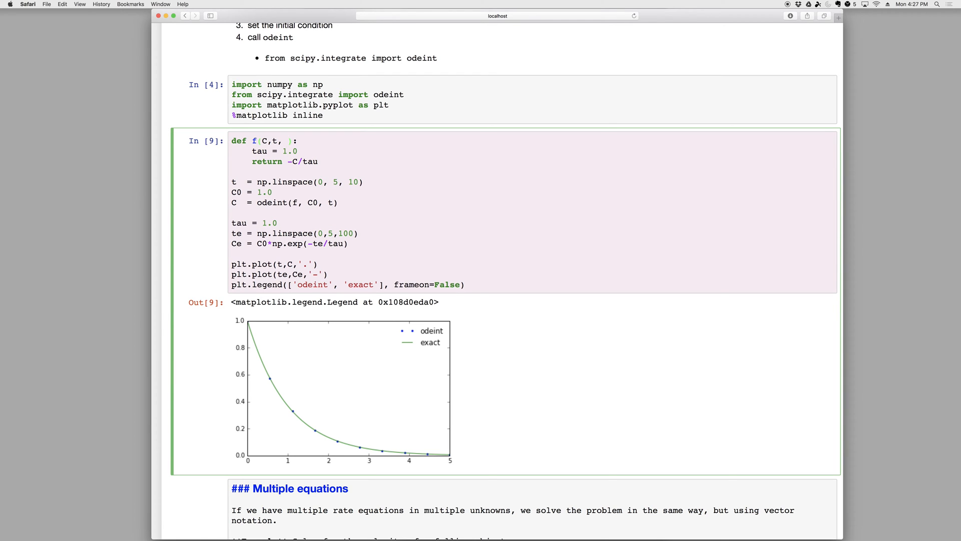
# - Add arg1 to f, call help(odeint), and scroll through odeint's documentation
pyautogui.write('arg1,')
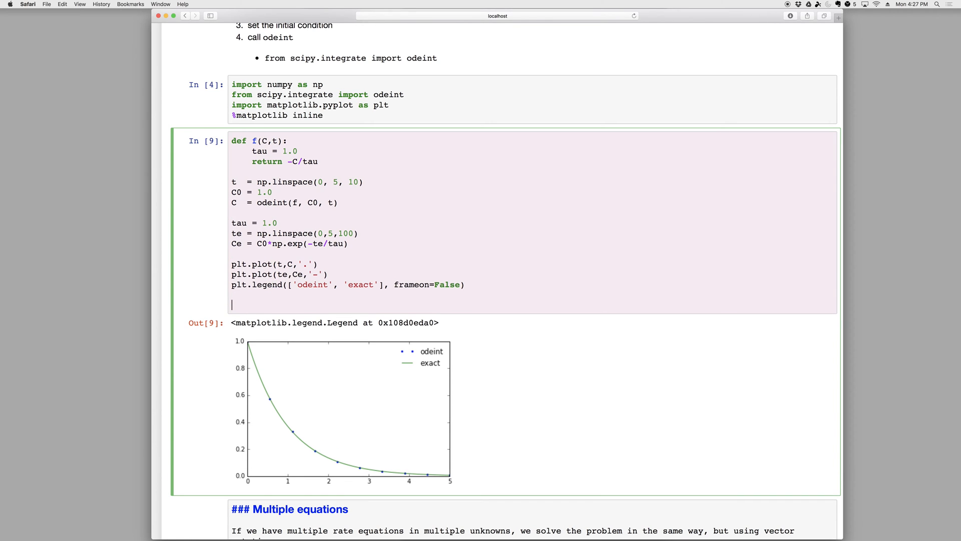
pyautogui.write('help')
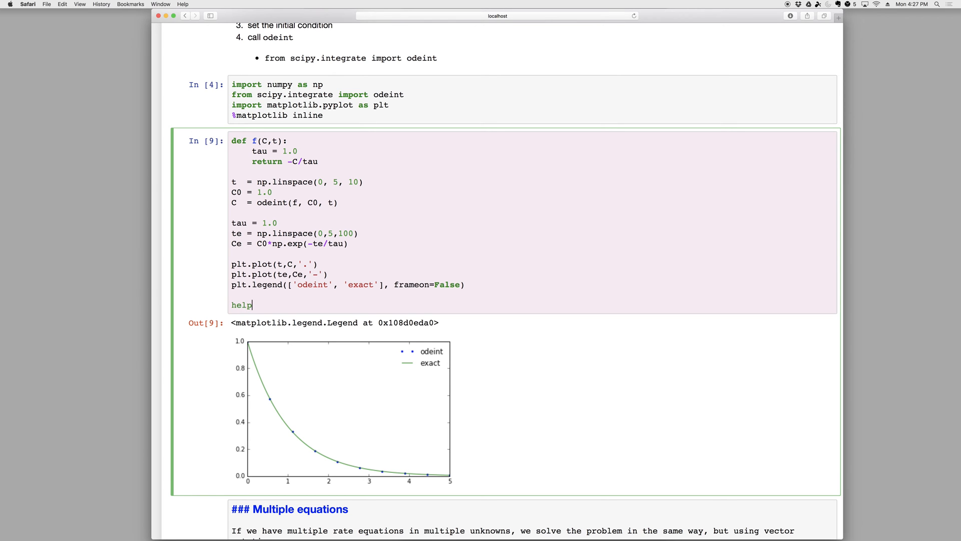
pyautogui.write('(odeint')
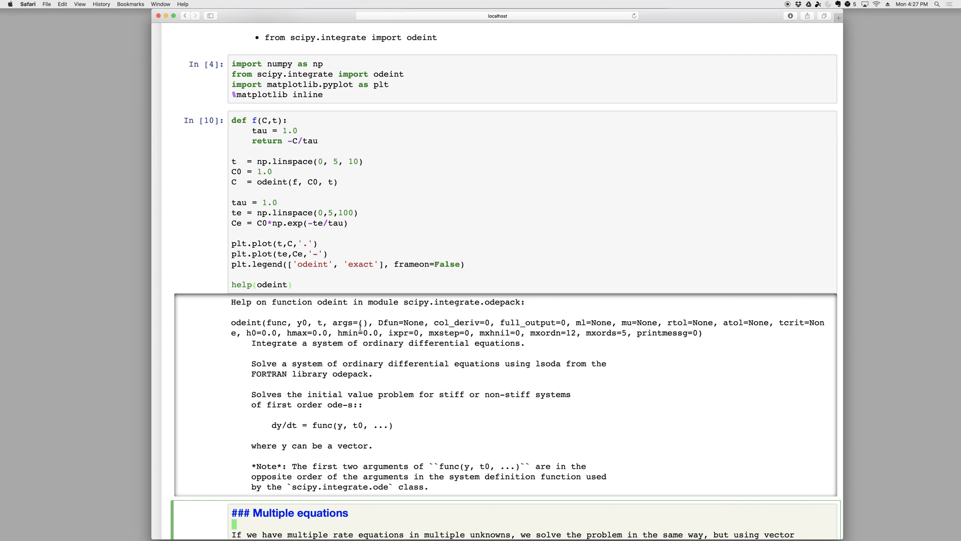
pyautogui.doubleClick(343, 322)
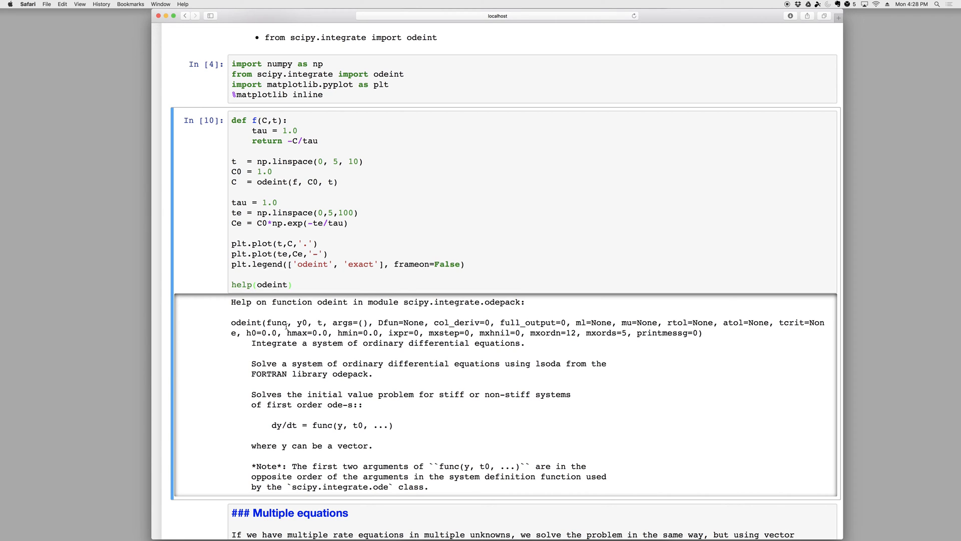
pyautogui.scroll(-3)
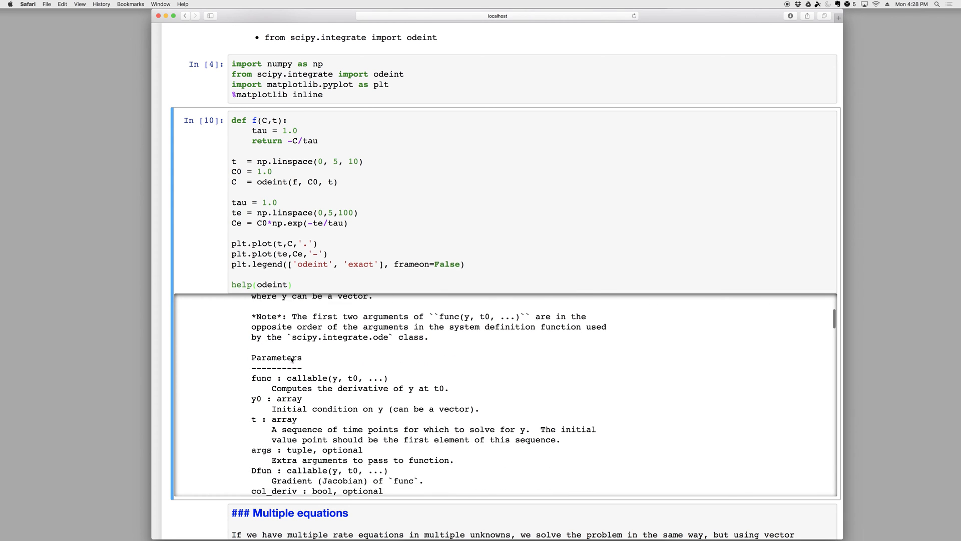
pyautogui.scroll(-3)
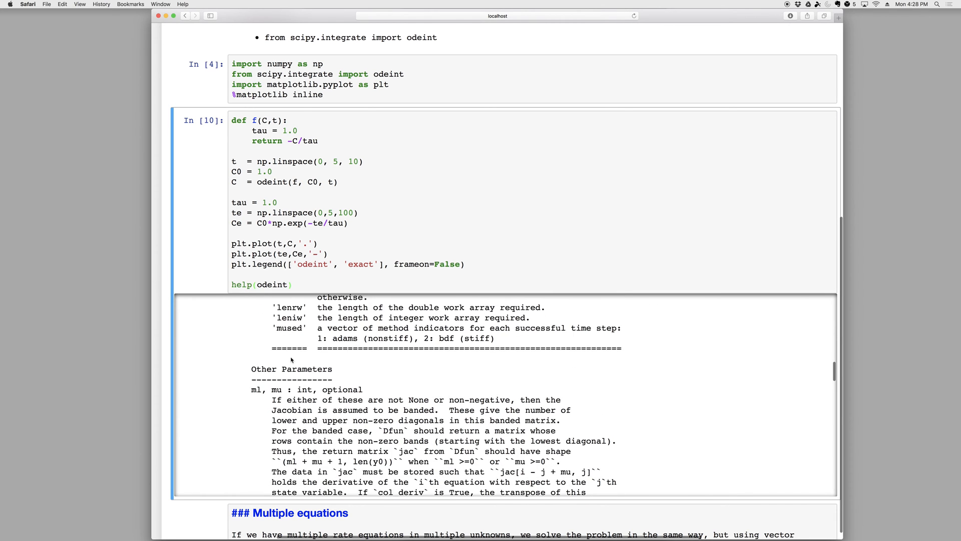
pyautogui.scroll(-3)
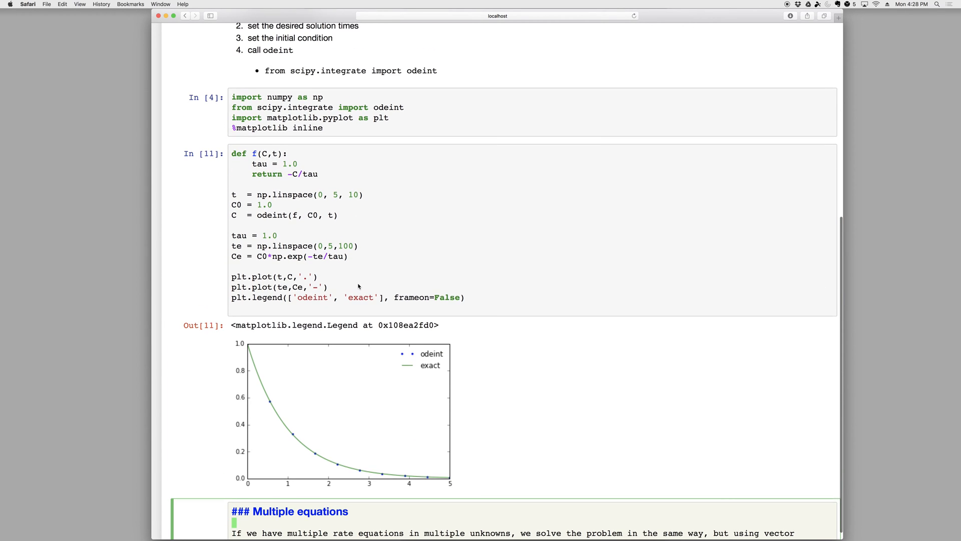
pyautogui.scroll(3)
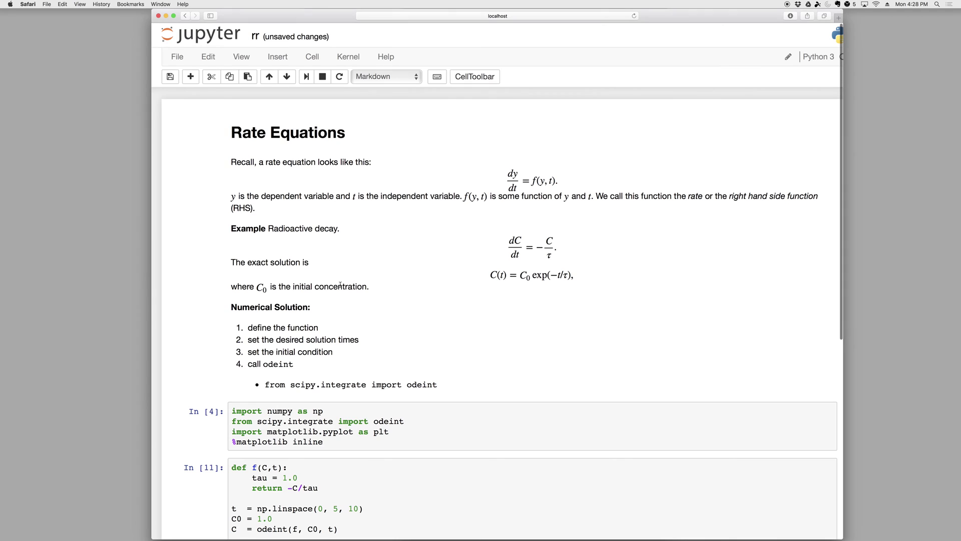
pyautogui.moveTo(556, 164)
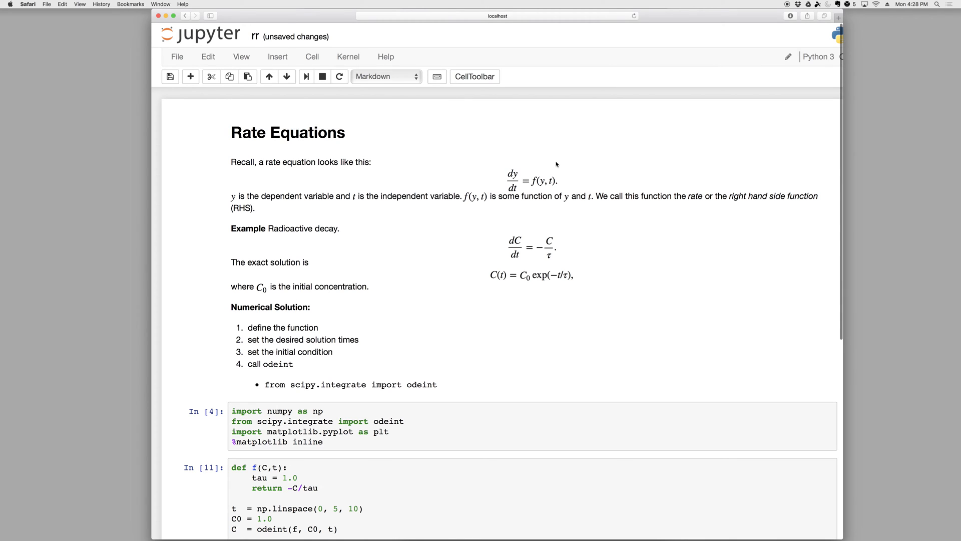
pyautogui.moveTo(541, 202)
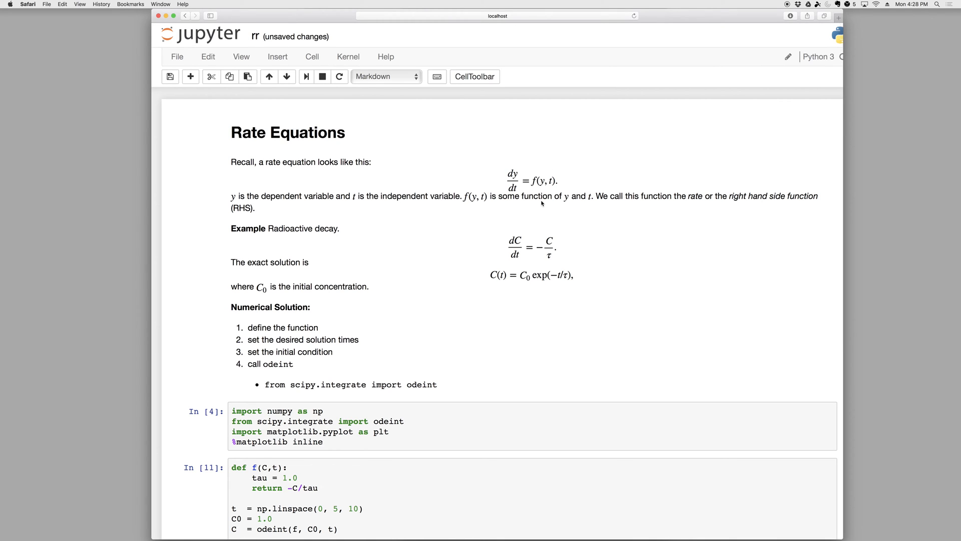
pyautogui.moveTo(510, 236)
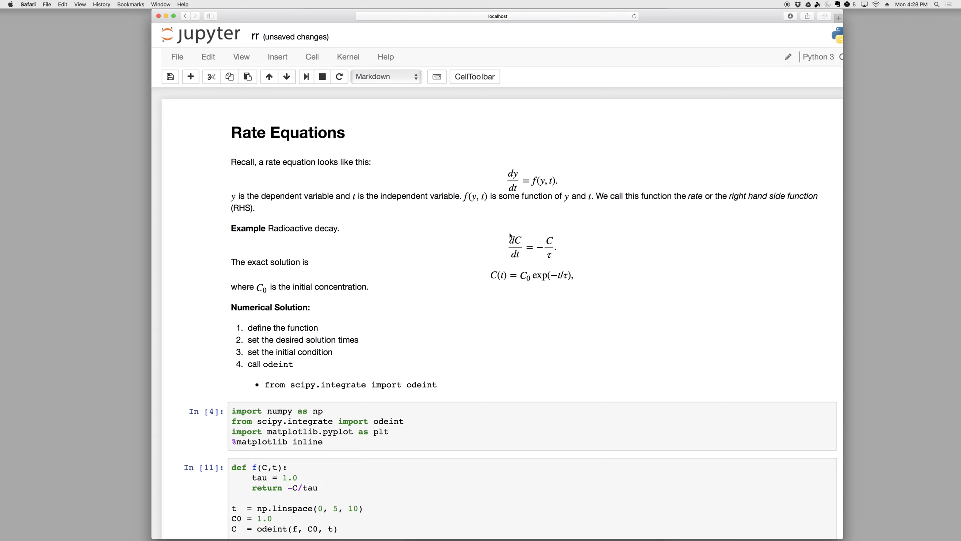
pyautogui.moveTo(344, 297)
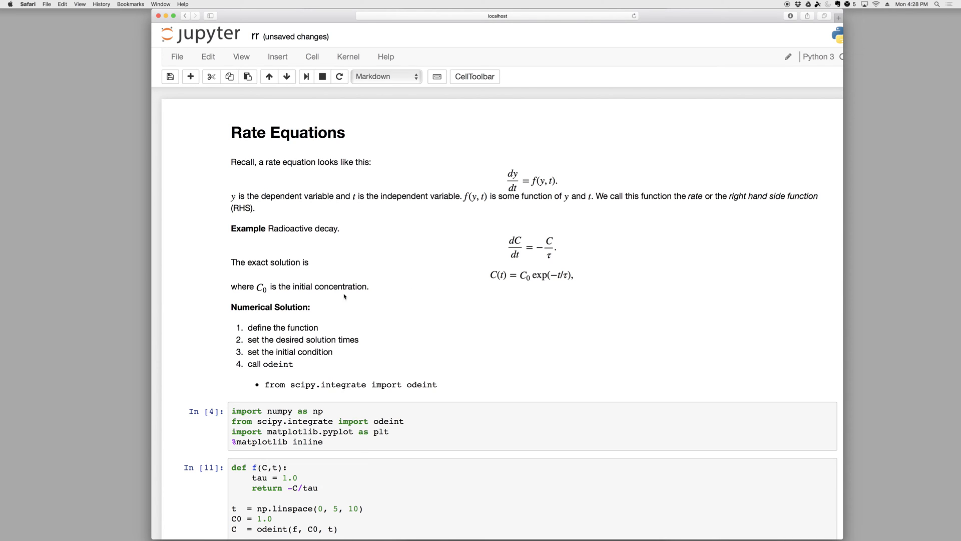
pyautogui.moveTo(534, 185)
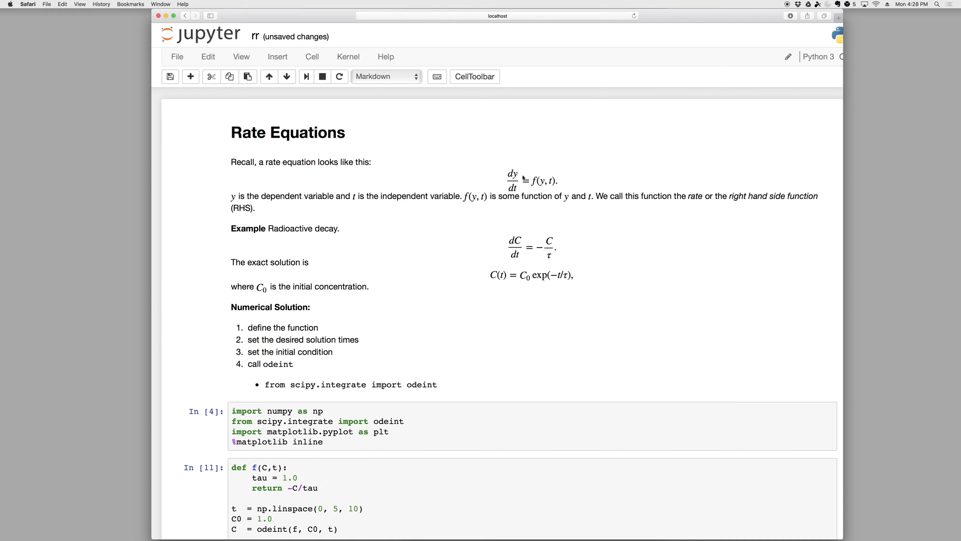
pyautogui.moveTo(305, 374)
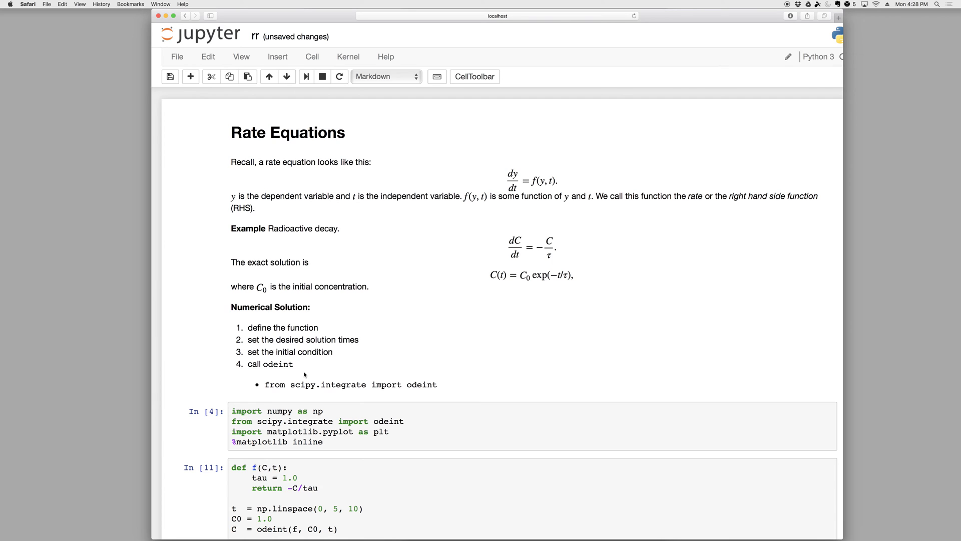
pyautogui.scroll(-3)
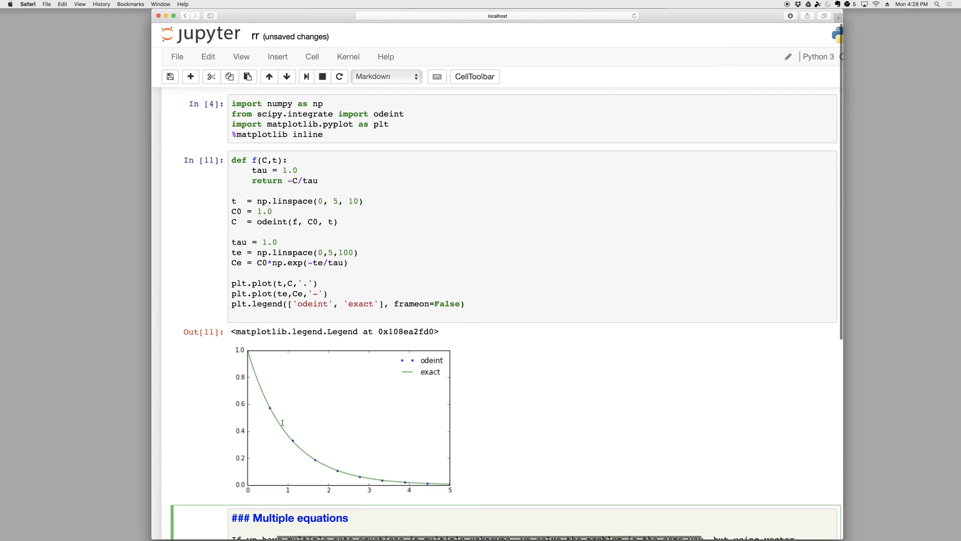
pyautogui.scroll(-3)
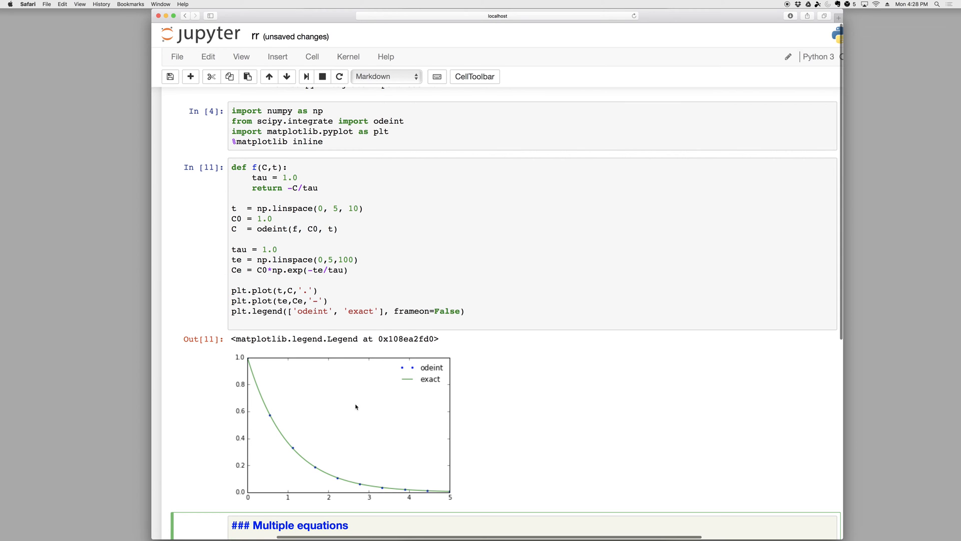
pyautogui.scroll(-3)
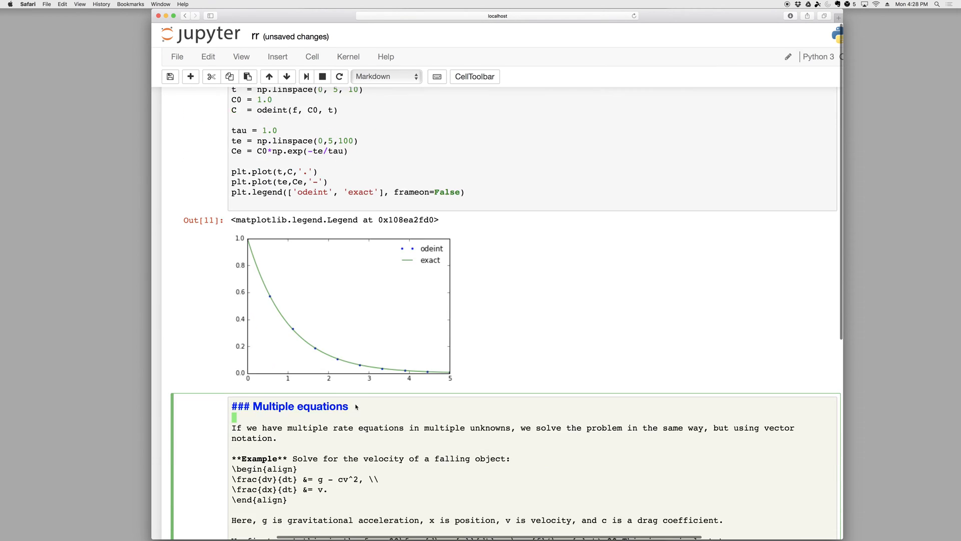
# - Scroll to the Multiple equations notes and render them as formatted equations
pyautogui.scroll(-3)
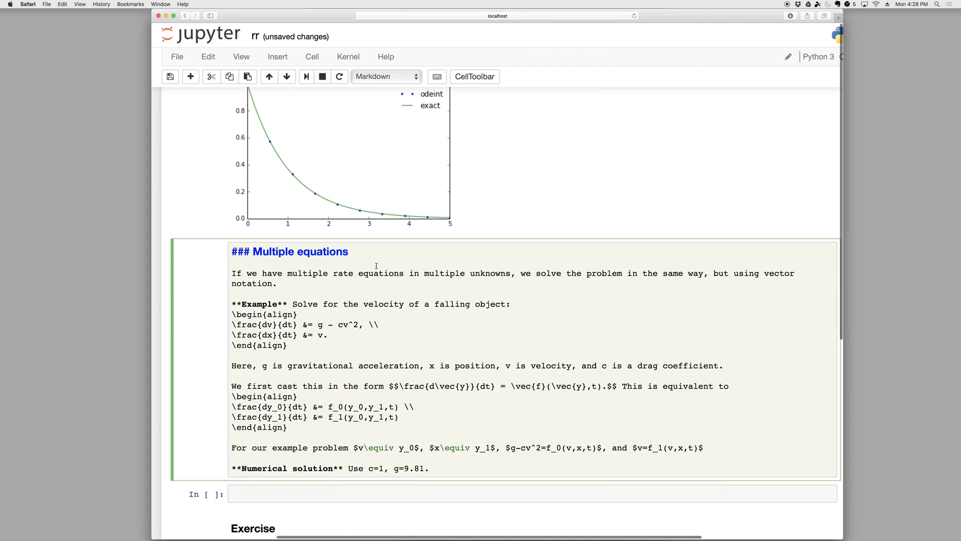
pyautogui.scroll(-3)
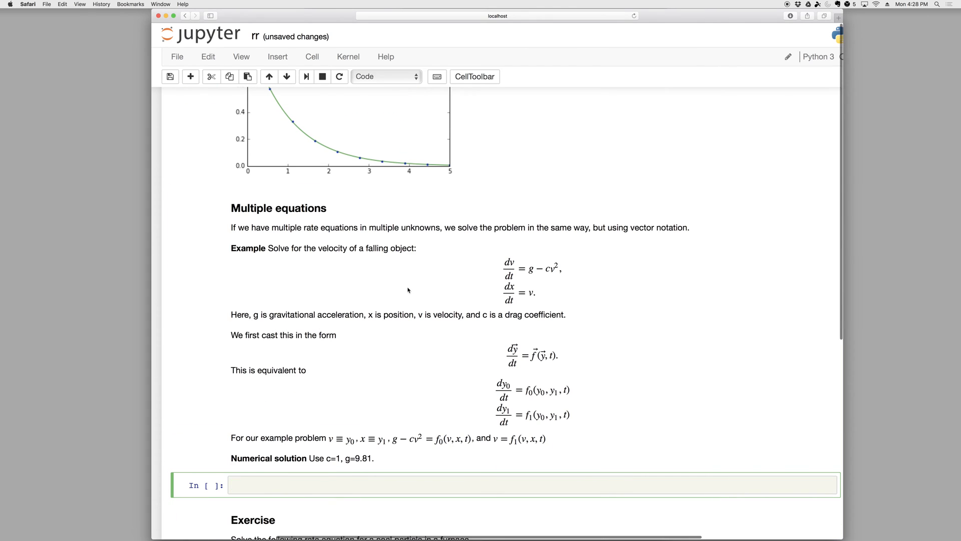
pyautogui.scroll(-3)
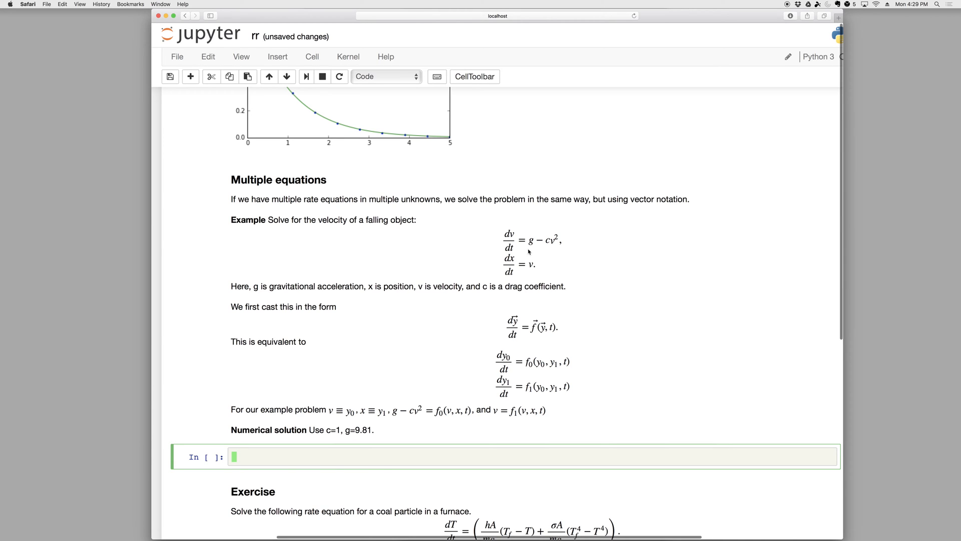
pyautogui.moveTo(521, 218)
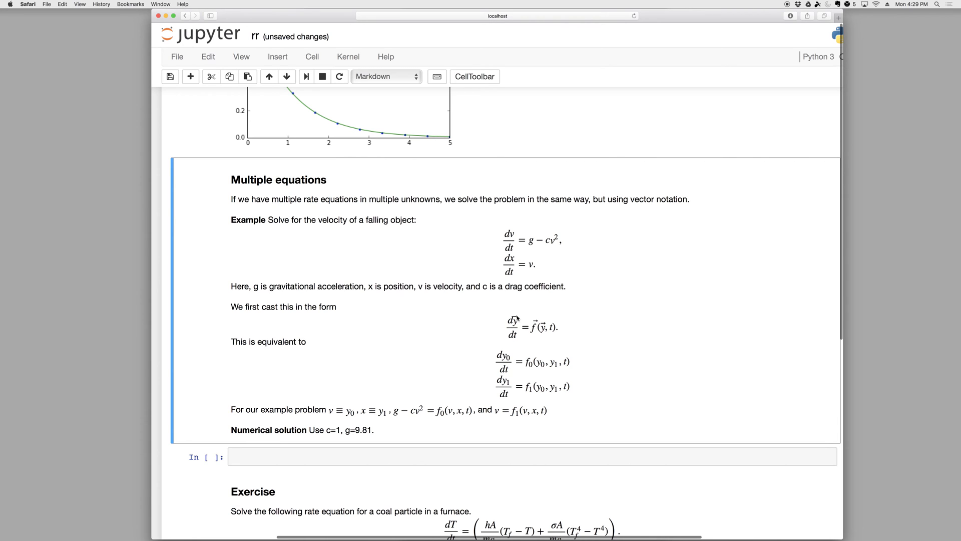
pyautogui.moveTo(519, 325)
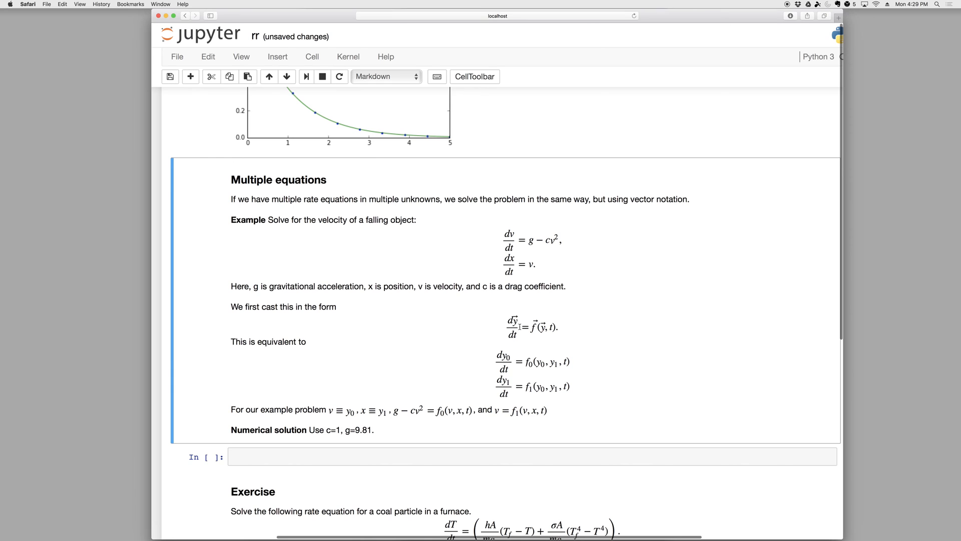
pyautogui.moveTo(544, 322)
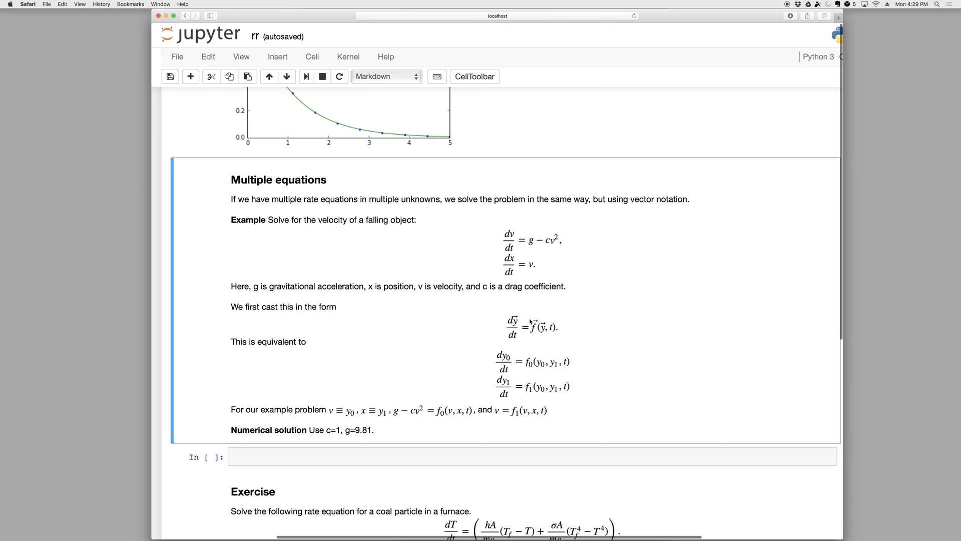
pyautogui.moveTo(543, 330)
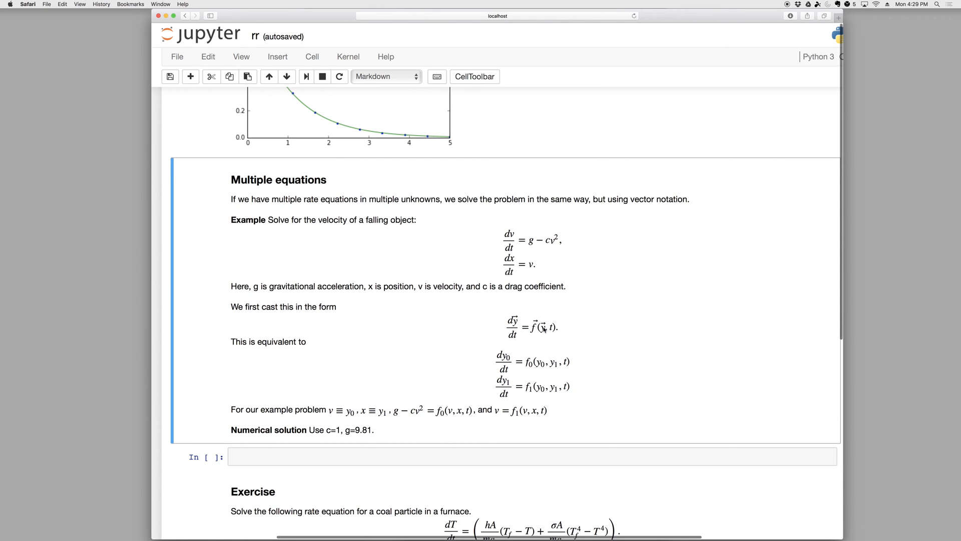
pyautogui.moveTo(544, 330)
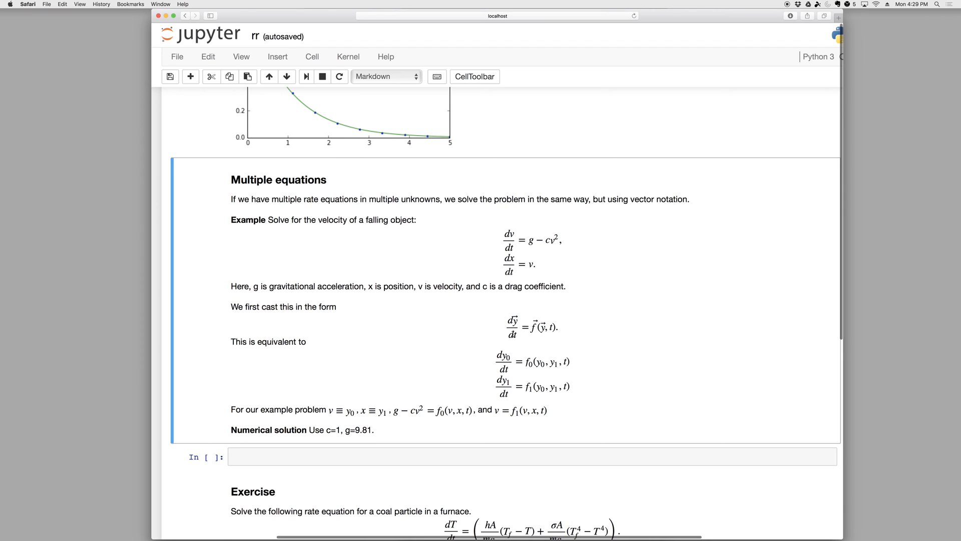
pyautogui.moveTo(543, 329)
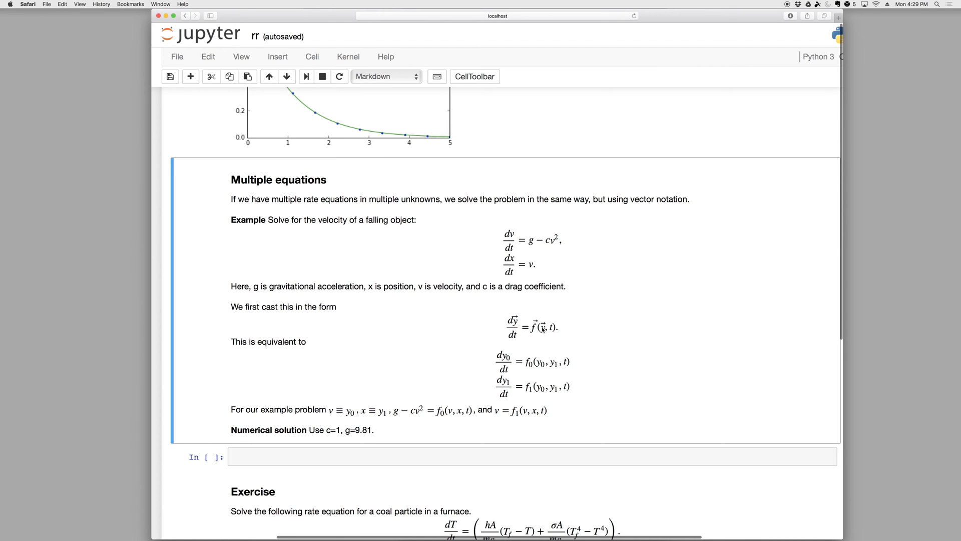
pyautogui.click(532, 325)
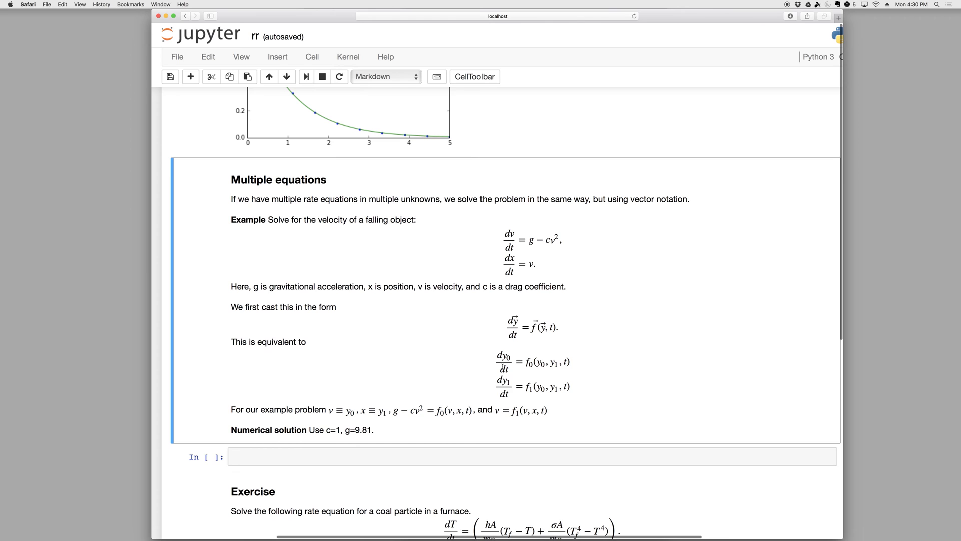
# - Begin defining f(y,t) in the empty Numerical solution code cell
pyautogui.click(465, 455)
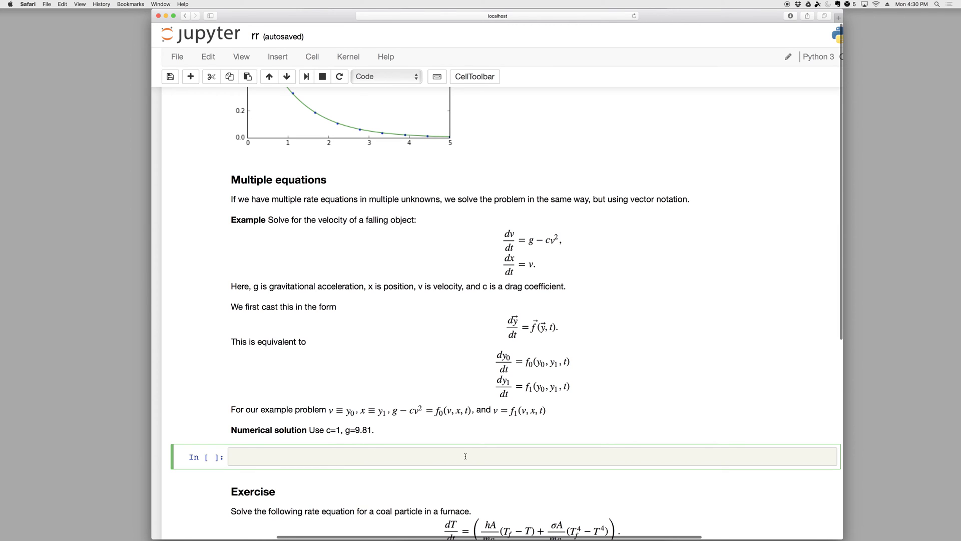
pyautogui.click(465, 456)
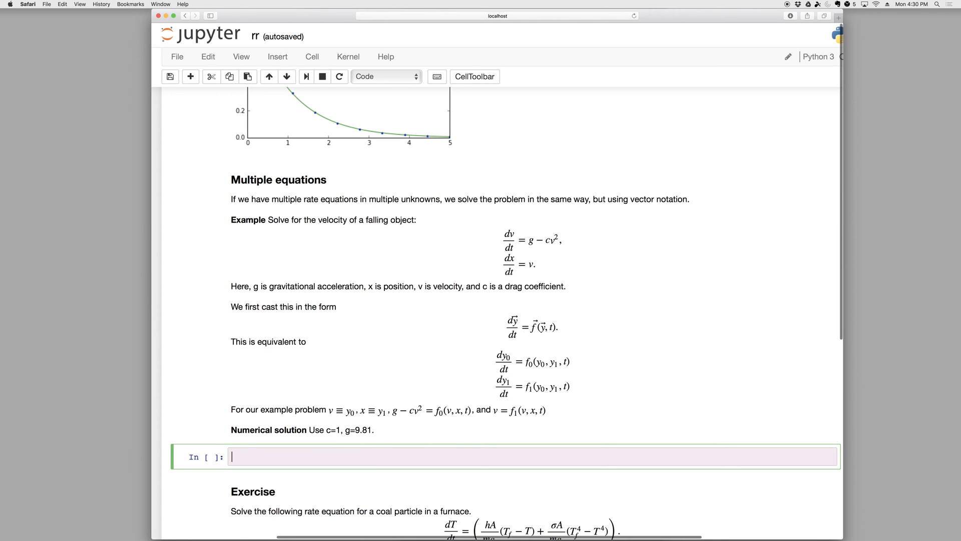
pyautogui.write('def f(')
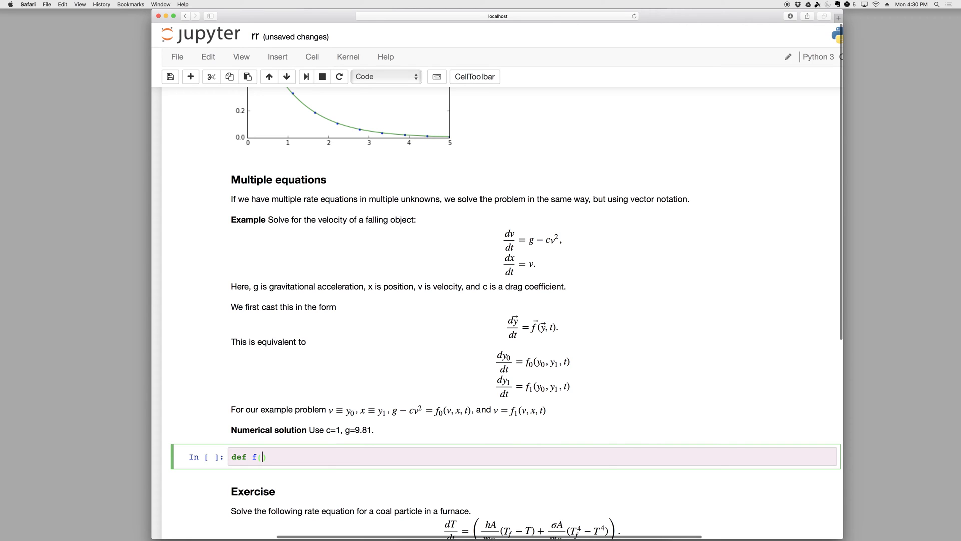
pyautogui.write('(x')
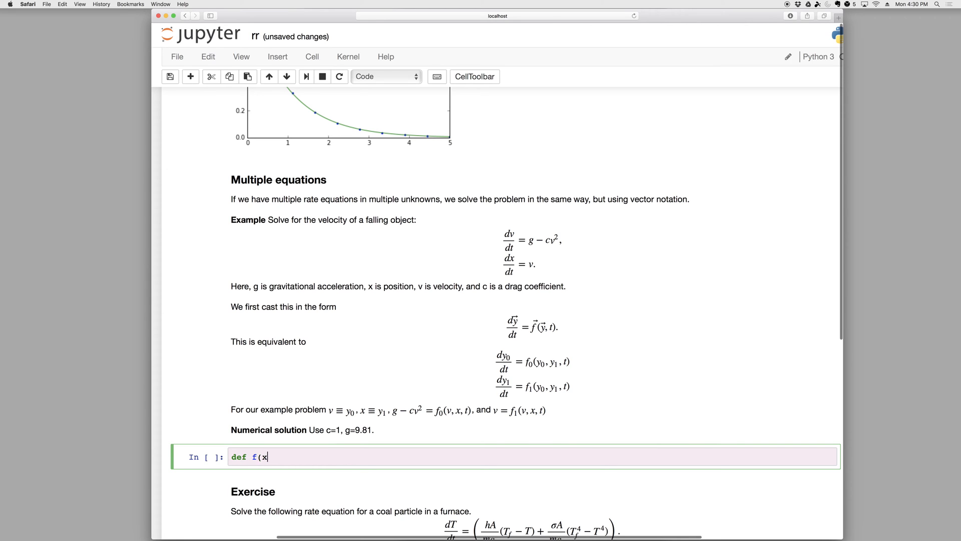
pyautogui.write('y,')
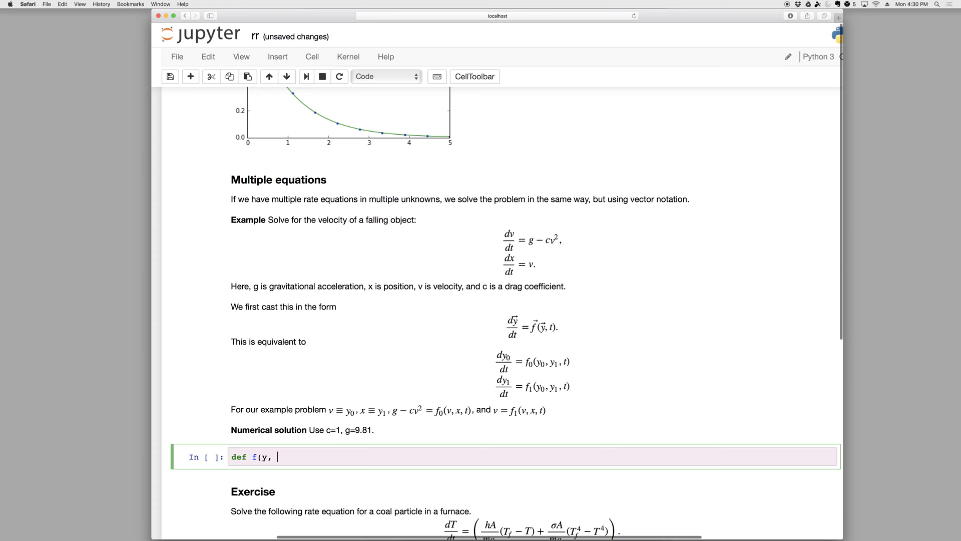
pyautogui.write('t):')
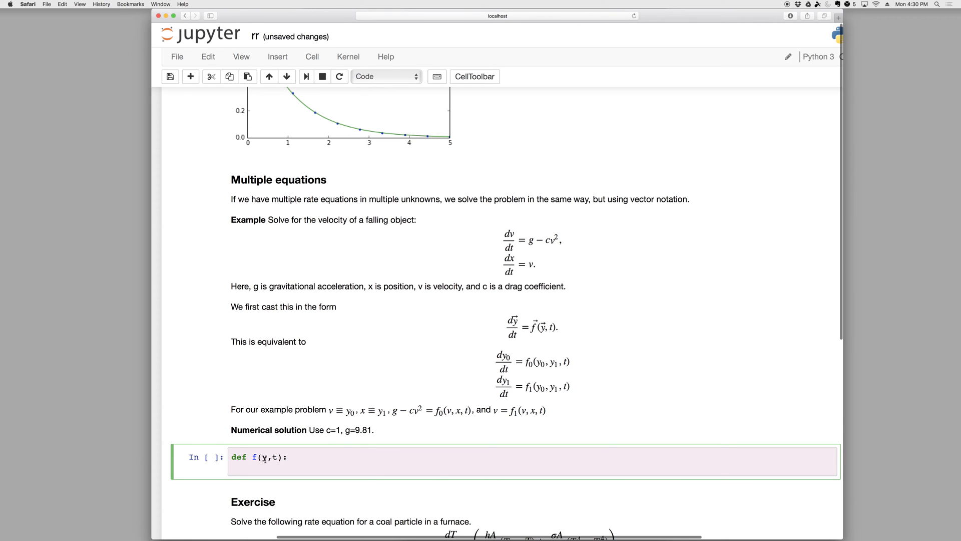
pyautogui.moveTo(426, 417)
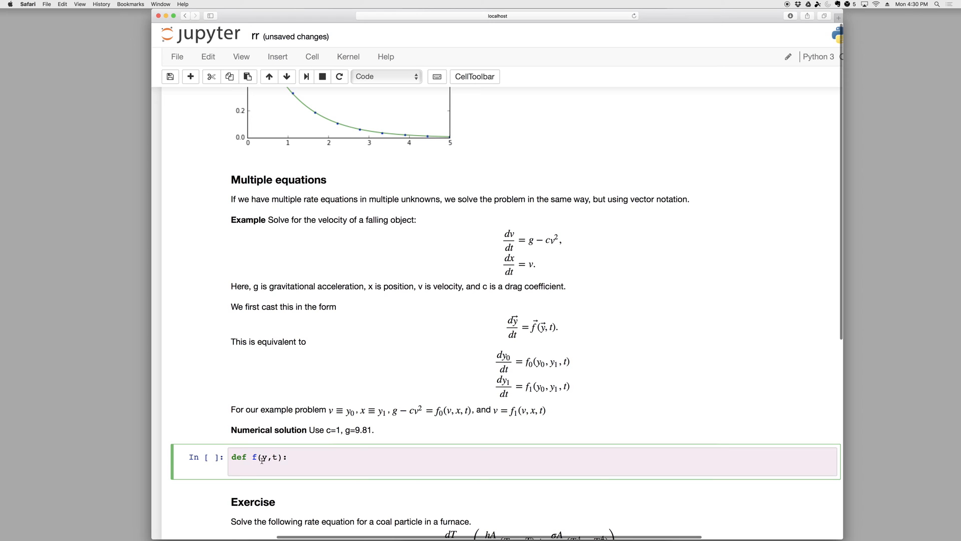
pyautogui.press('Return')
pyautogui.write('v = y[0')
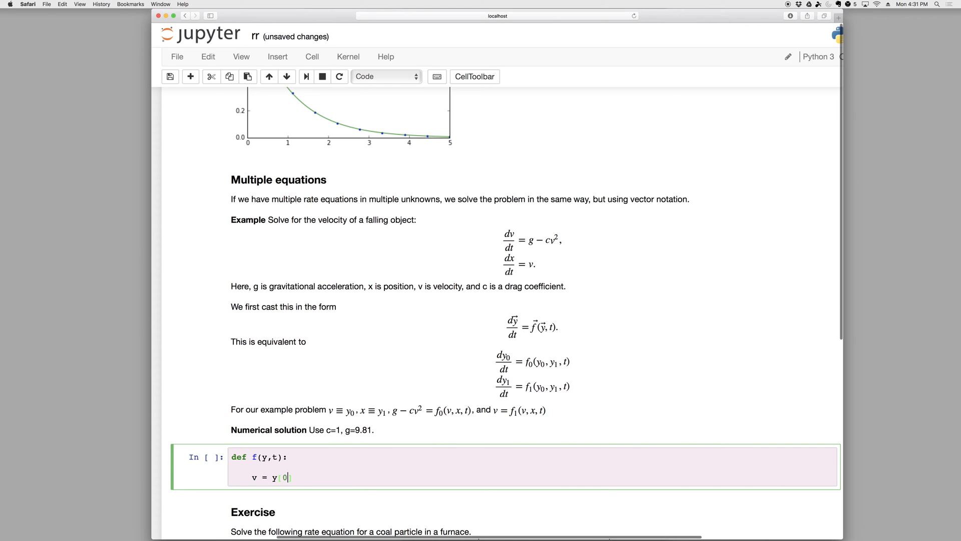
# - Unpack v = y[0], x = y[1] and compute dvdt = g - c*v**2, dxdt = v
pyautogui.write(']')
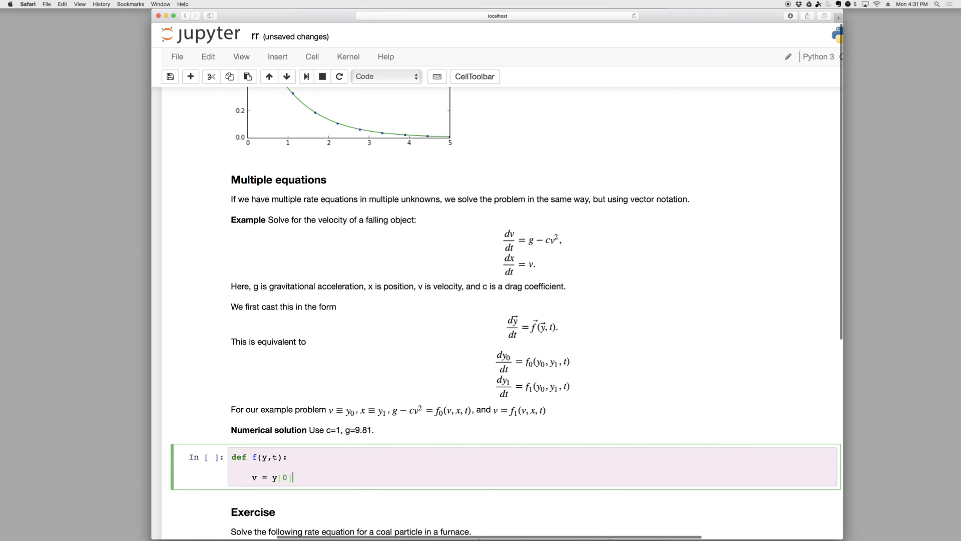
pyautogui.press('Return')
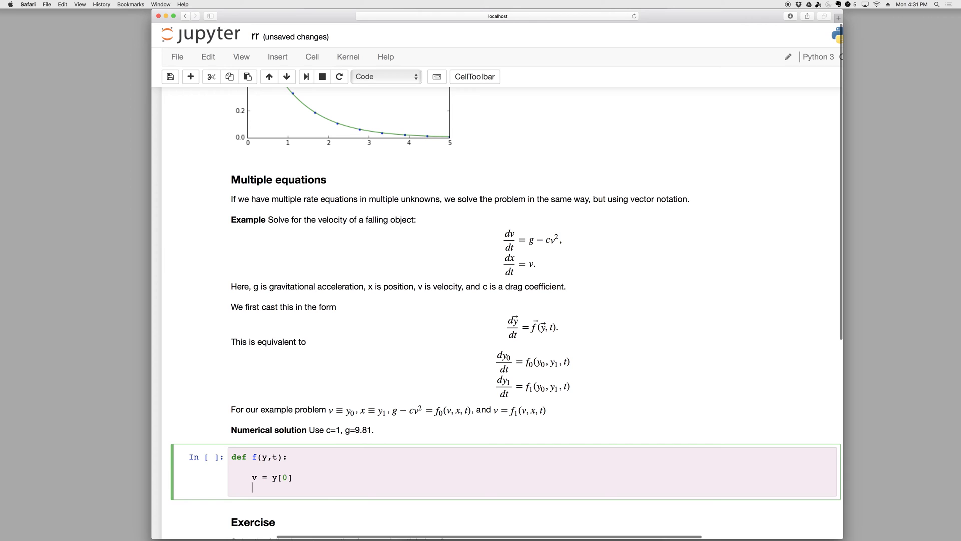
pyautogui.write('x = y[1]')
pyautogui.write('dvdt =')
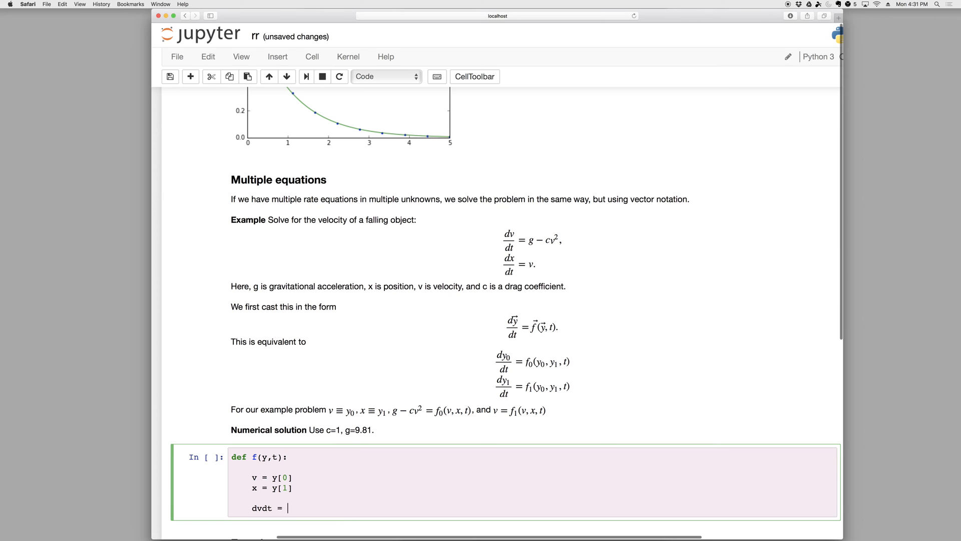
pyautogui.write('g')
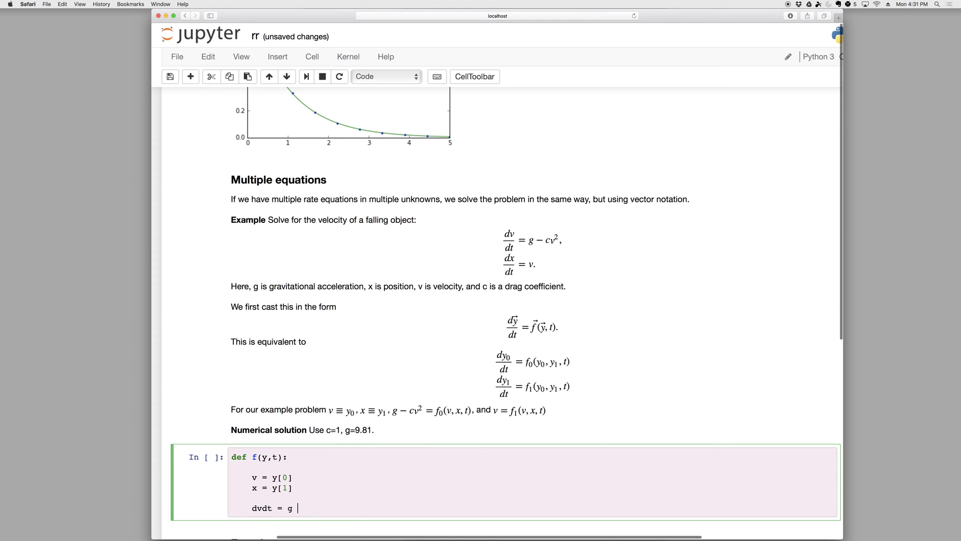
pyautogui.write('- c *v')
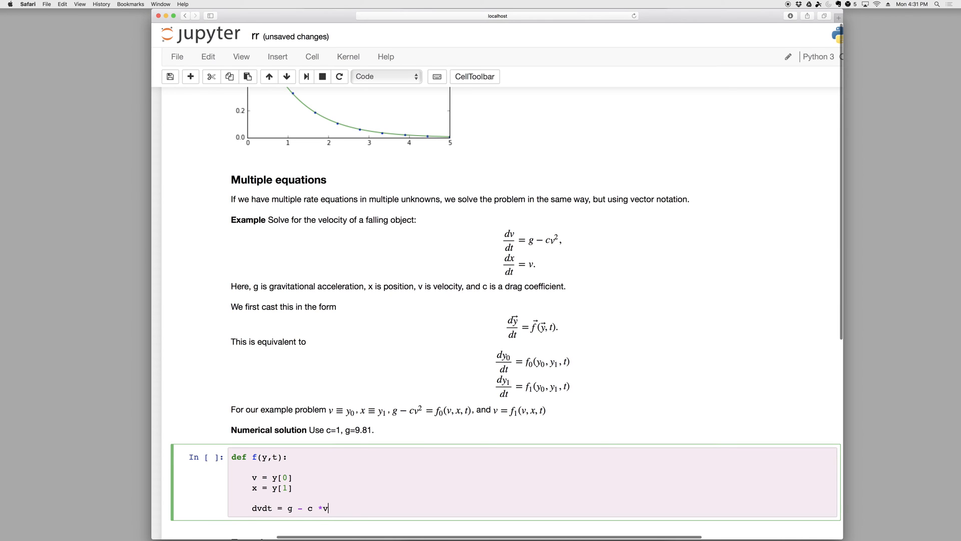
pyautogui.write('*2')
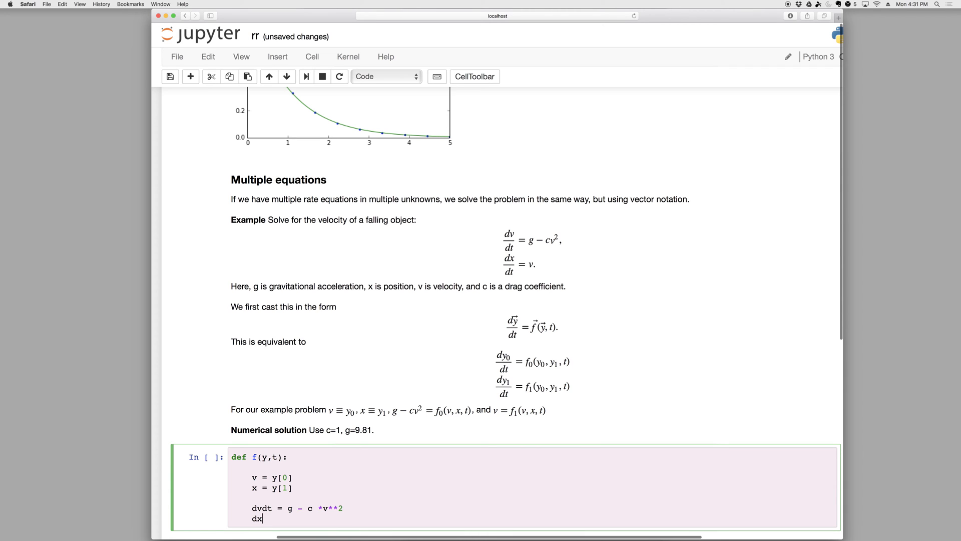
pyautogui.write('dt = v')
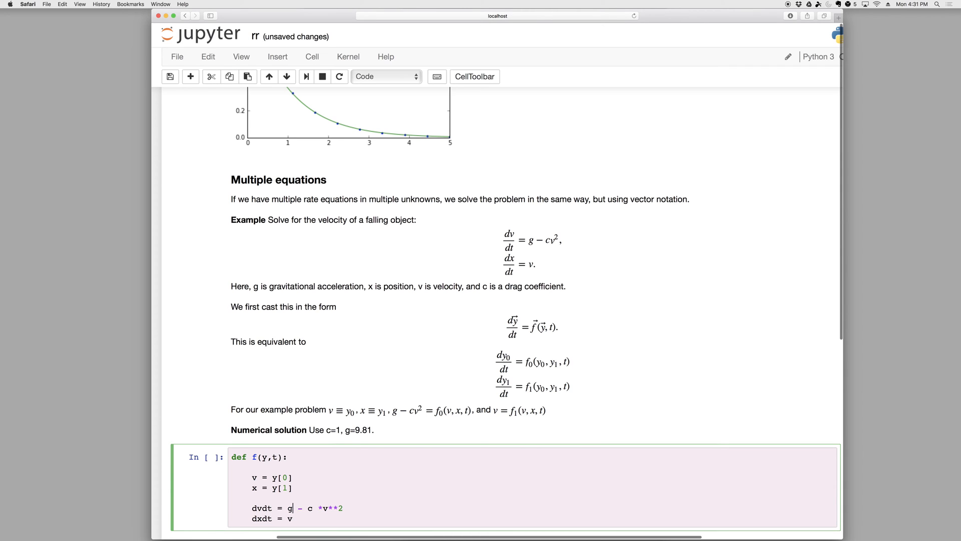
# - Add constants g = 9.81 and c = 1, and return np.array([dvdt, dxdt])
pyautogui.press('Return')
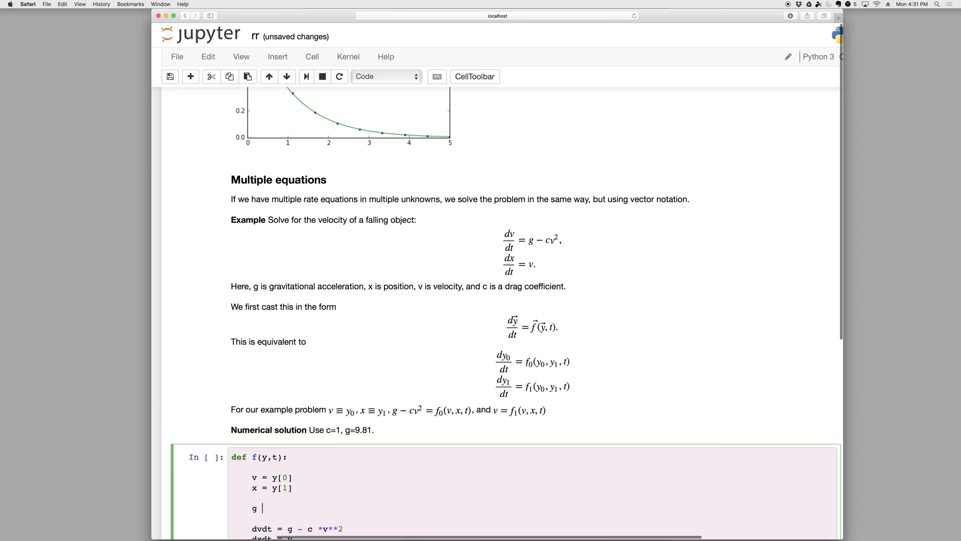
pyautogui.write('=')
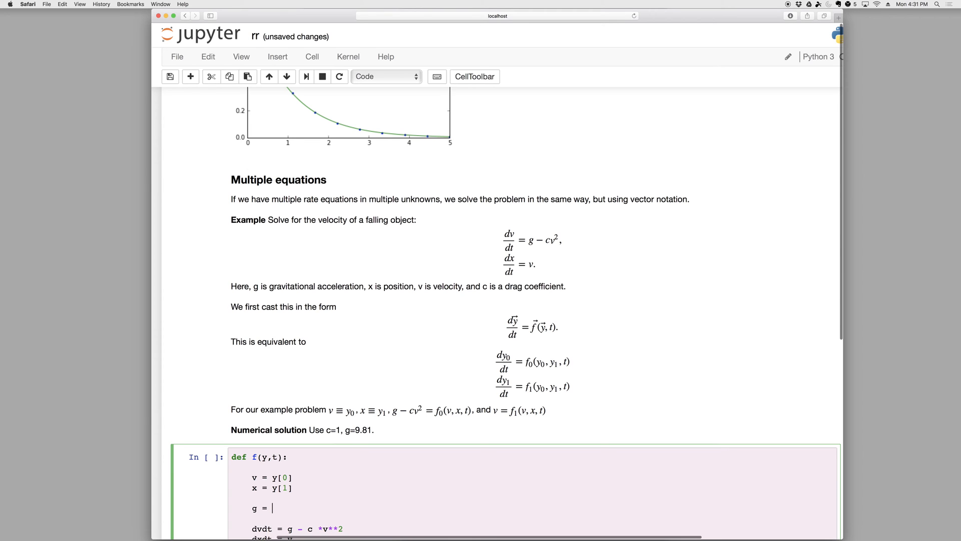
pyautogui.write('9.81')
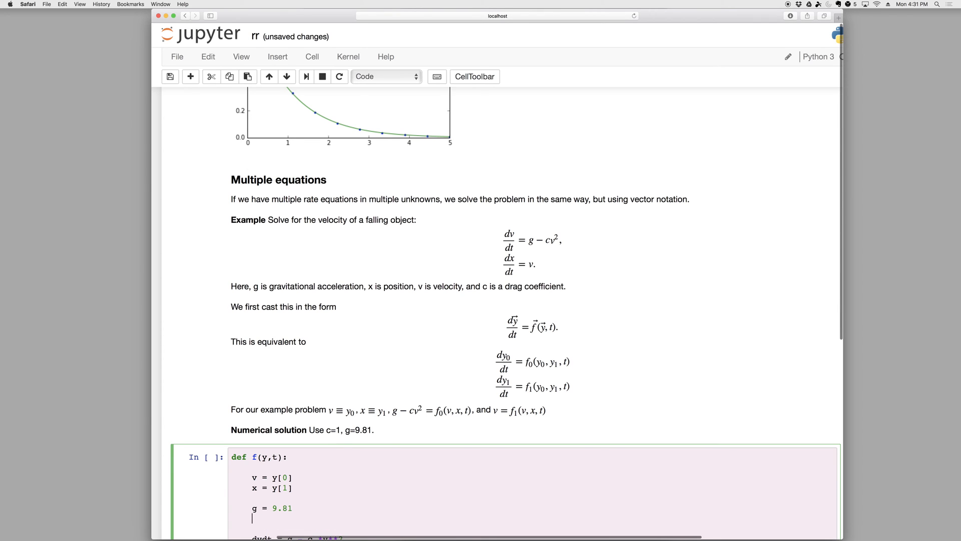
pyautogui.scroll(-3)
pyautogui.write('c = 1')
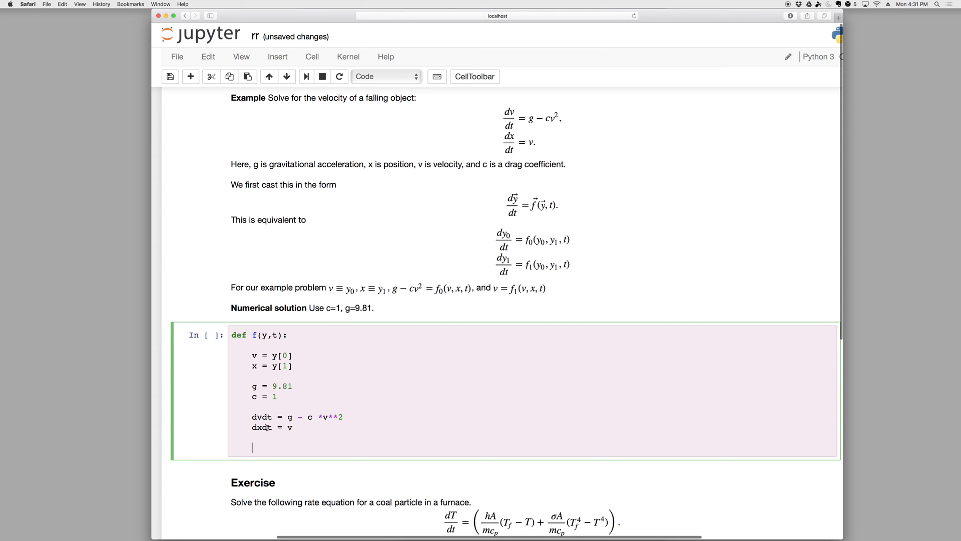
pyautogui.write('return')
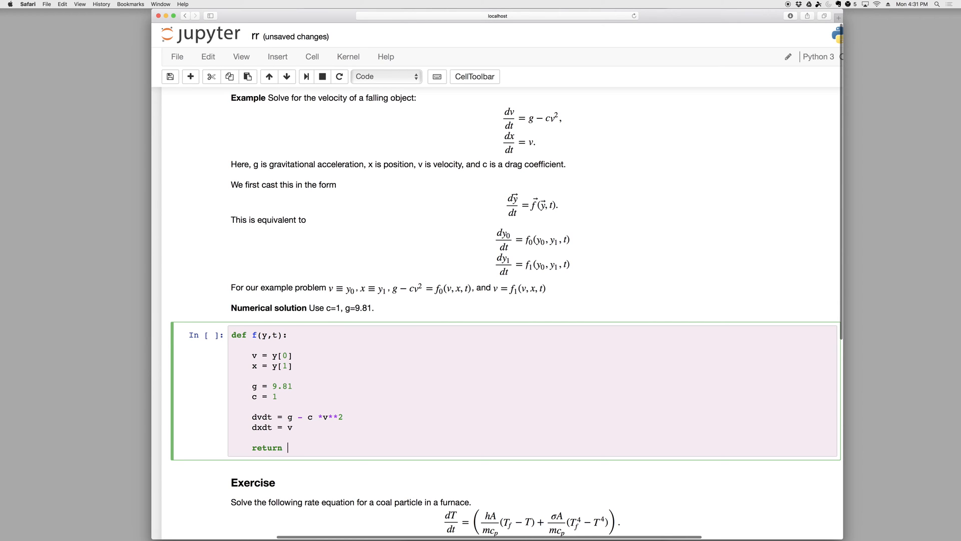
pyautogui.write('np.array()')
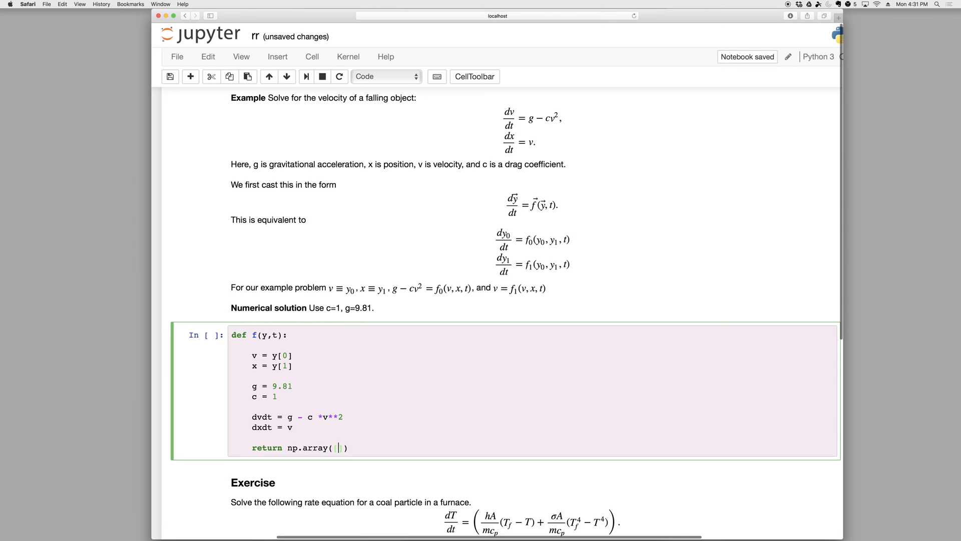
pyautogui.write('dvdt,')
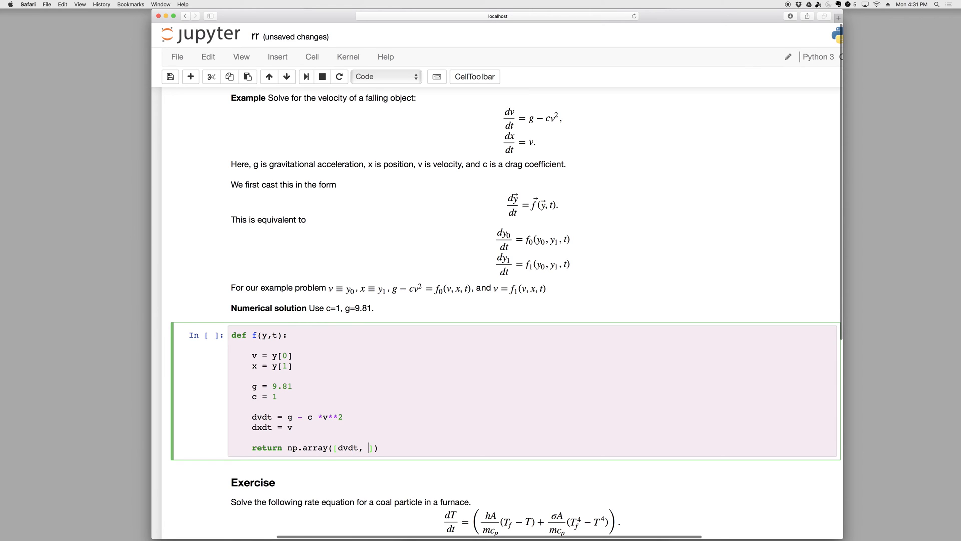
pyautogui.write('dxdt])')
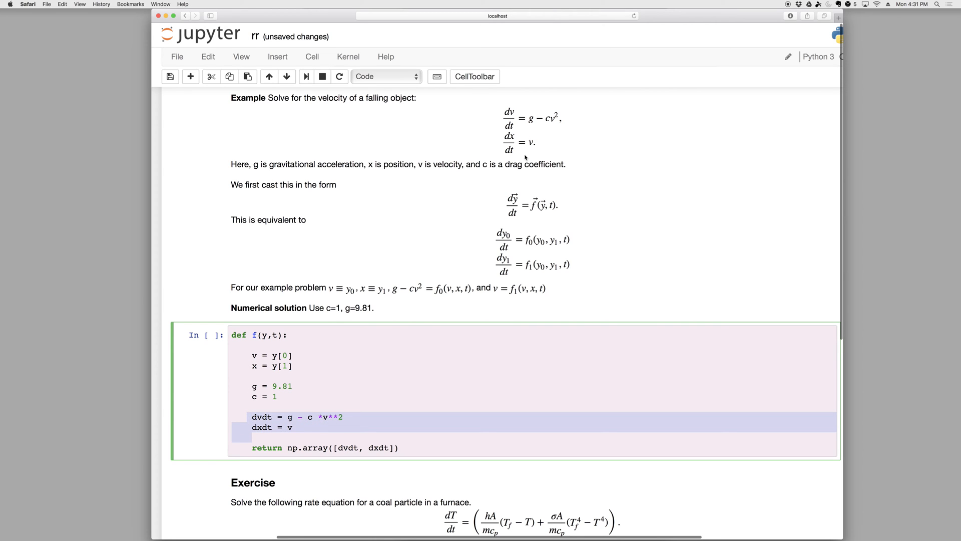
pyautogui.moveTo(289, 453)
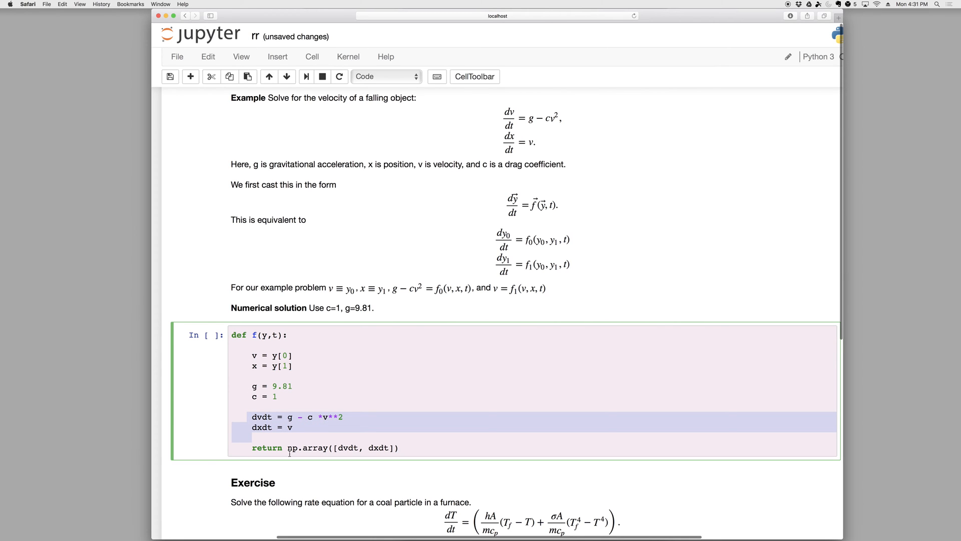
pyautogui.click(400, 447)
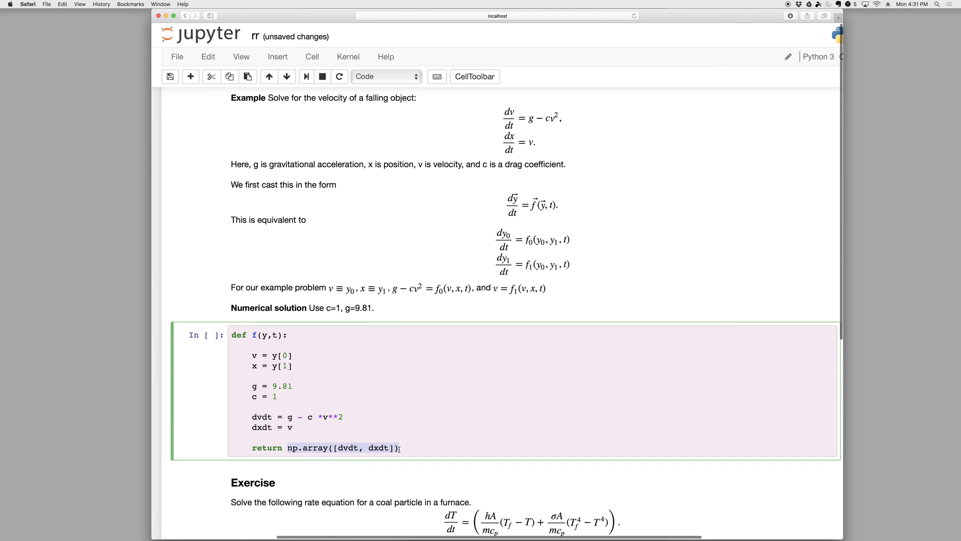
# - Try a compact return line using 9.81 - y[0]**2 directly, then remove it
pyautogui.press('Return')
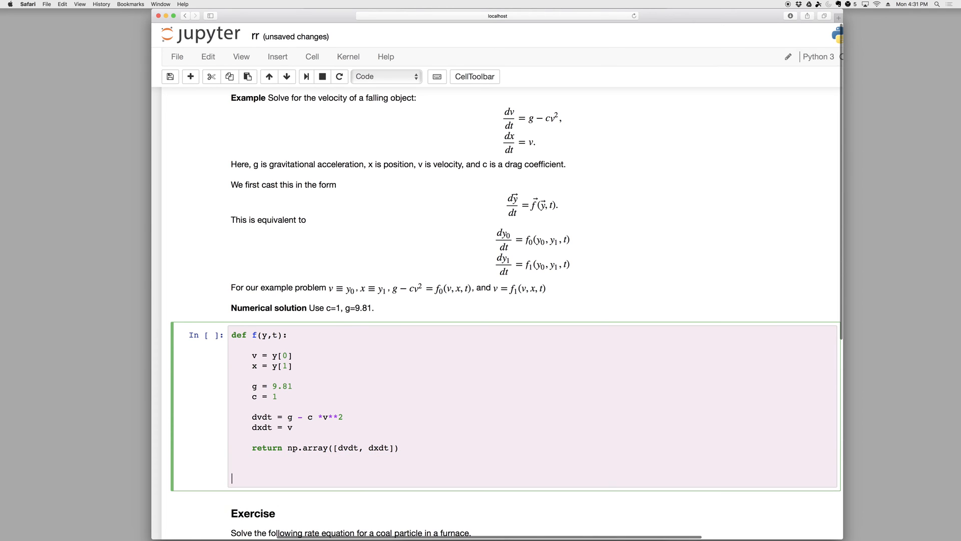
pyautogui.write('return np.array([')
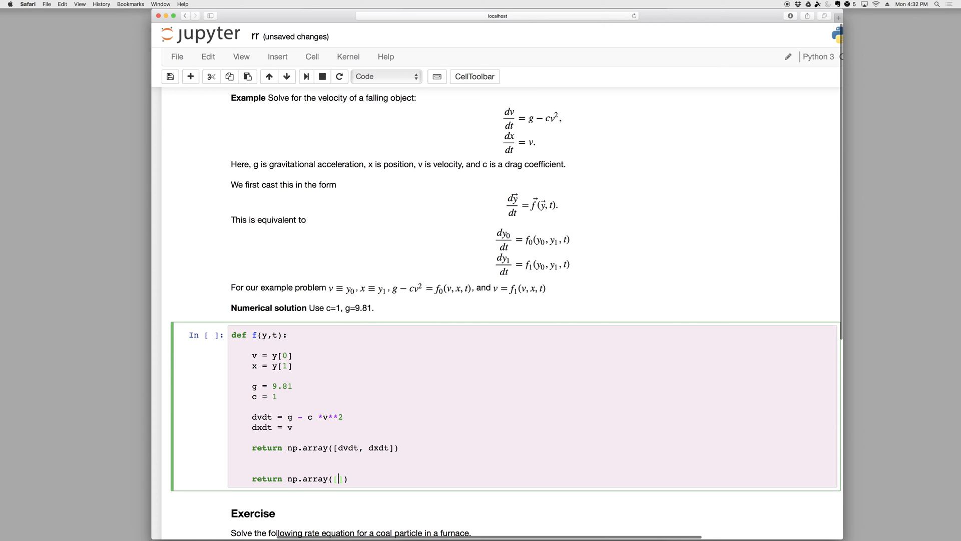
pyautogui.write('9.81 - 1.0*')
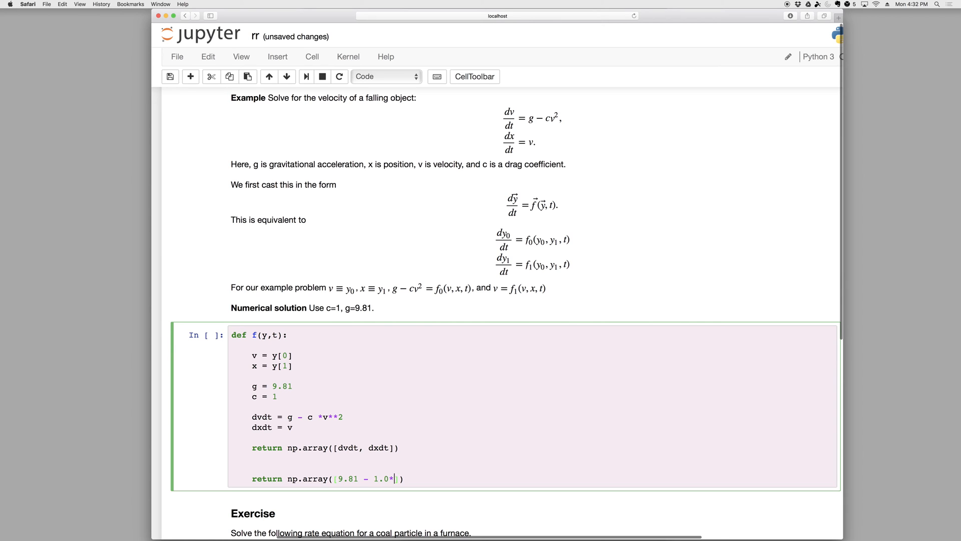
pyautogui.write('y[0]**2')
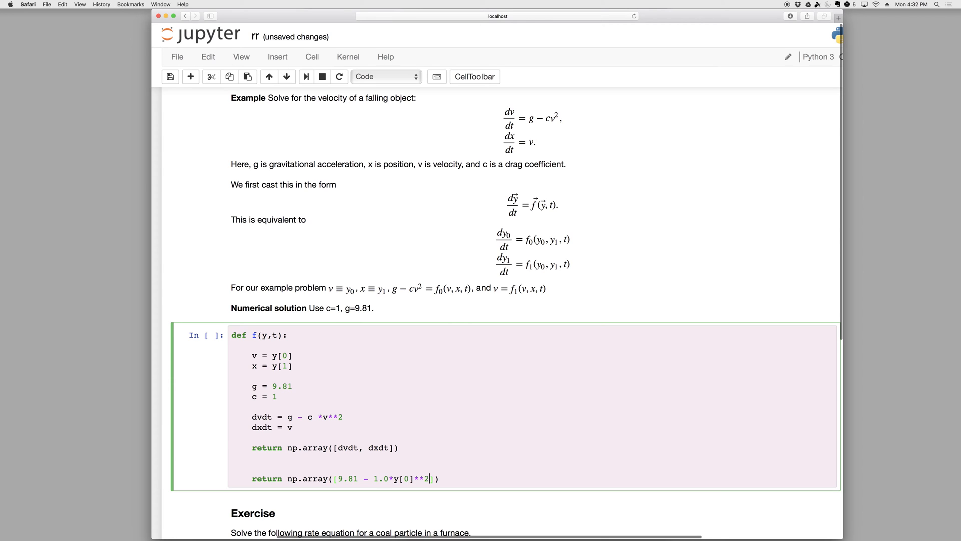
pyautogui.write(',')
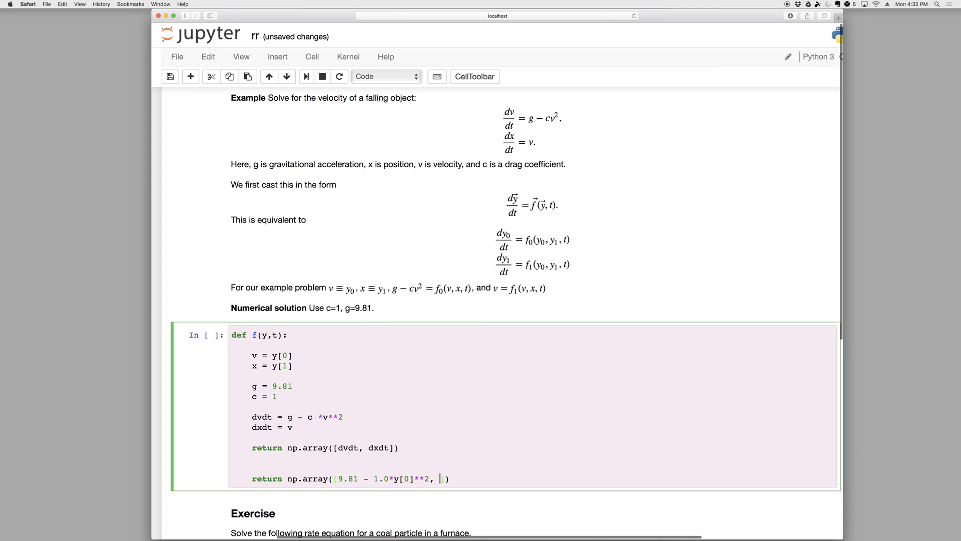
pyautogui.write('y')
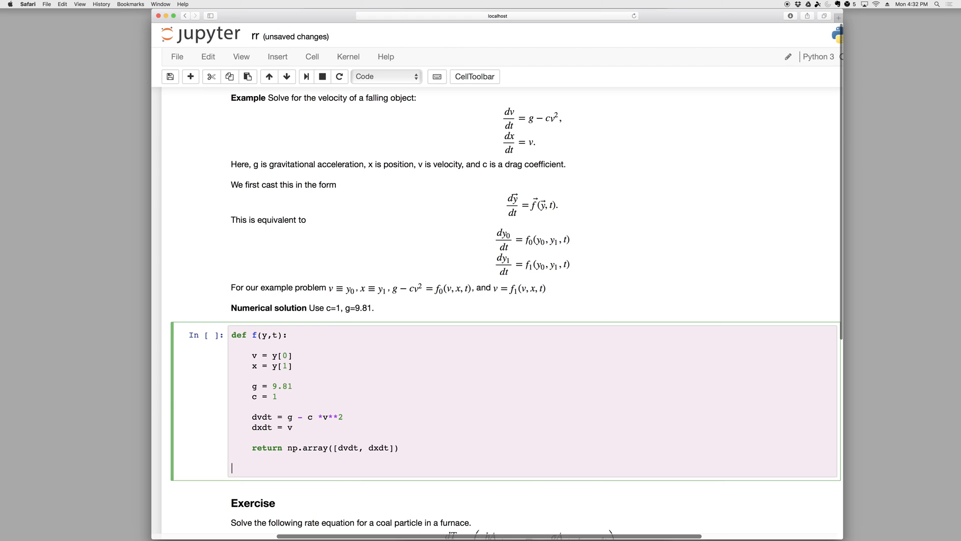
# - Add t = np.linspace(0, 3, 100) and initial condition y0 = np.array([0, 0])
pyautogui.write('t =')
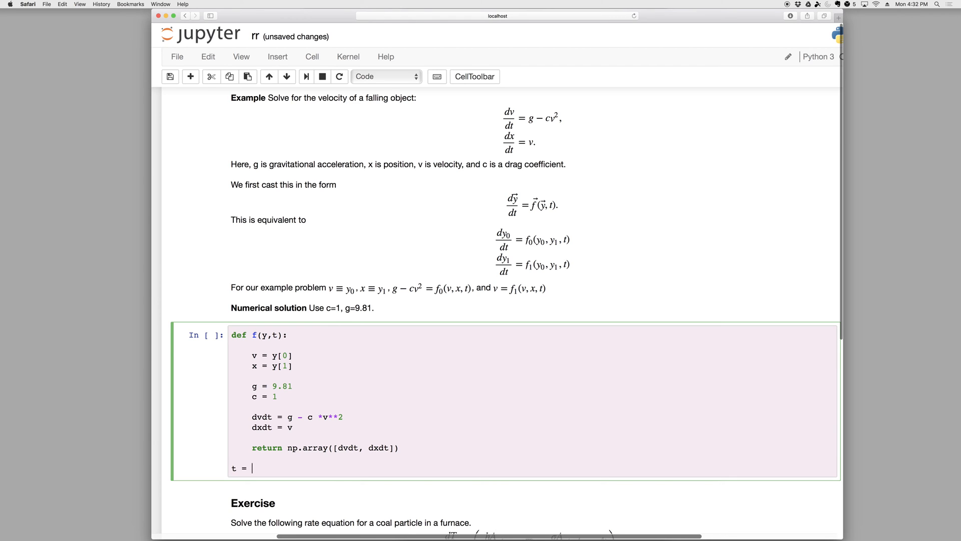
pyautogui.write('np.linspace(0')
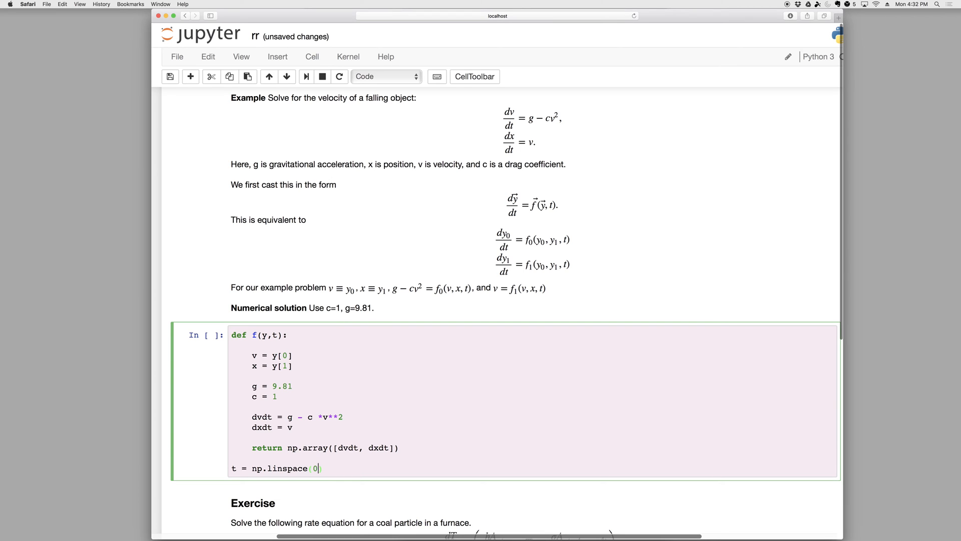
pyautogui.write('3,')
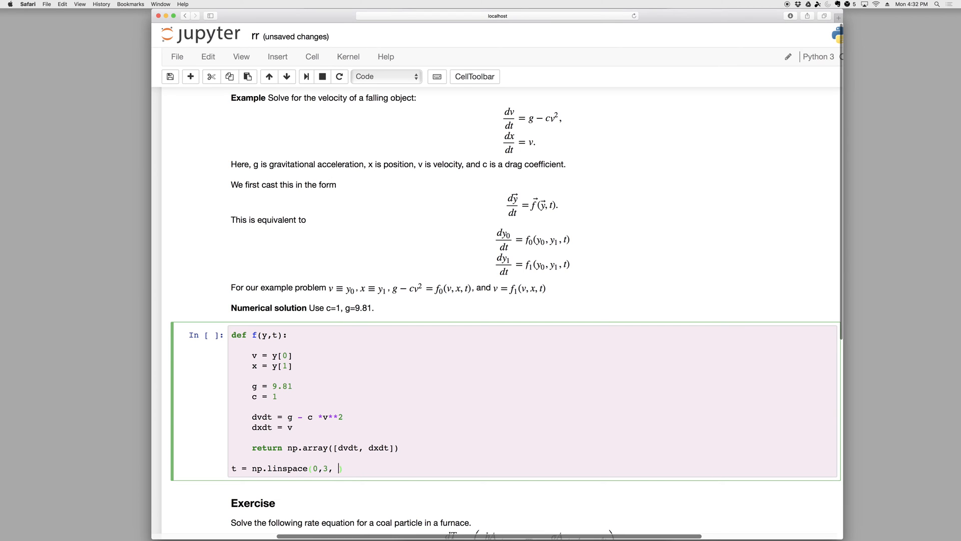
pyautogui.write('100')
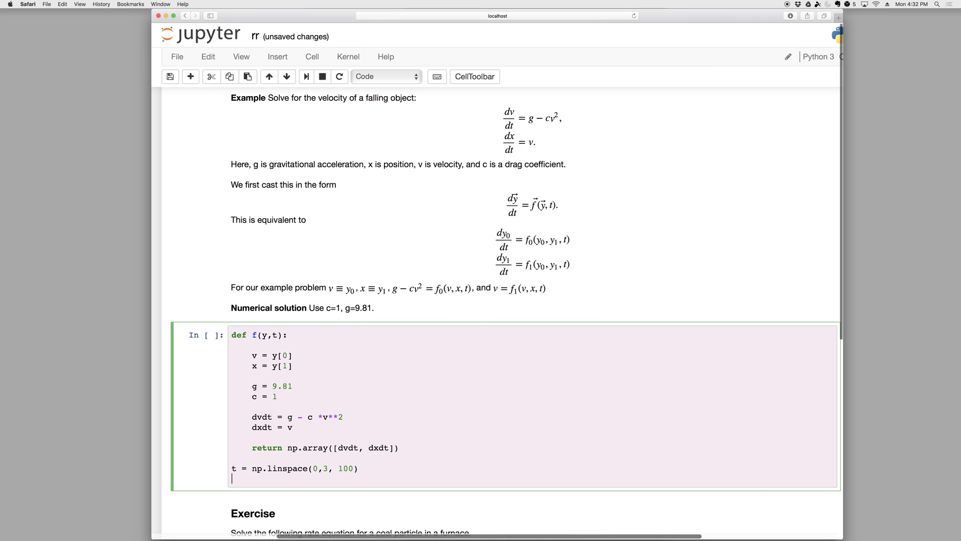
pyautogui.write('y0')
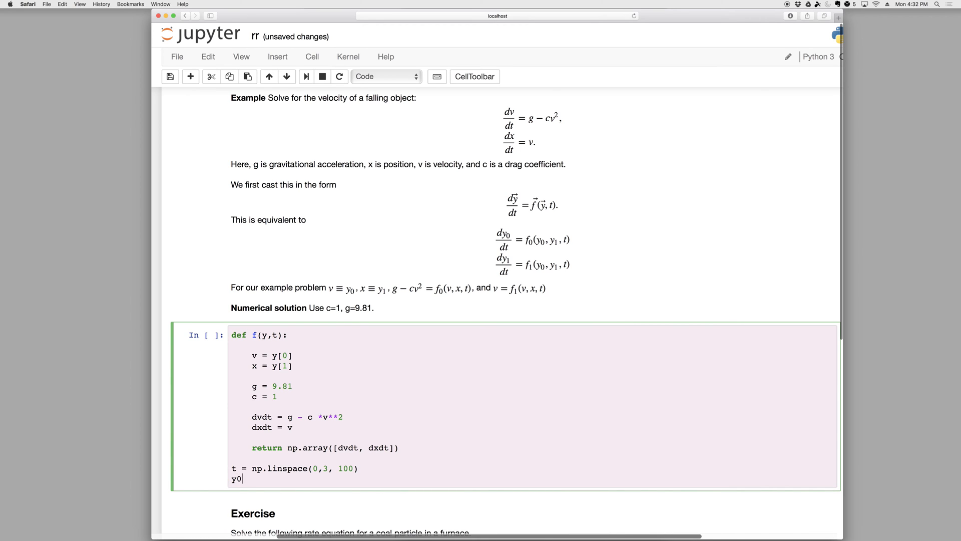
pyautogui.write('= n')
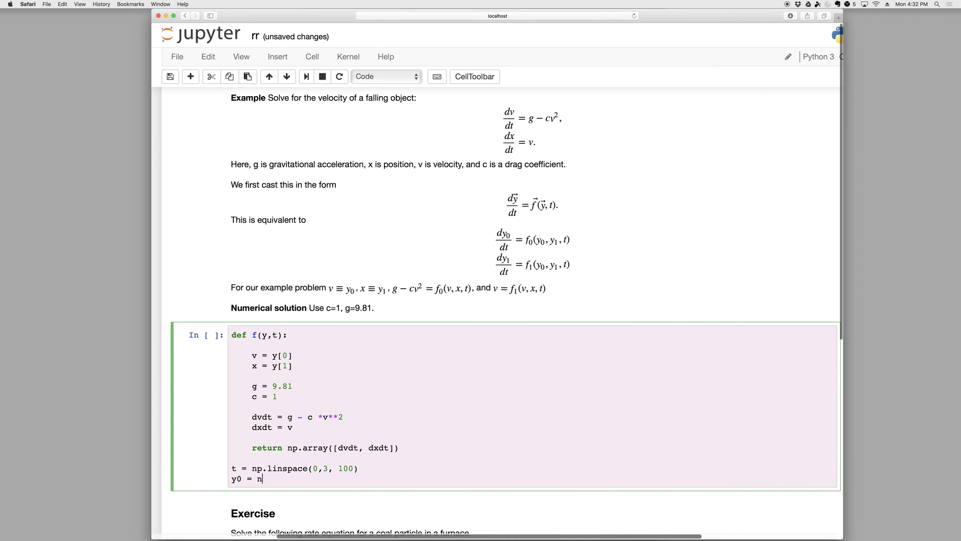
pyautogui.write('p.array([')
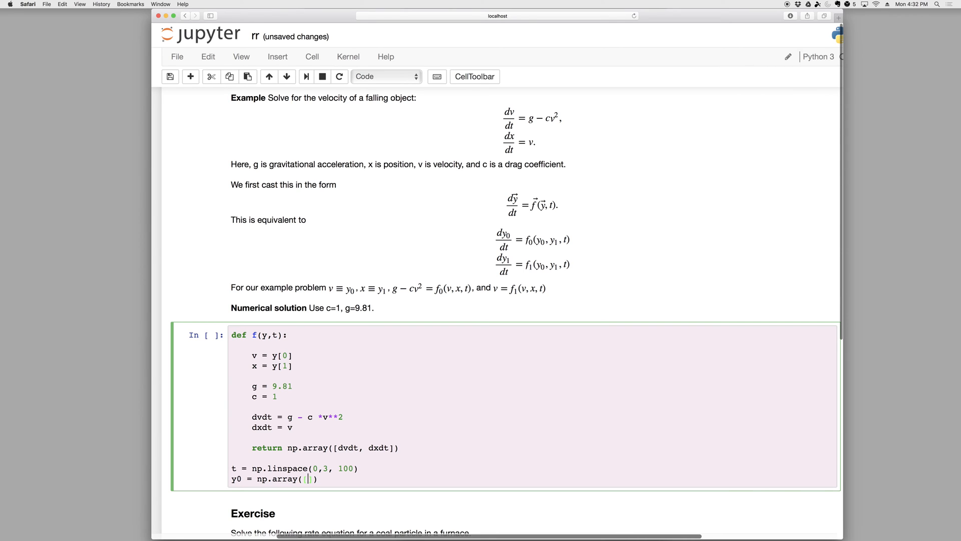
pyautogui.write('0,')
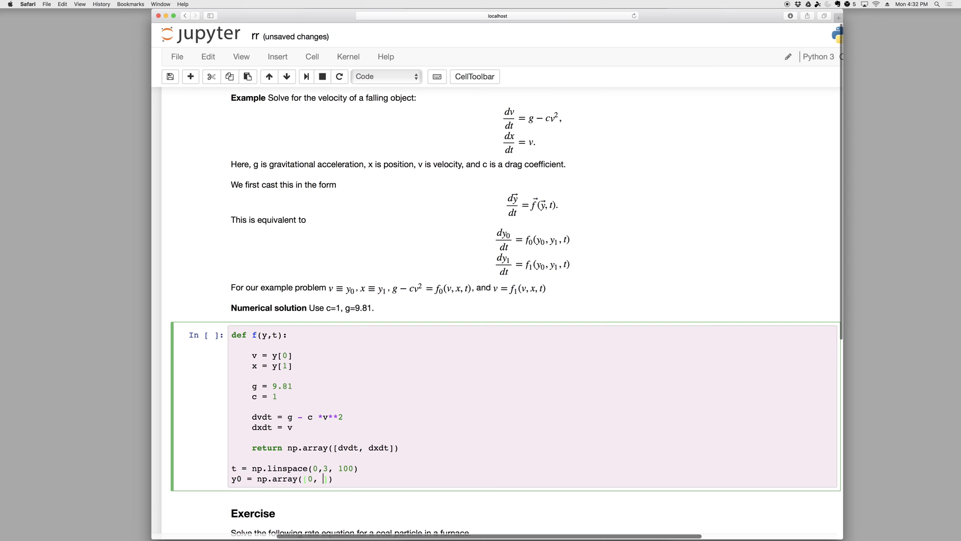
pyautogui.write('0')
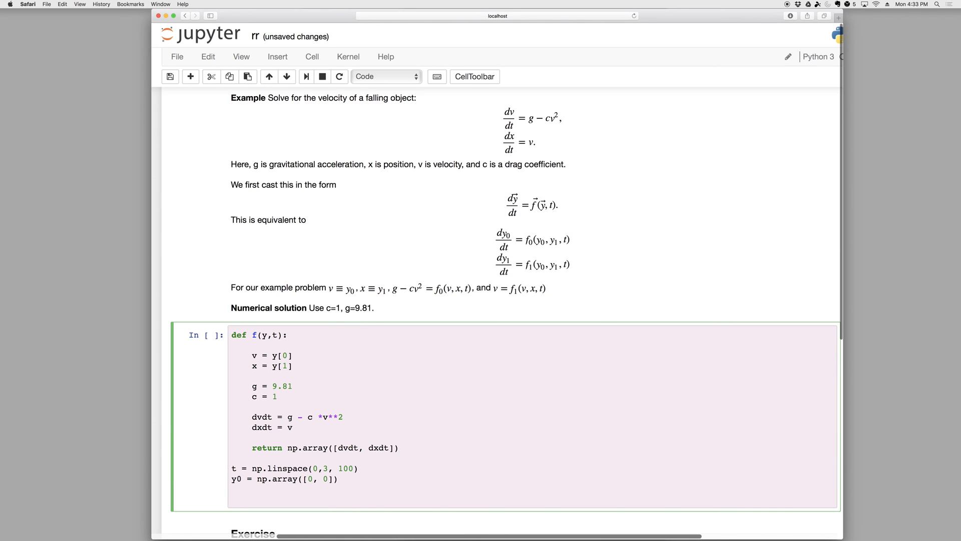
# - Solve the falling-object system with y = odeint(f, y0, t) and run the cell
pyautogui.write('y = odeint(f,')
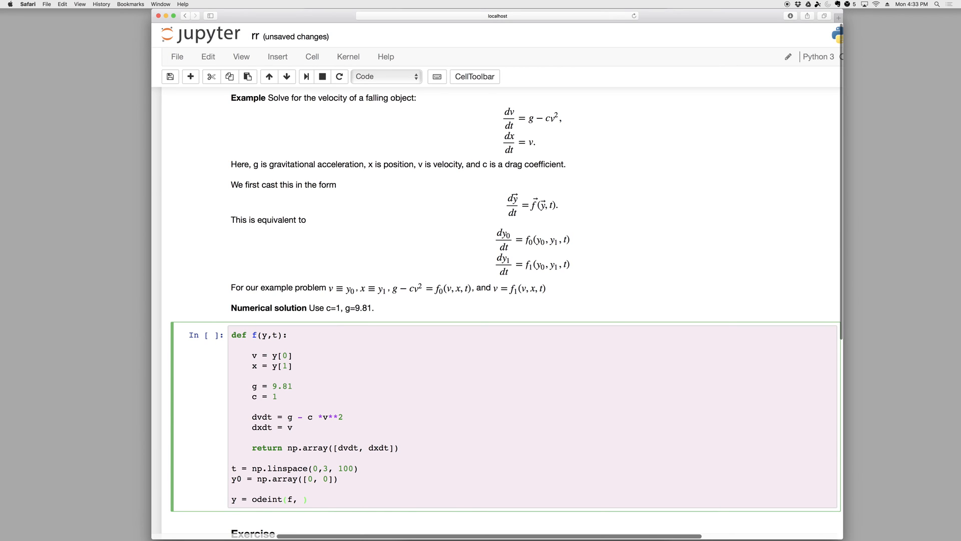
pyautogui.write('y0, t')
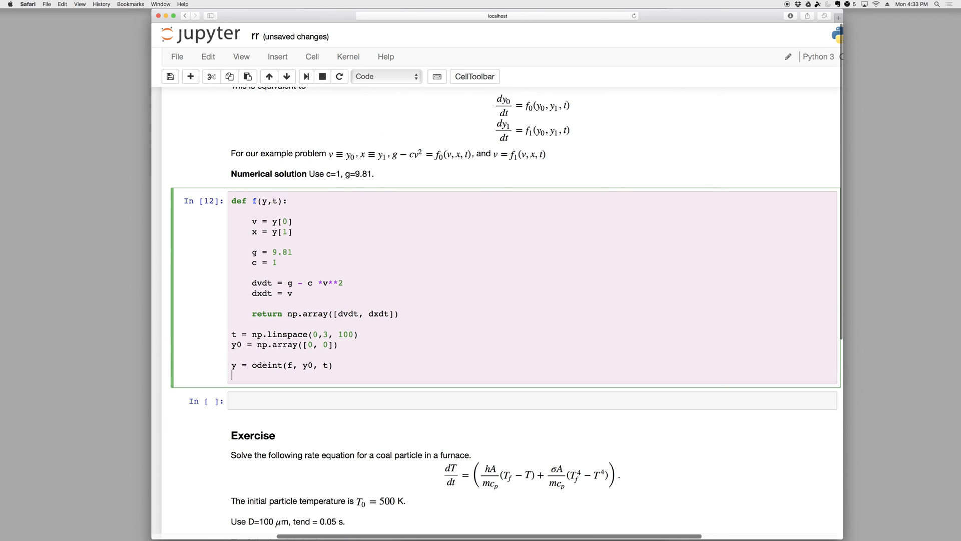
# - Run the cell and scroll through the printed y array, whose first column levels near 3.132
pyautogui.press('shift+Enter')
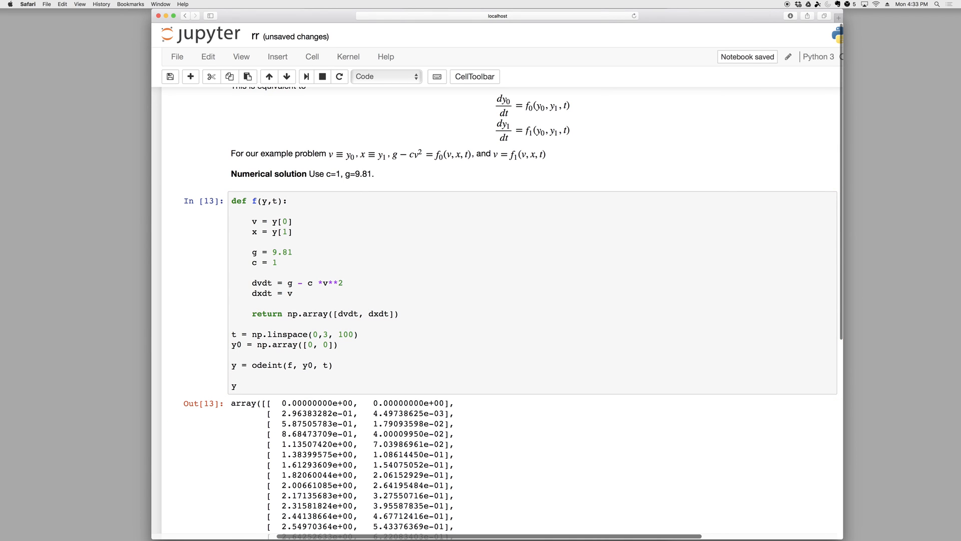
pyautogui.scroll(-3)
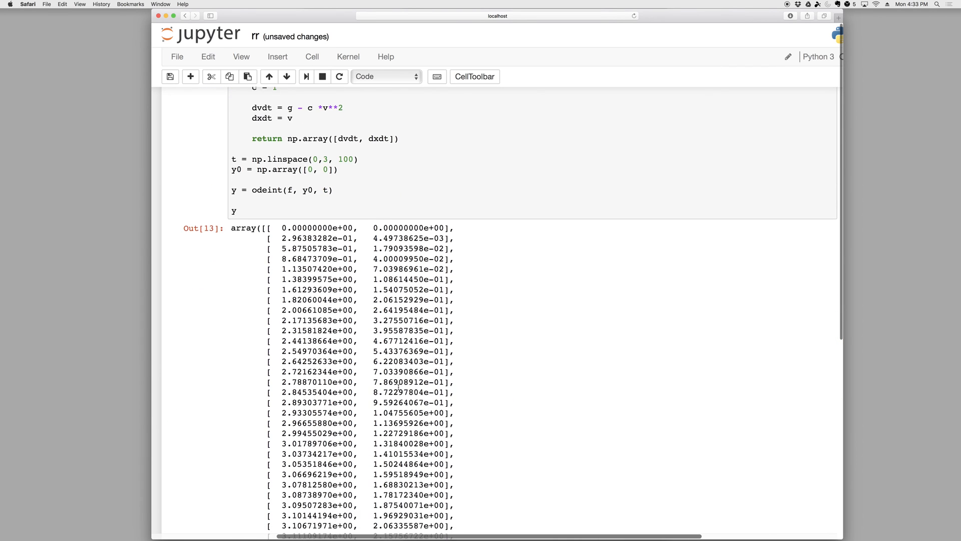
pyautogui.scroll(3)
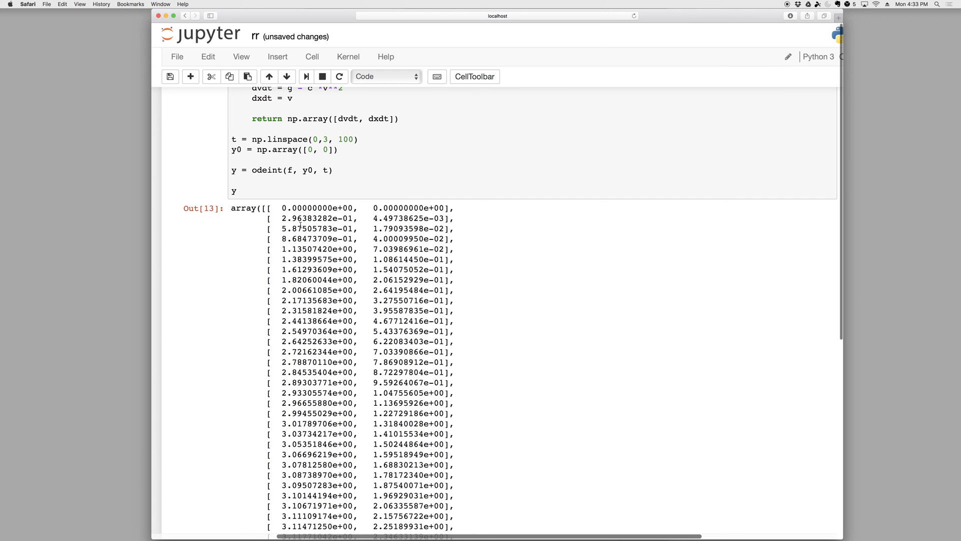
pyautogui.scroll(3)
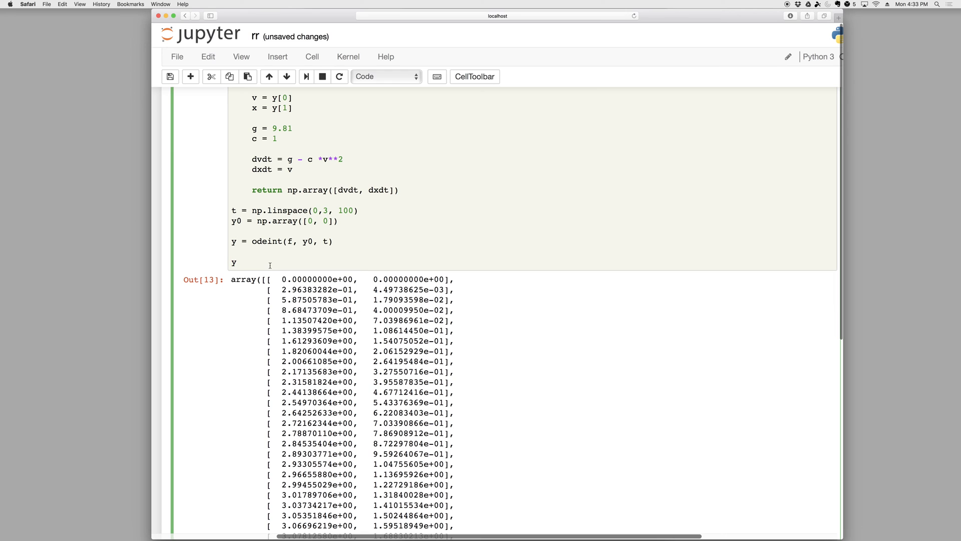
pyautogui.write('x')
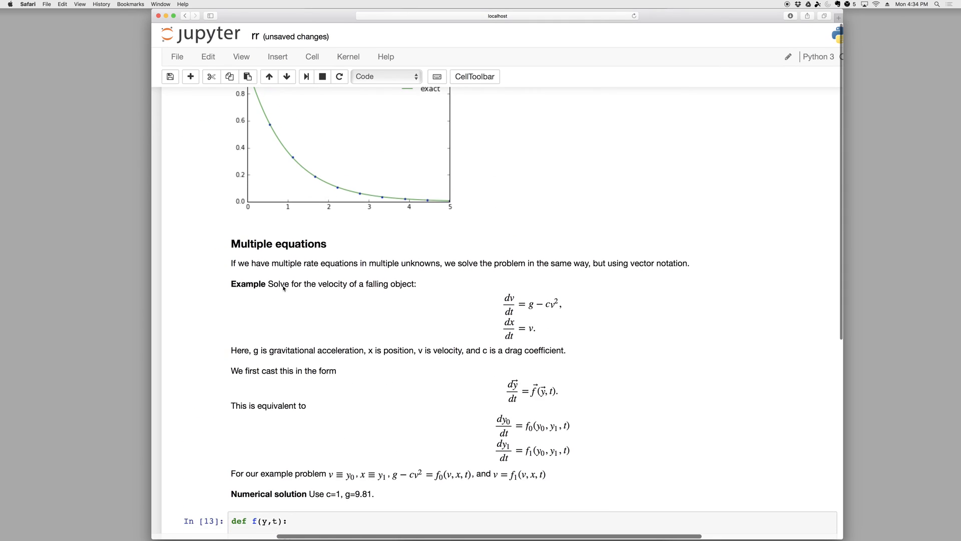
pyautogui.scroll(-3)
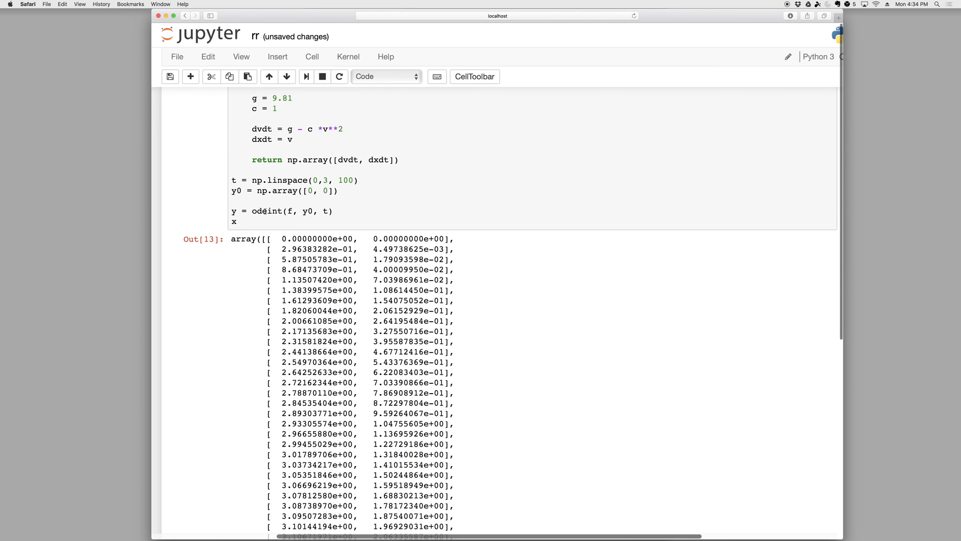
pyautogui.scroll(-3)
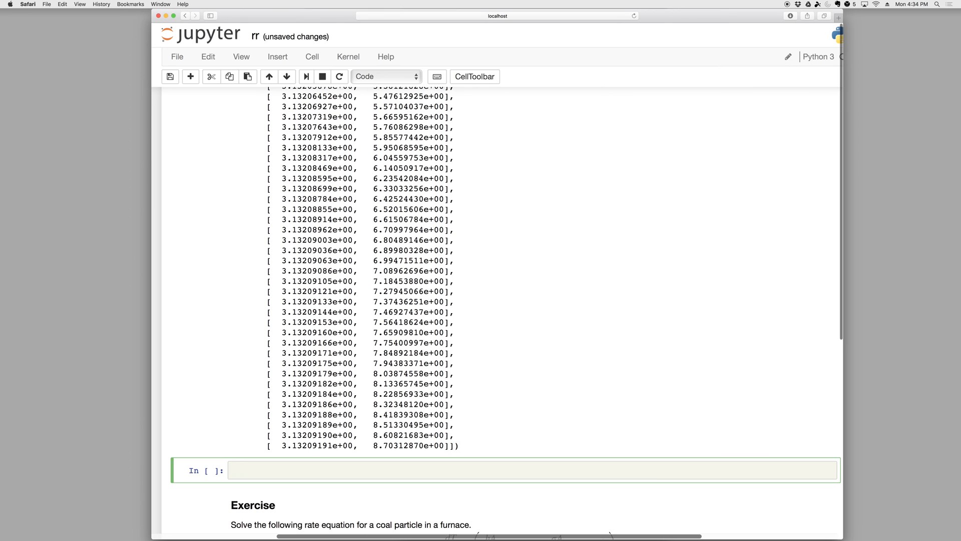
pyautogui.scroll(3)
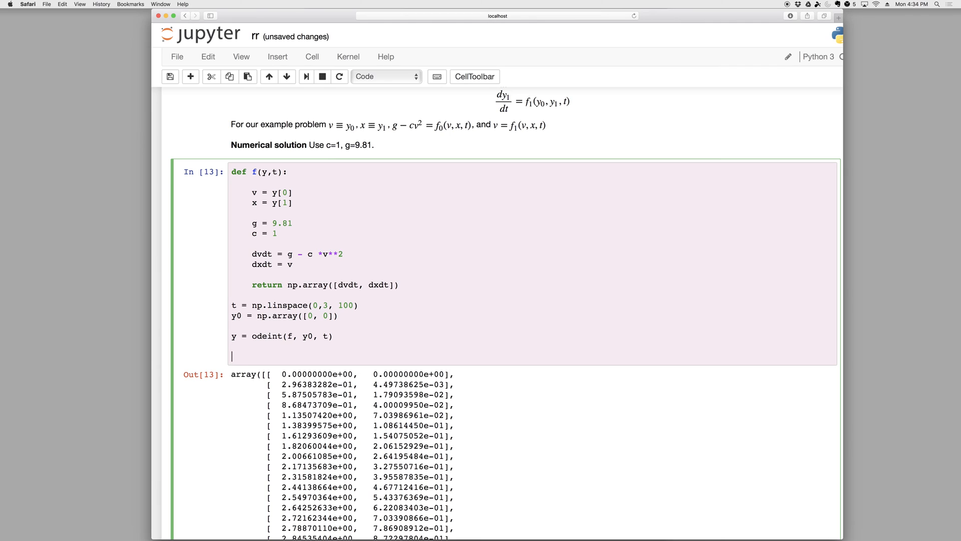
# - Split y into v = y[:,1] and x, plot x against t, and add a legend
pyautogui.write('v = y[:,0')
pyautogui.write('x = y')
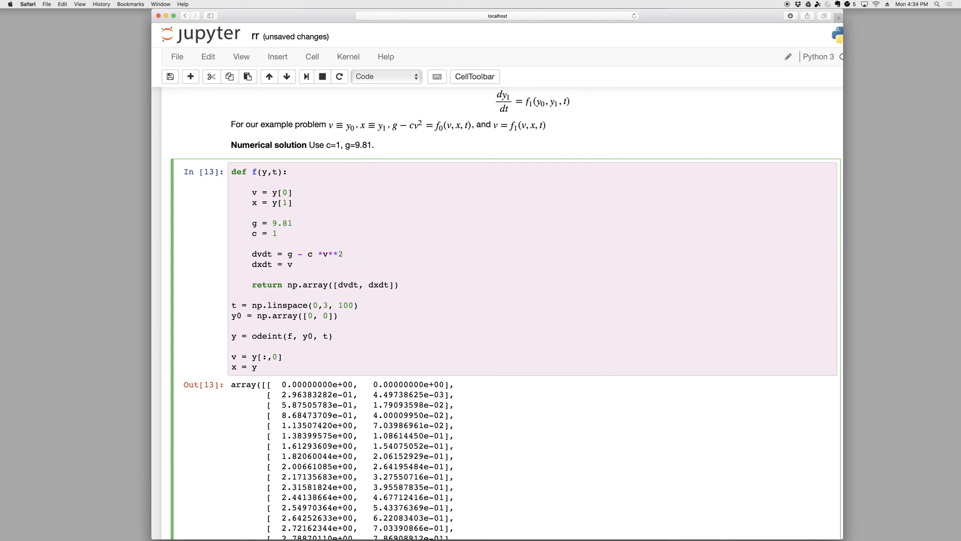
pyautogui.write('[:,1]')
pyautogui.write('plt.plot(')
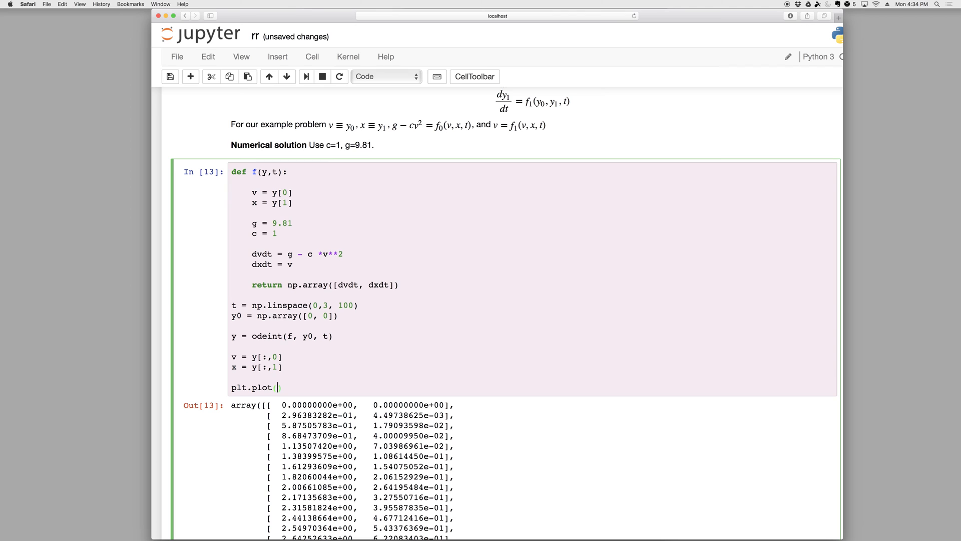
pyautogui.write('x,t)')
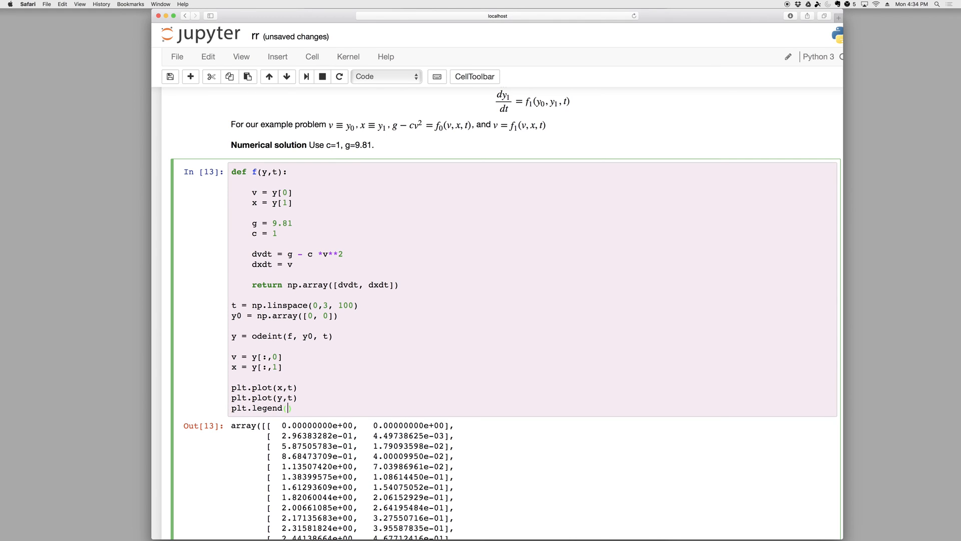
pyautogui.write("(['x'])")
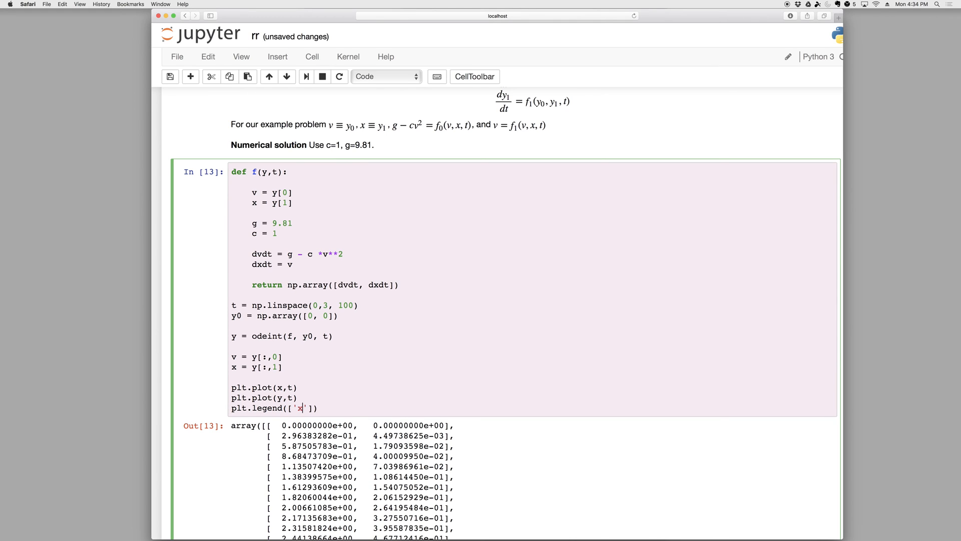
pyautogui.write(",'y")
pyautogui.press('Return')
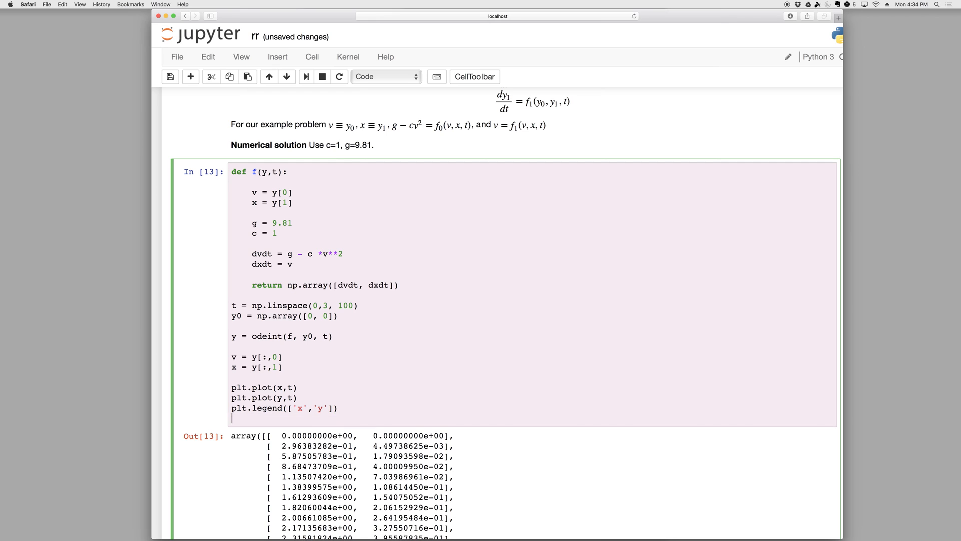
# - Label the x-axis 't (s)' and the y-axis 'x (m) or v (m/s)'
pyautogui.write('plt.')
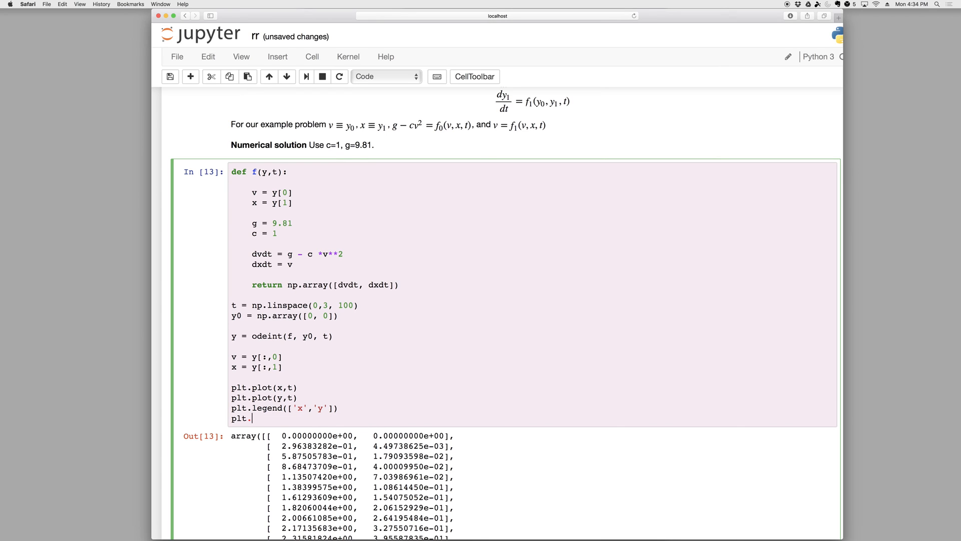
pyautogui.write("xlabel('')")
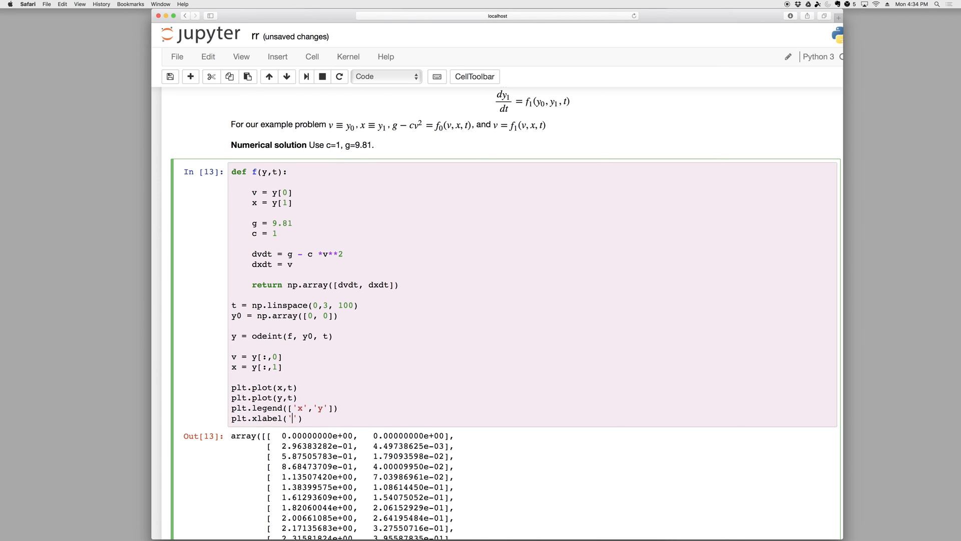
pyautogui.write('t (s)')
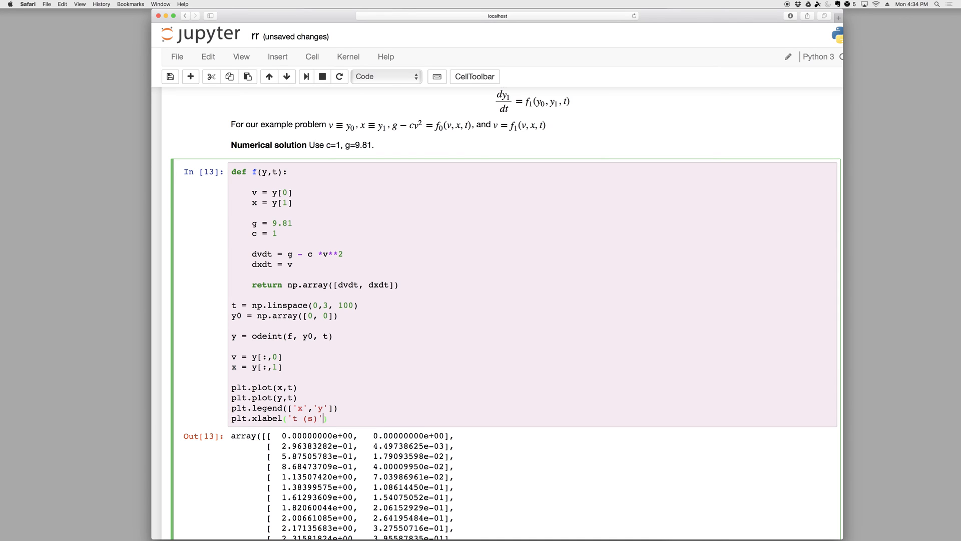
pyautogui.write('plt.y')
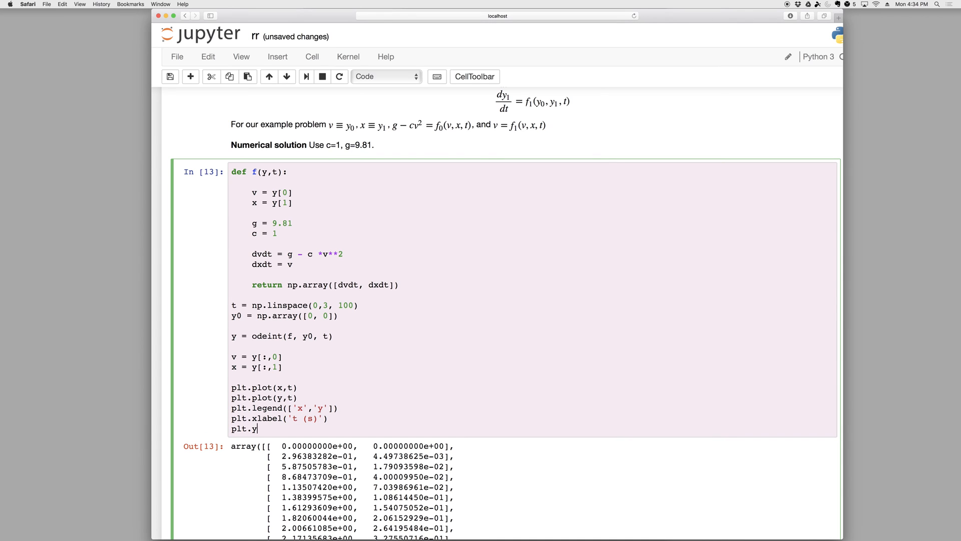
pyautogui.write("label('x'")
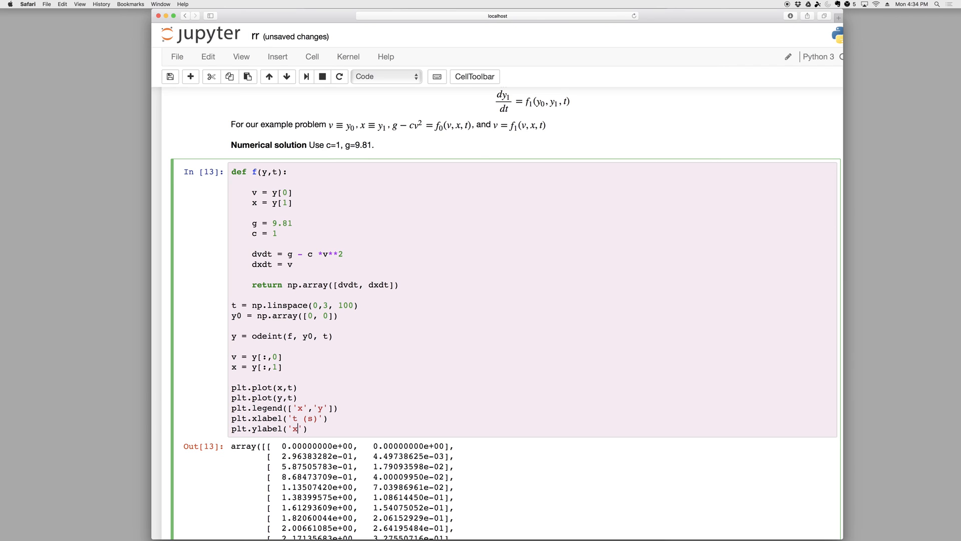
pyautogui.write('or y')
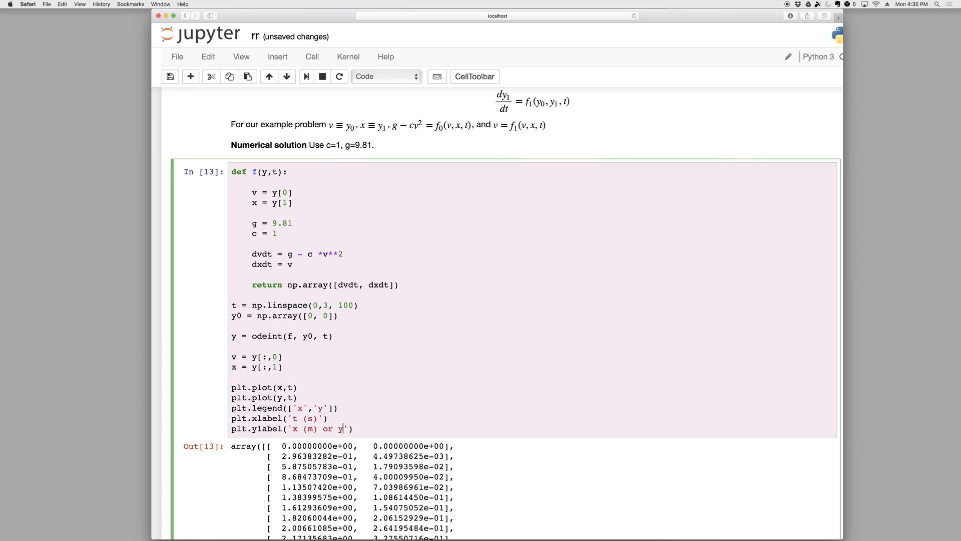
pyautogui.write('v (m/s')
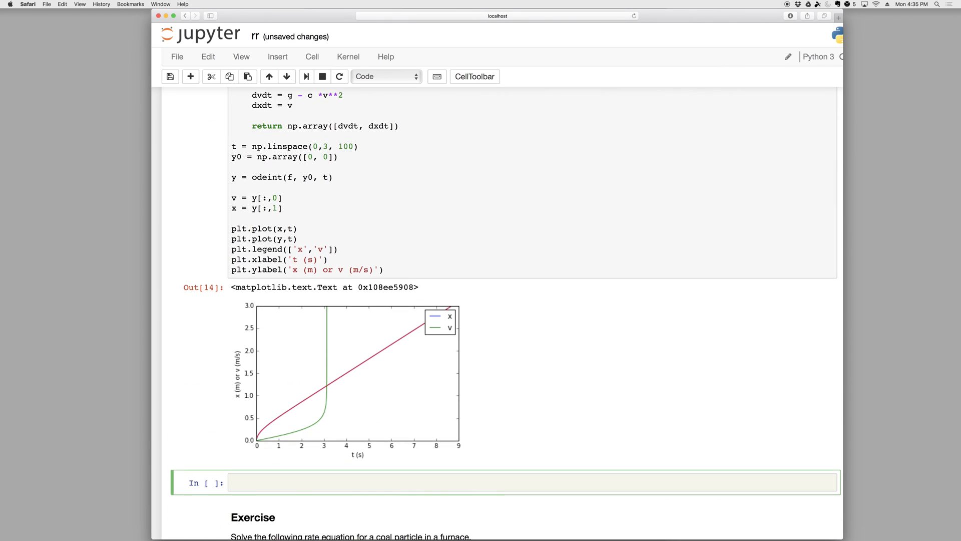
# - Edit the plot calls to plot x and v against t over 0 to 2 s
pyautogui.scroll(-3)
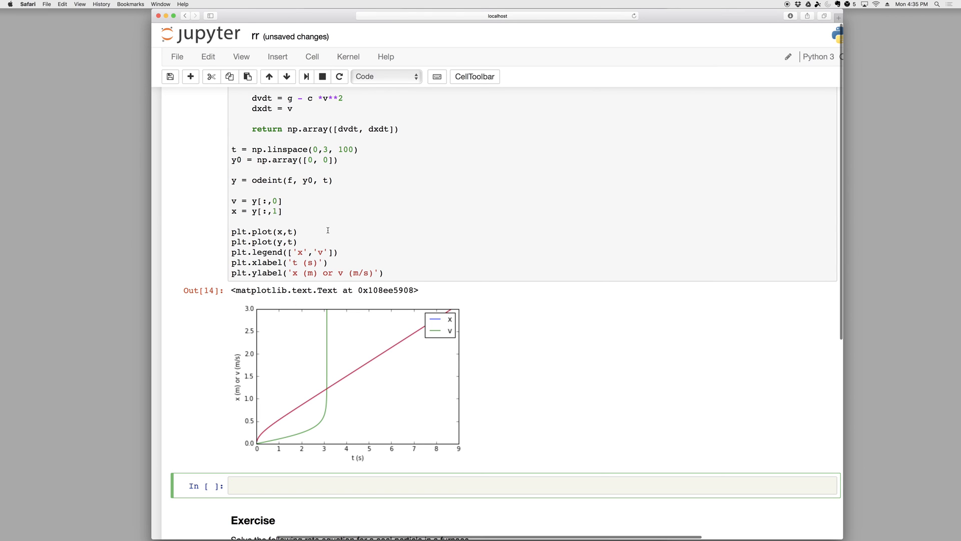
pyautogui.scroll(3)
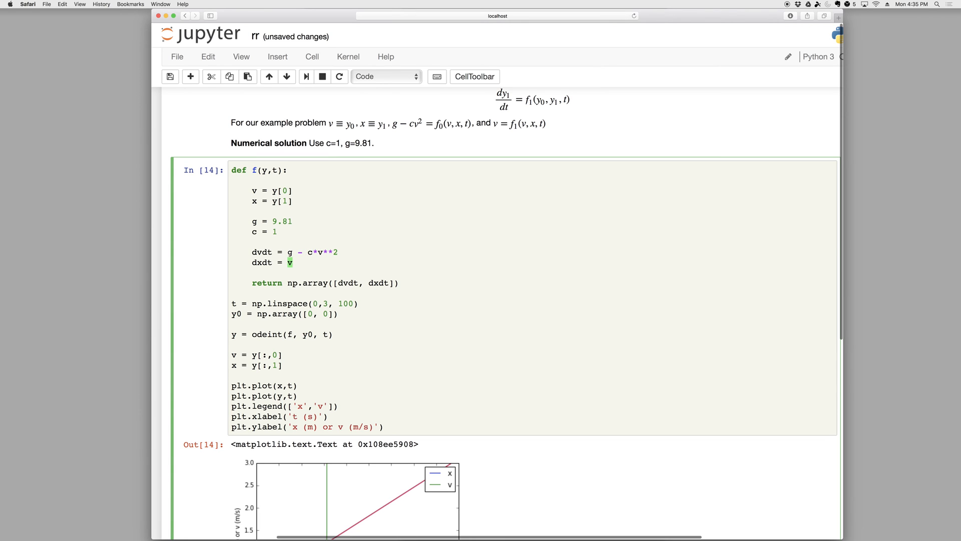
pyautogui.click(312, 282)
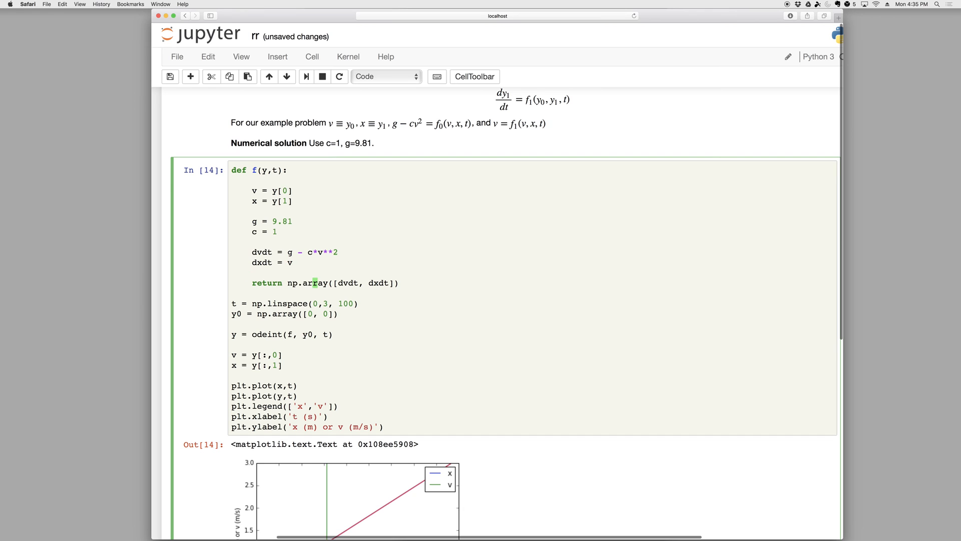
pyautogui.click(235, 344)
pyautogui.write('t')
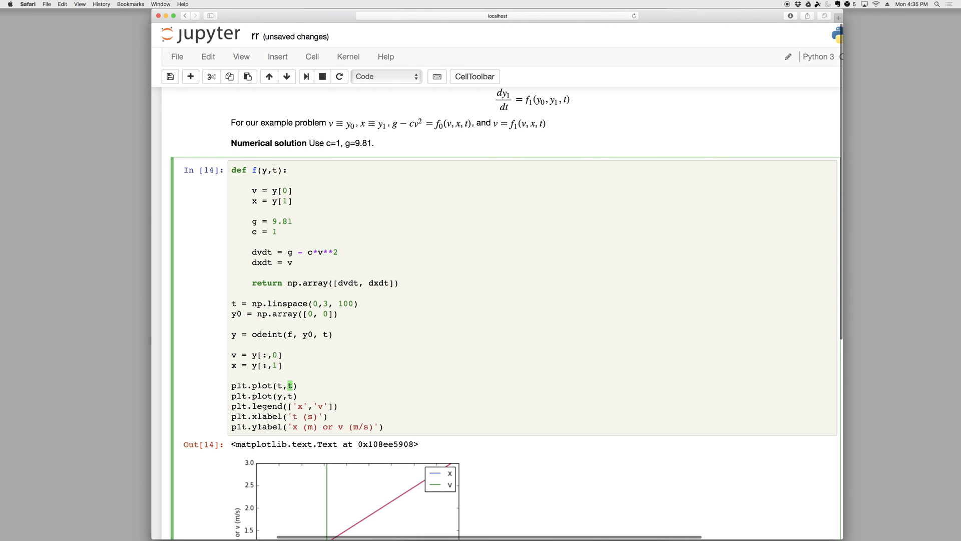
pyautogui.write('x')
pyautogui.click(294, 303)
pyautogui.write('2')
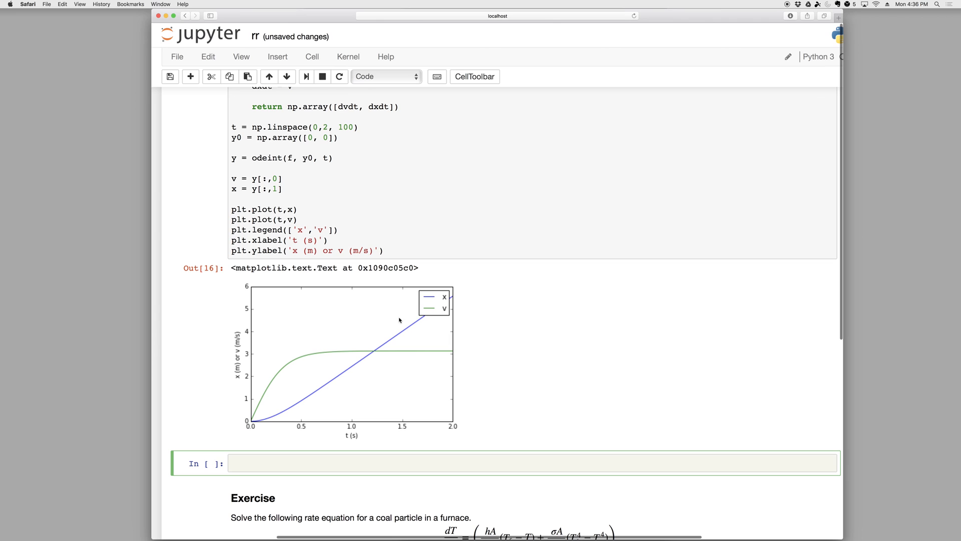
pyautogui.moveTo(258, 413)
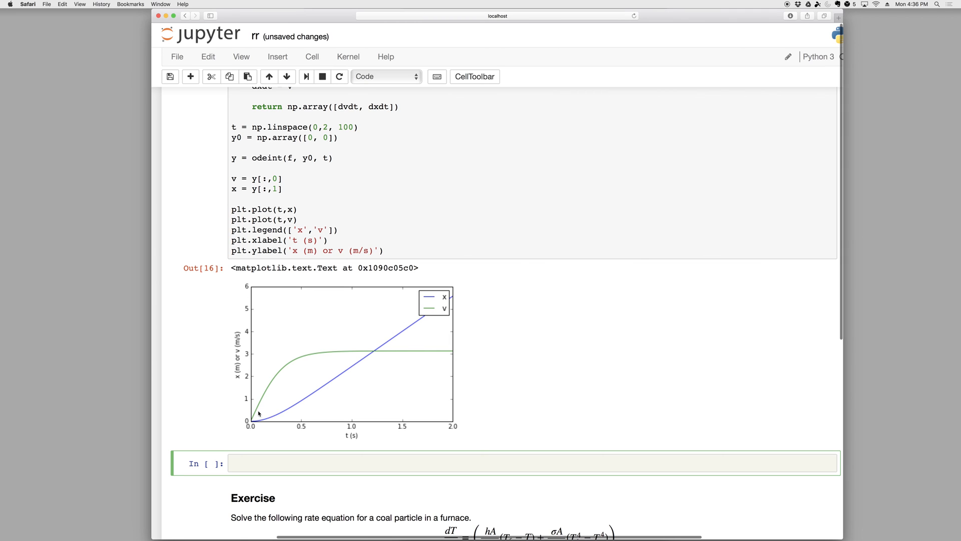
pyautogui.moveTo(276, 376)
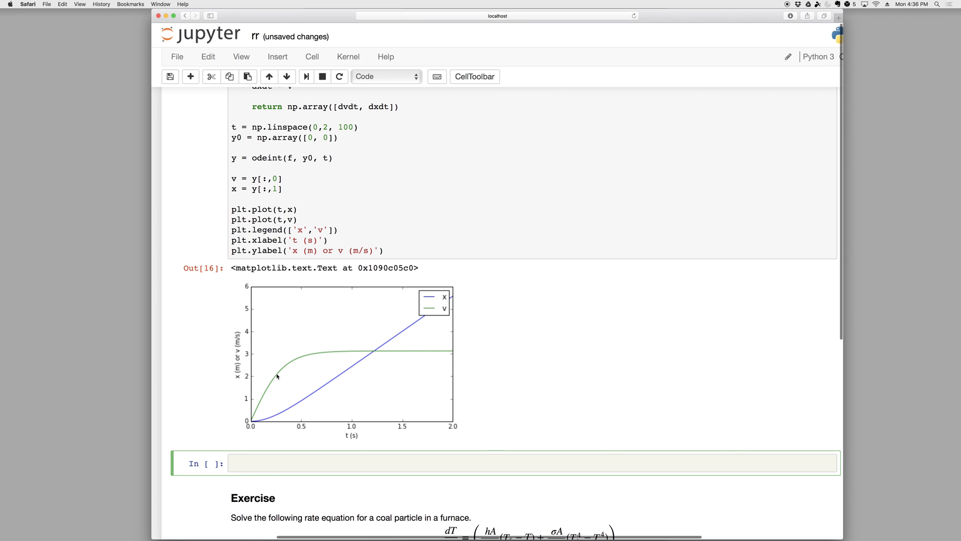
pyautogui.moveTo(320, 356)
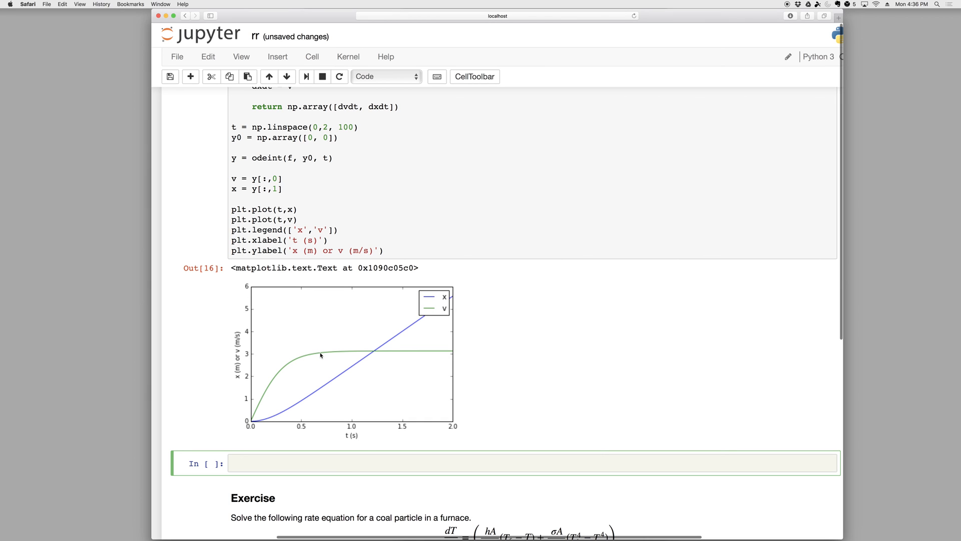
pyautogui.moveTo(340, 354)
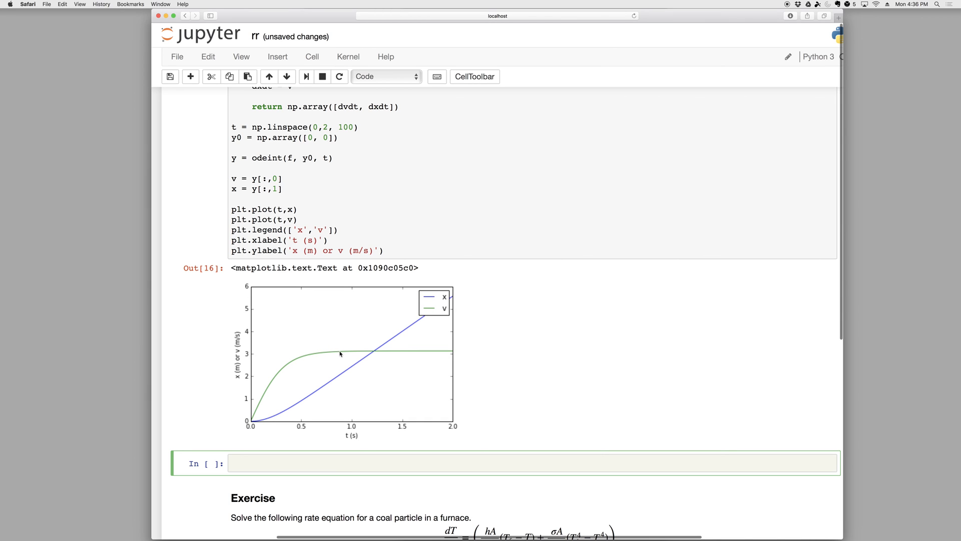
pyautogui.moveTo(385, 355)
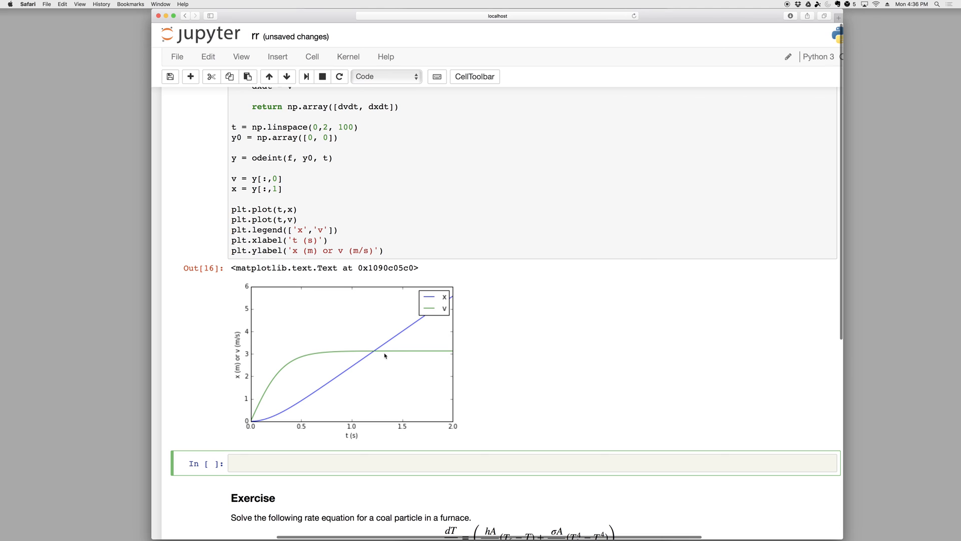
pyautogui.moveTo(428, 354)
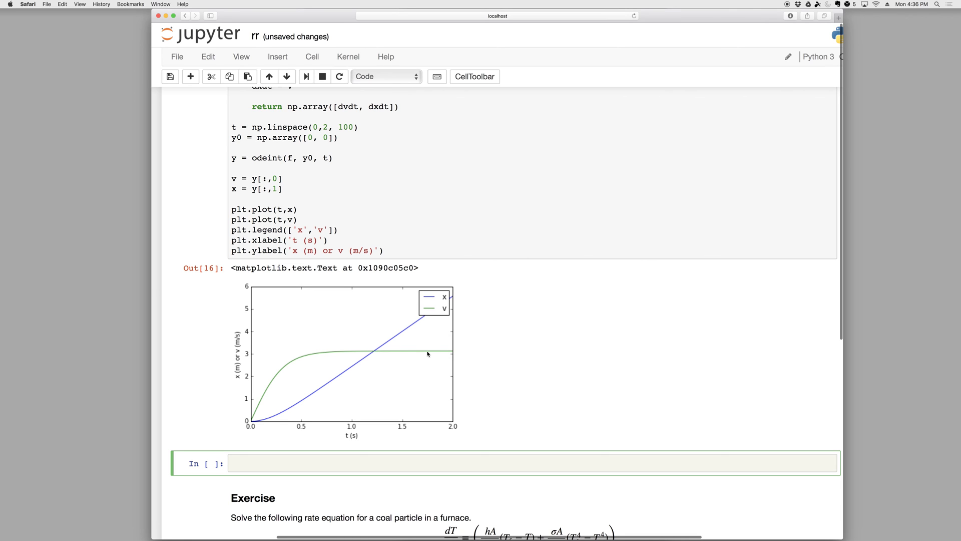
pyautogui.moveTo(413, 354)
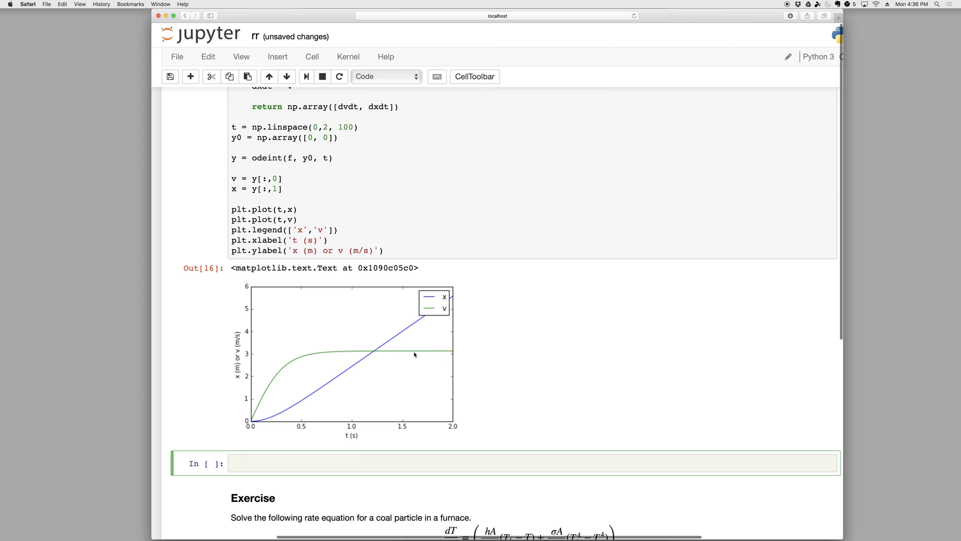
pyautogui.moveTo(424, 346)
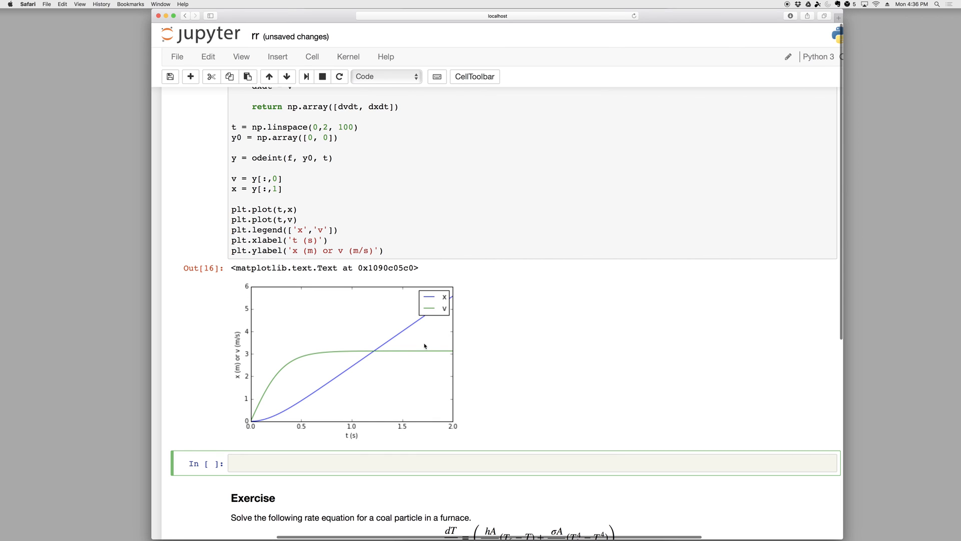
pyautogui.moveTo(404, 335)
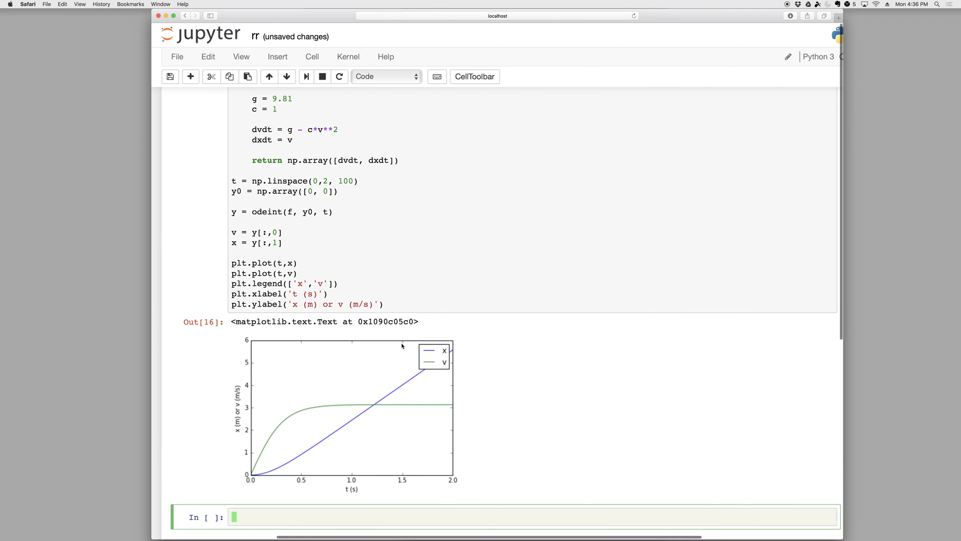
pyautogui.scroll(3)
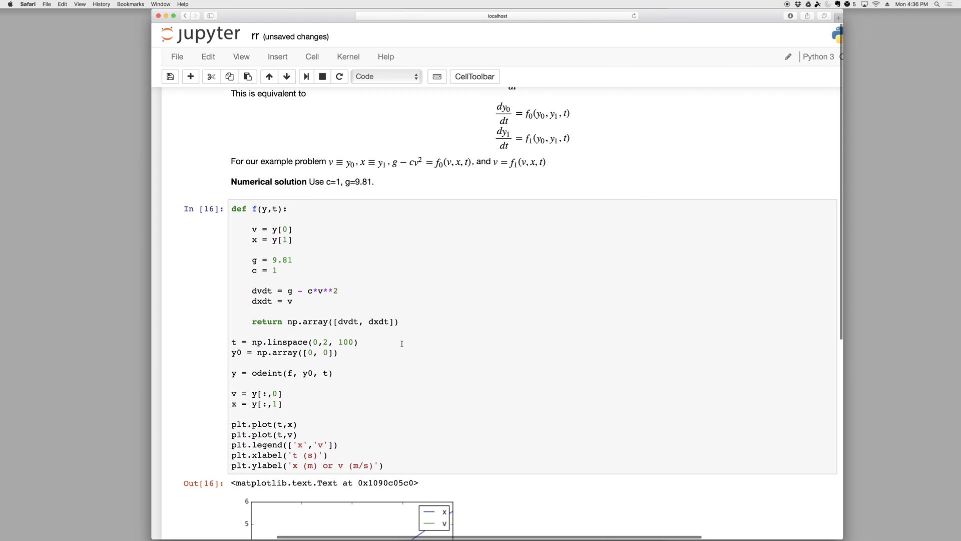
pyautogui.moveTo(249, 377)
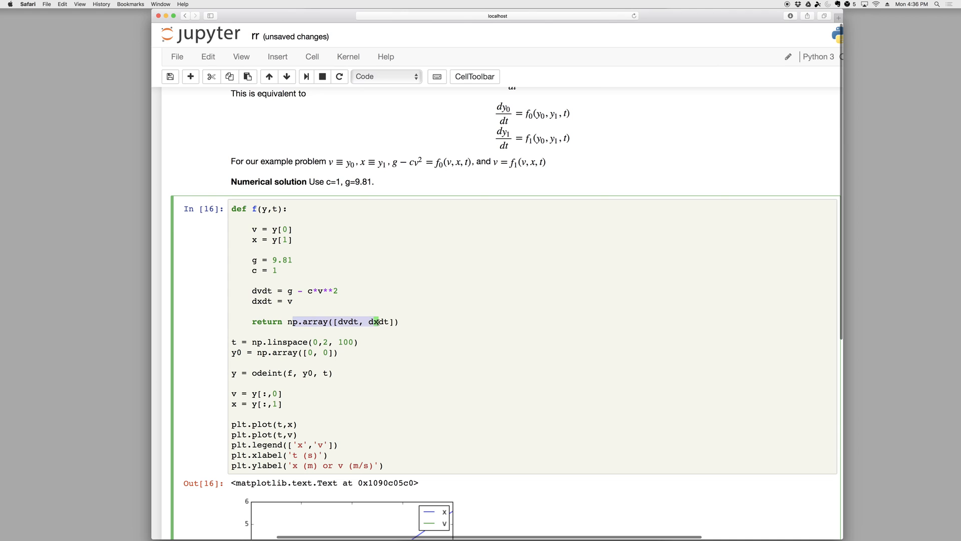
pyautogui.scroll(-3)
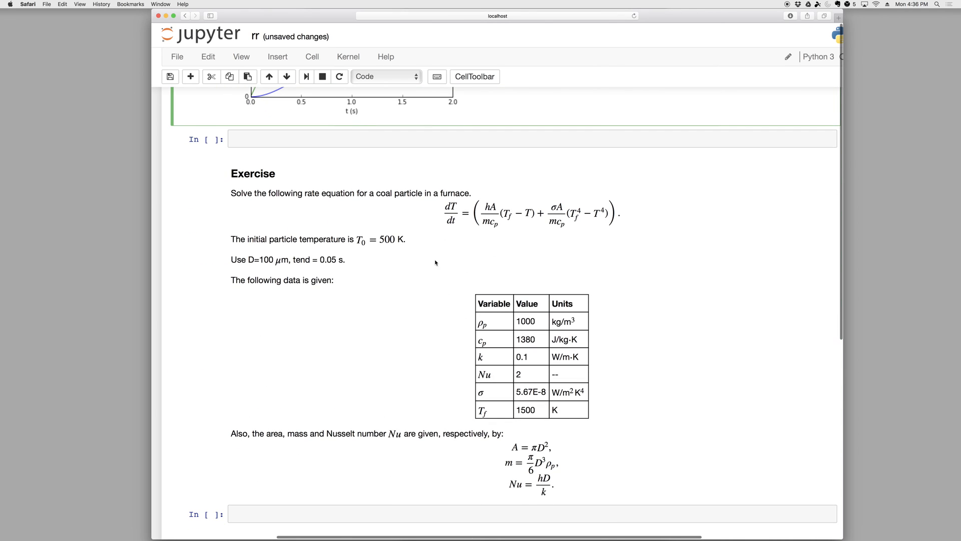
pyautogui.scroll(-3)
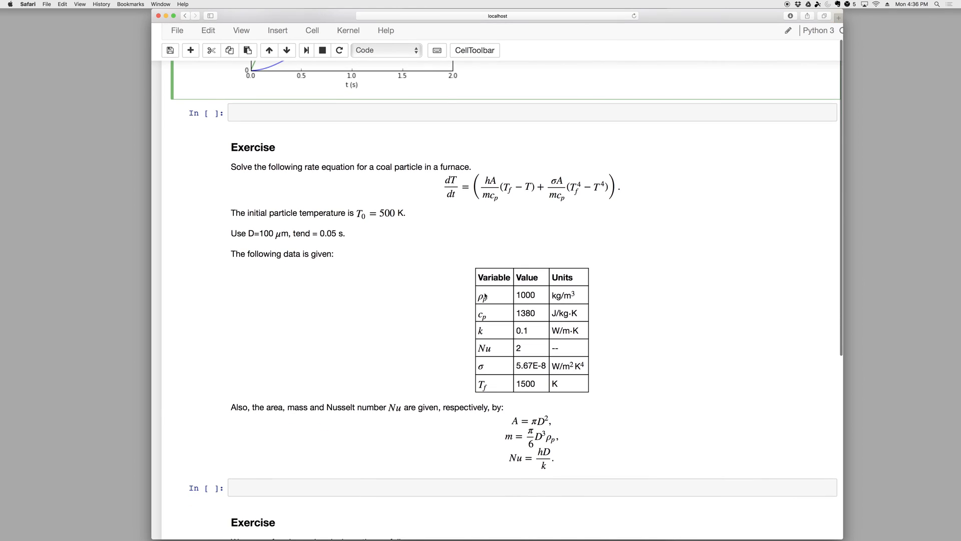
pyautogui.moveTo(456, 208)
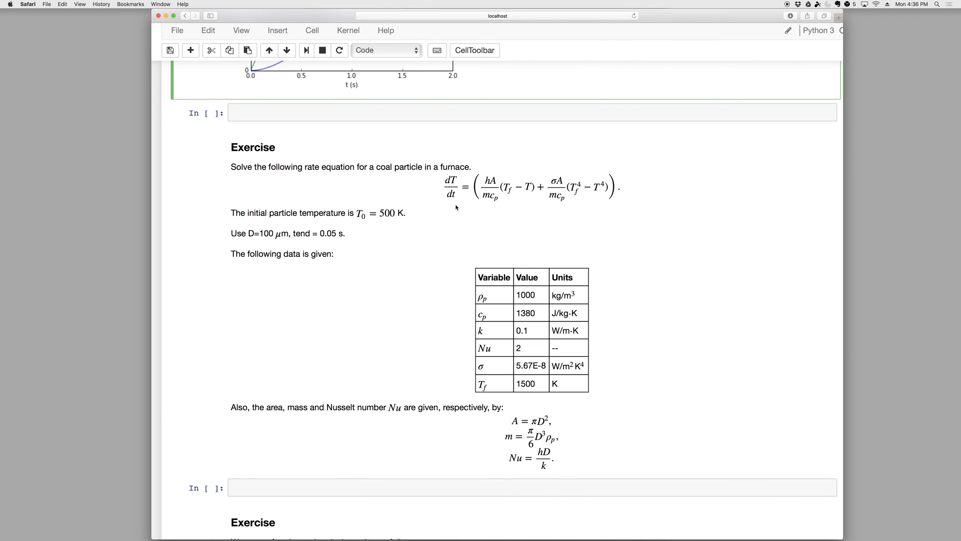
pyautogui.click(459, 222)
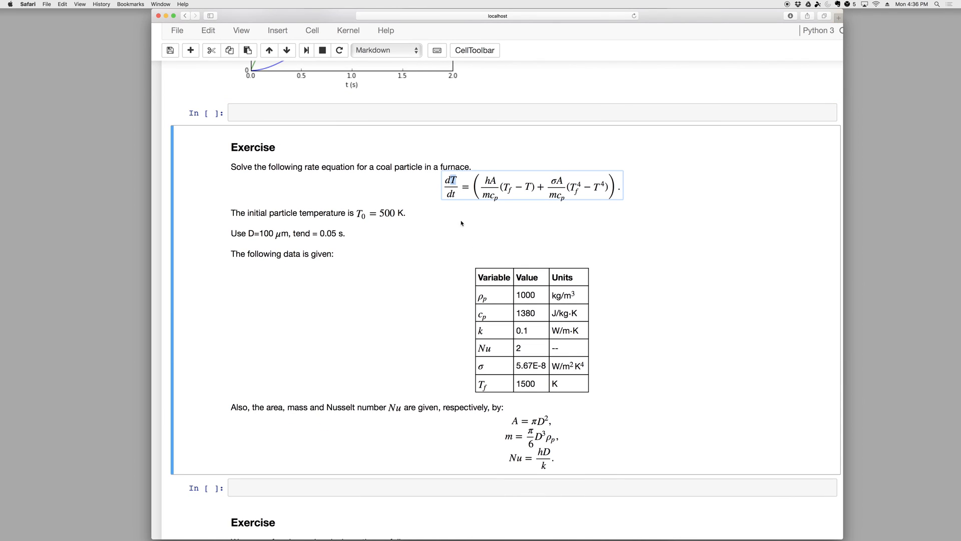
pyautogui.scroll(-3)
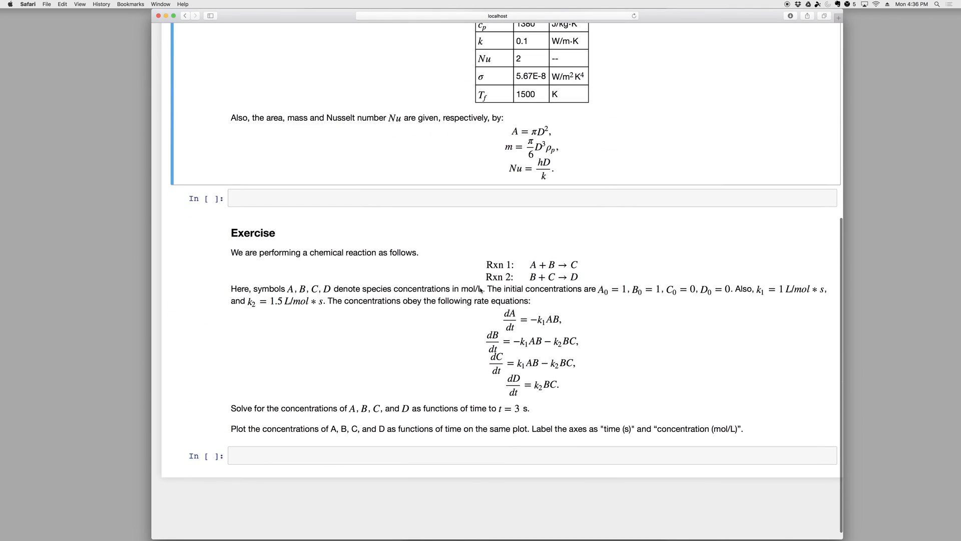